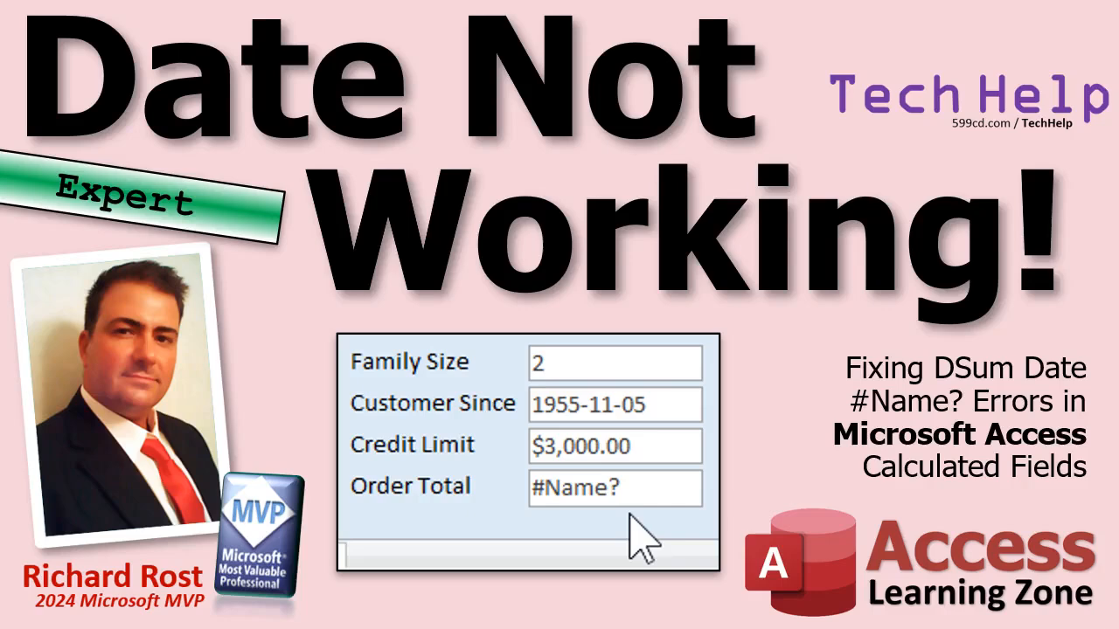
{"action": "mouse_move", "coordinate": [114, 191]}
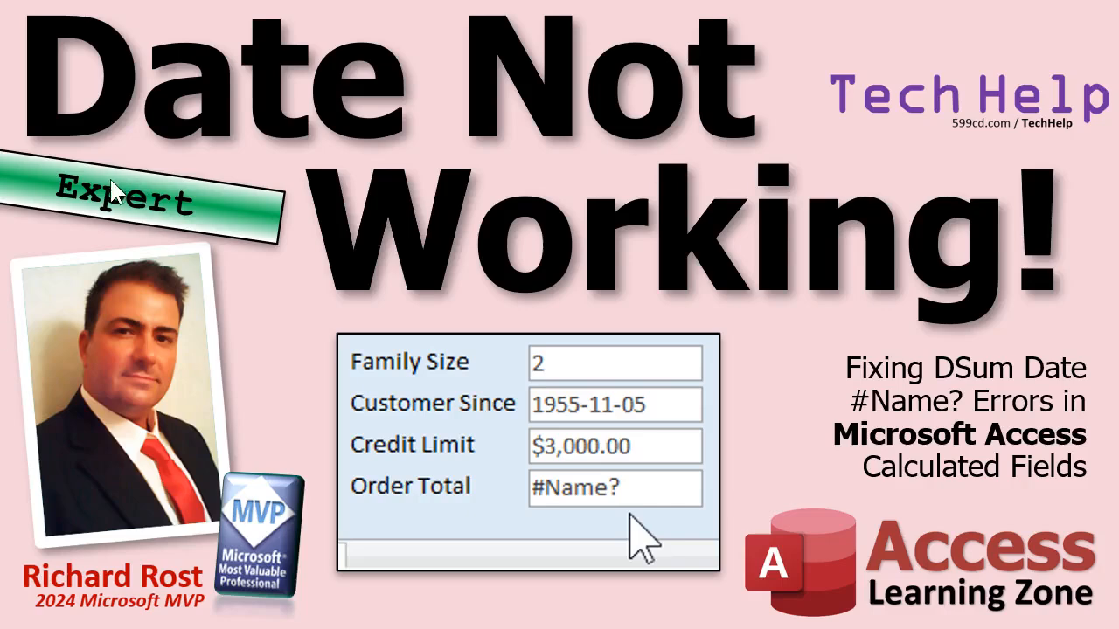
{"action": "mouse_move", "coordinate": [119, 301]}
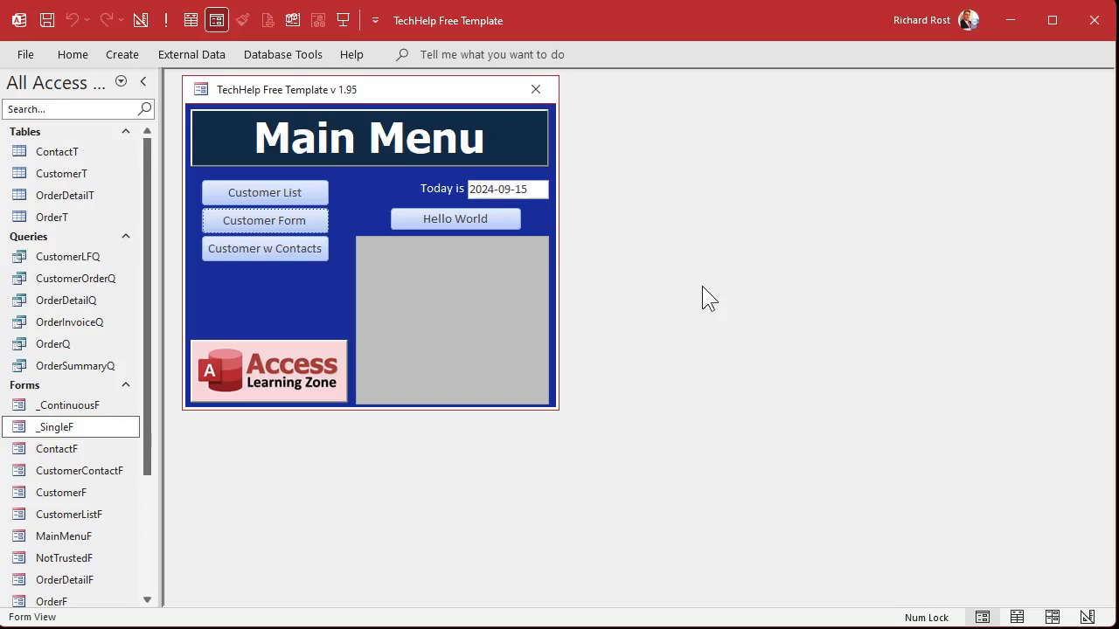
{"action": "mouse_move", "coordinate": [476, 31]}
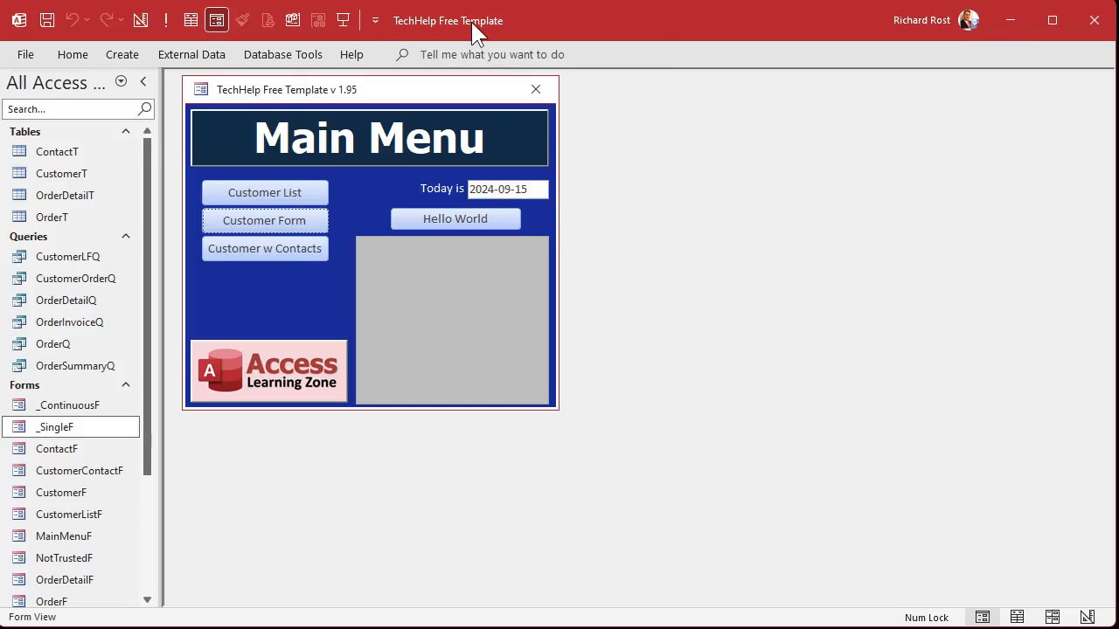
{"action": "mouse_move", "coordinate": [755, 210]}
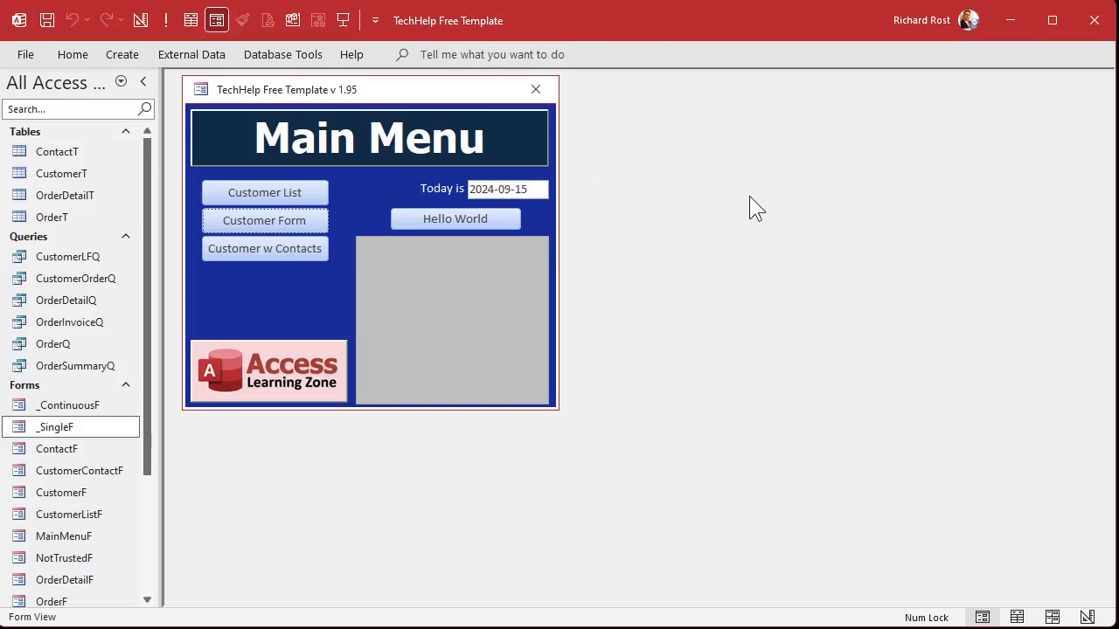
{"action": "left_click", "coordinate": [266, 220]}
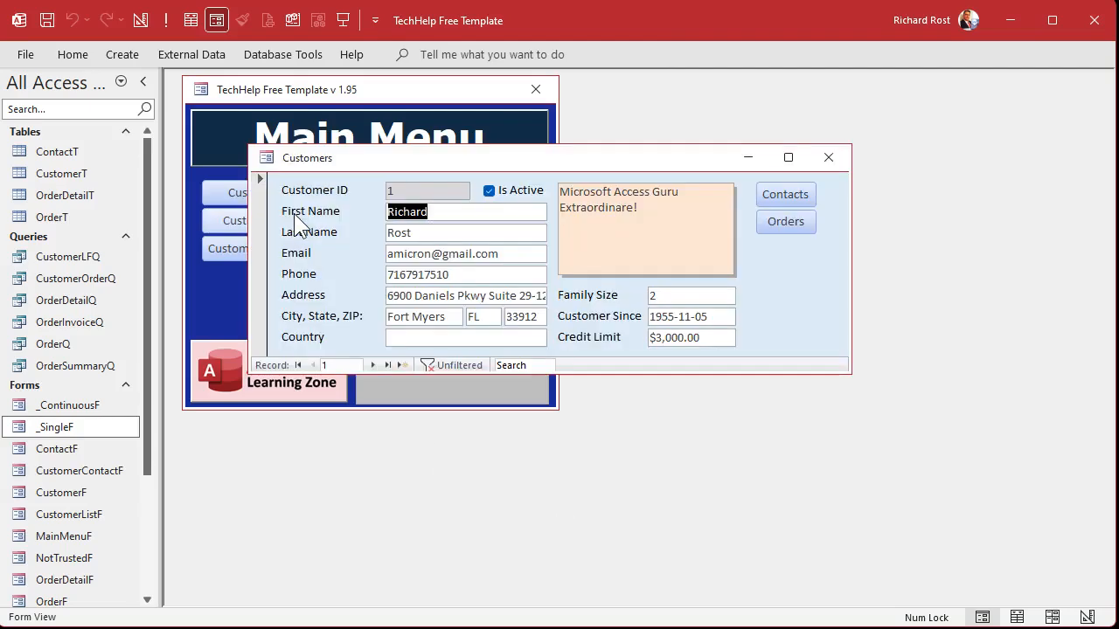
{"action": "left_click", "coordinate": [783, 220]}
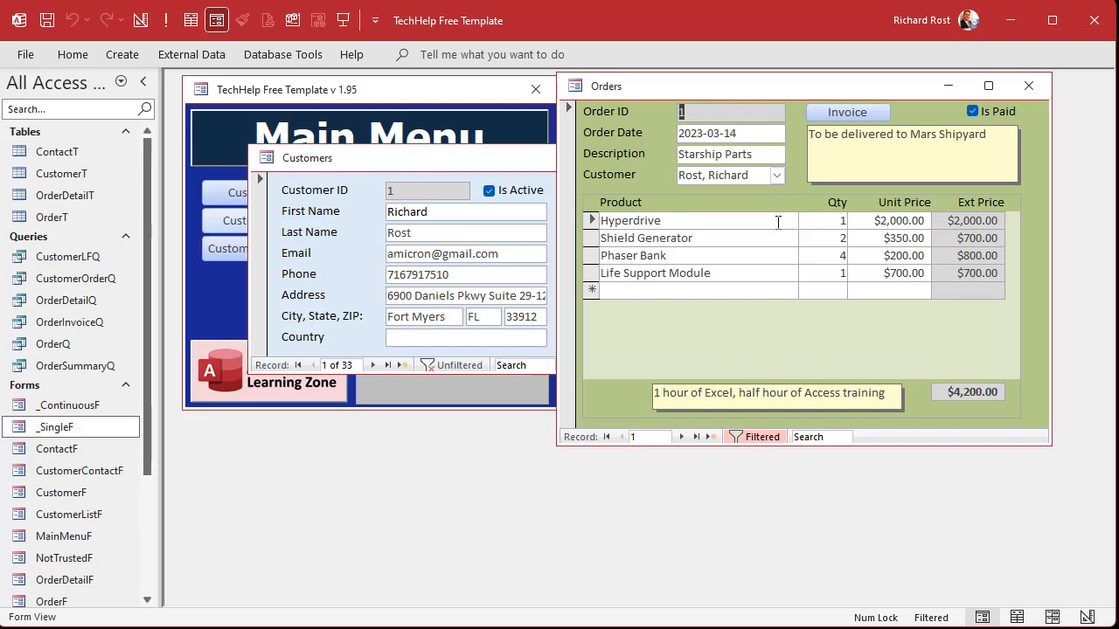
{"action": "left_click", "coordinate": [681, 437]}
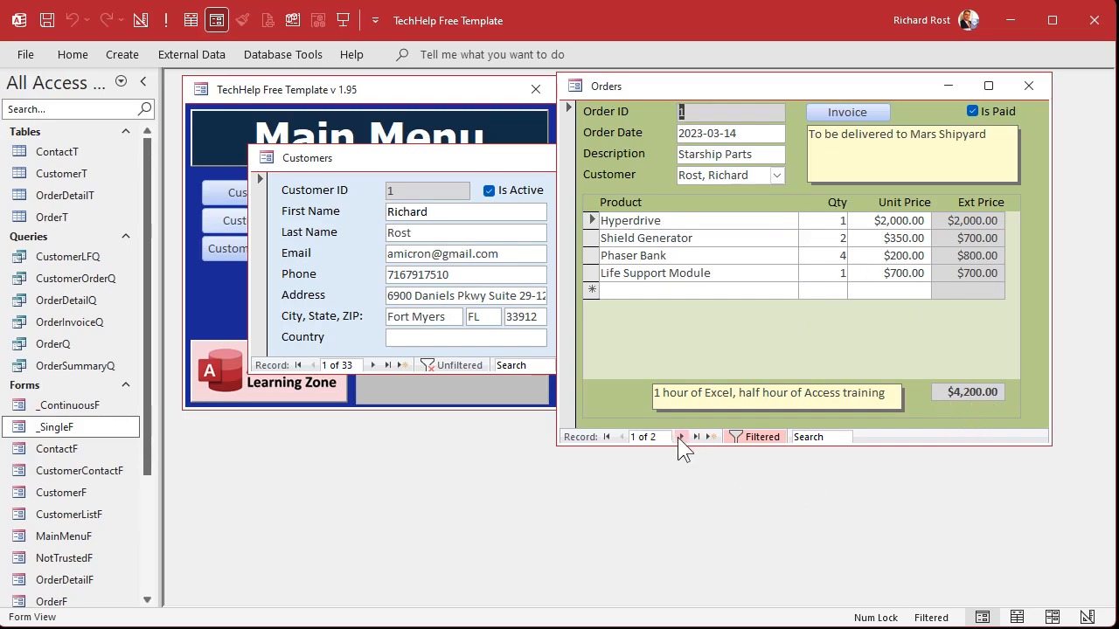
{"action": "left_click", "coordinate": [682, 437]}
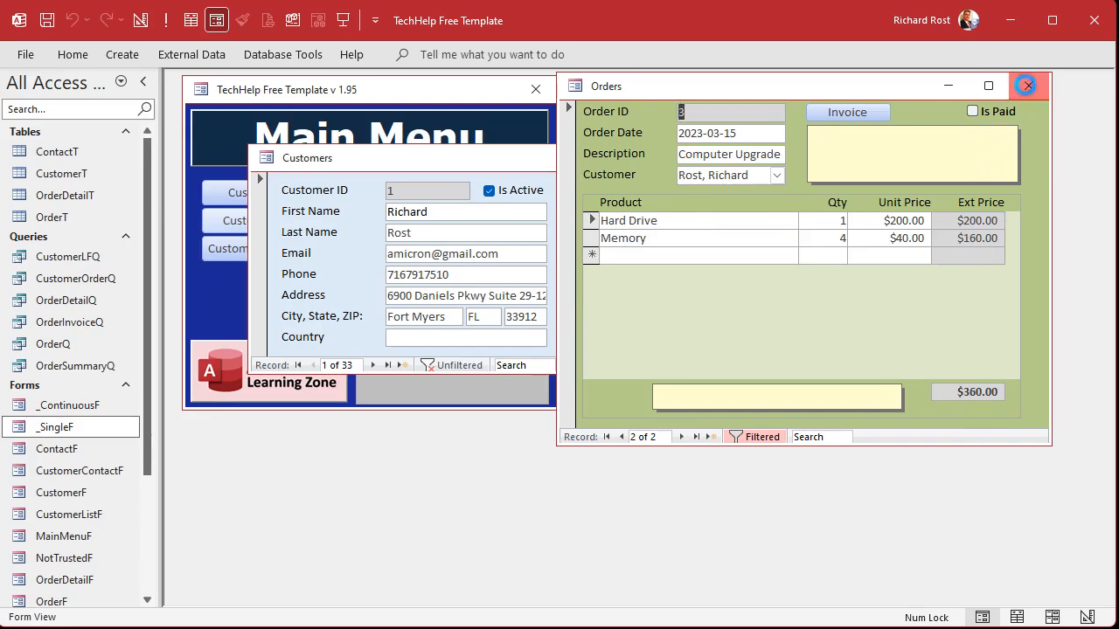
{"action": "left_click", "coordinate": [1028, 86]}
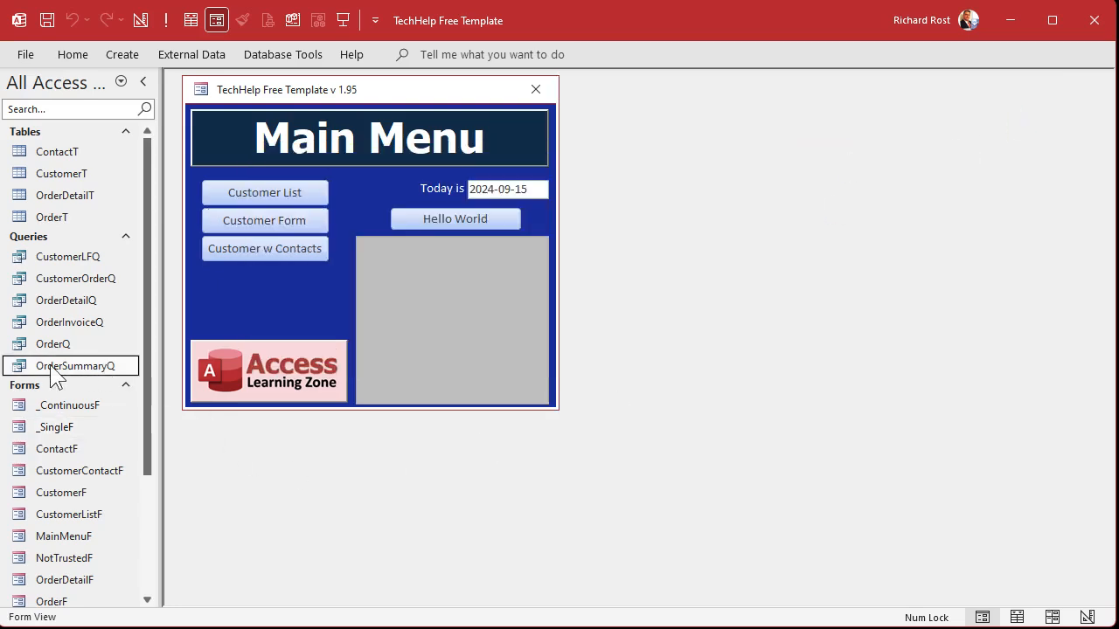
{"action": "double_click", "coordinate": [75, 365]}
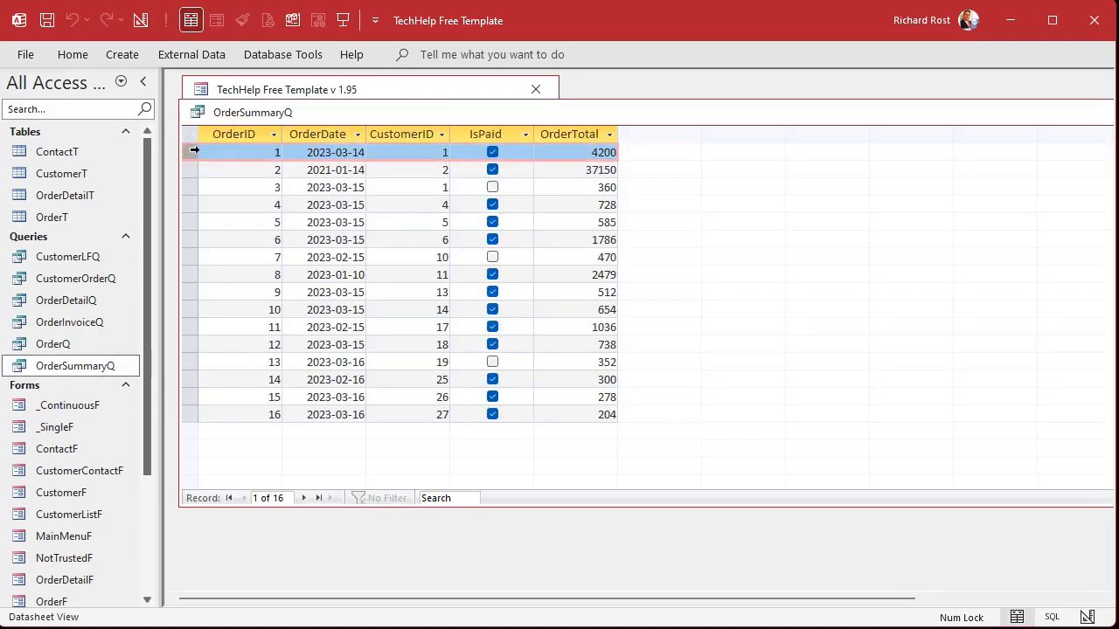
{"action": "left_click", "coordinate": [603, 152]}
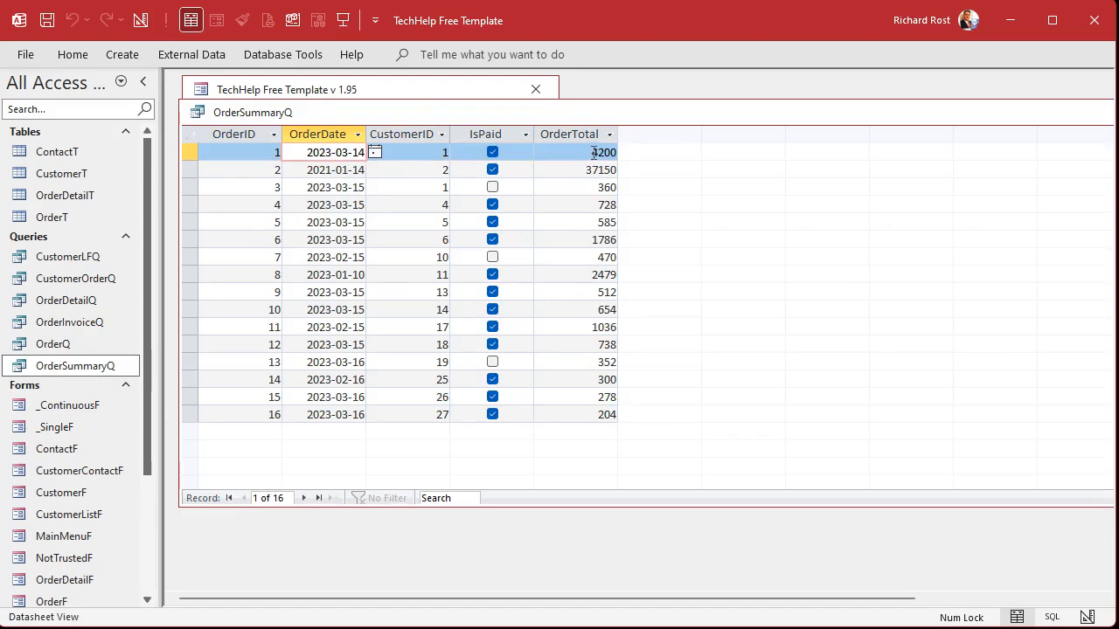
{"action": "left_click", "coordinate": [575, 152]}
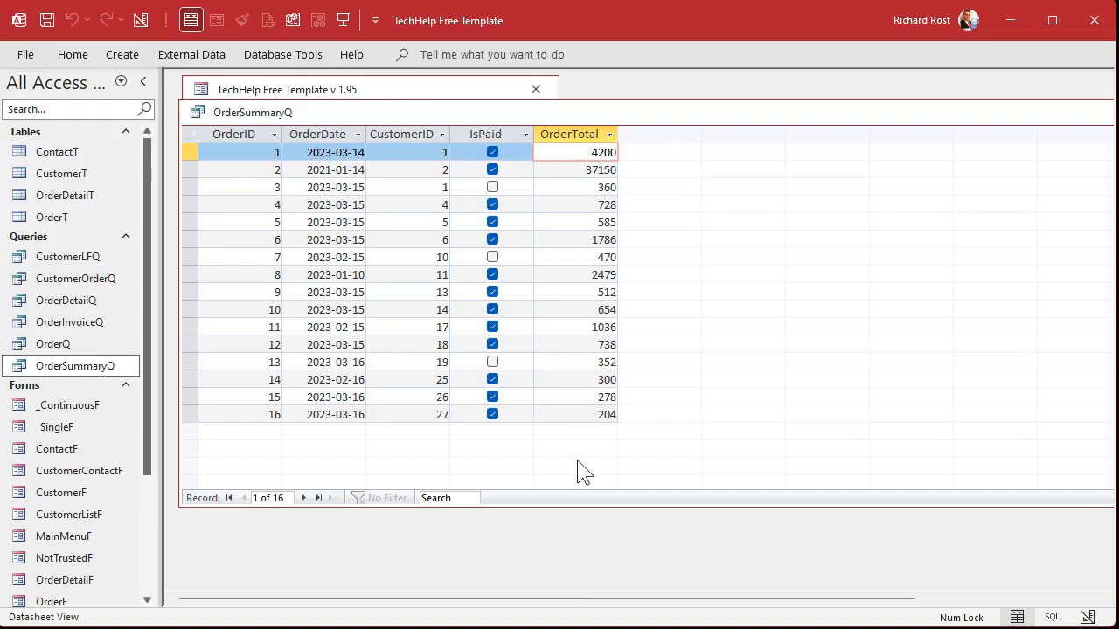
{"action": "left_click", "coordinate": [603, 152]}
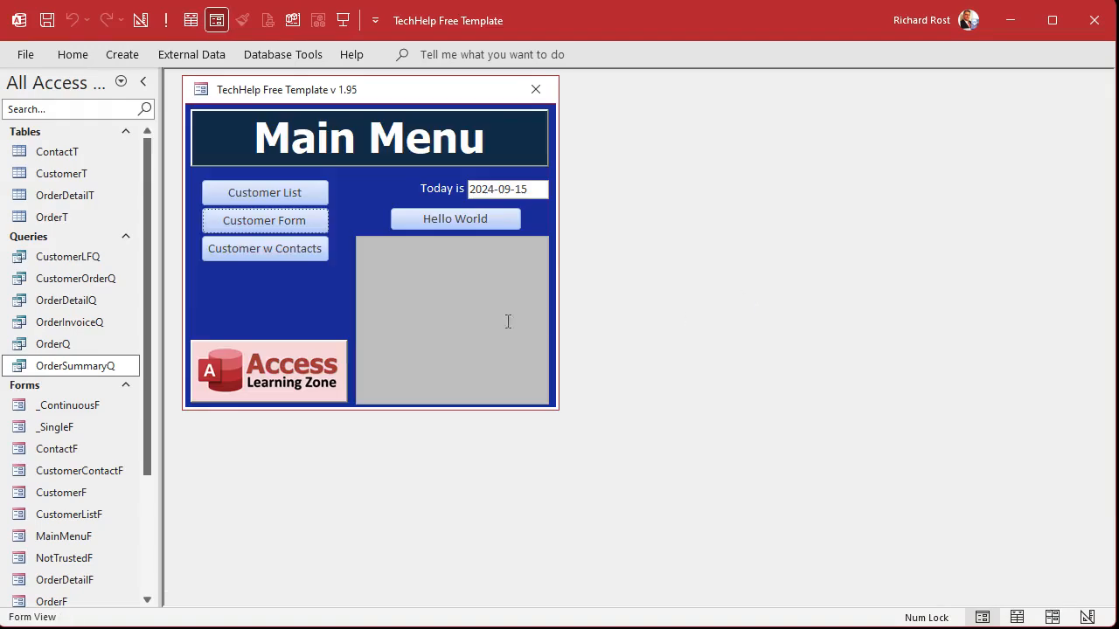
- Bring CustomerF into Design View with the OrderTotal box's Control Source Zoom box open
{"action": "left_click", "coordinate": [264, 220]}
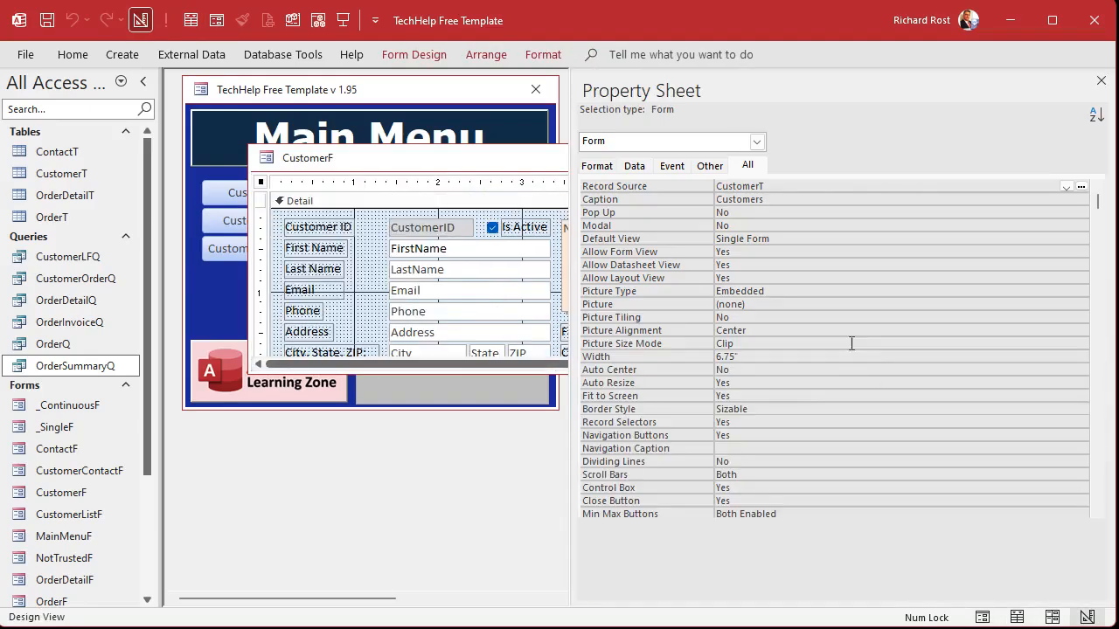
{"action": "left_click", "coordinate": [1101, 80]}
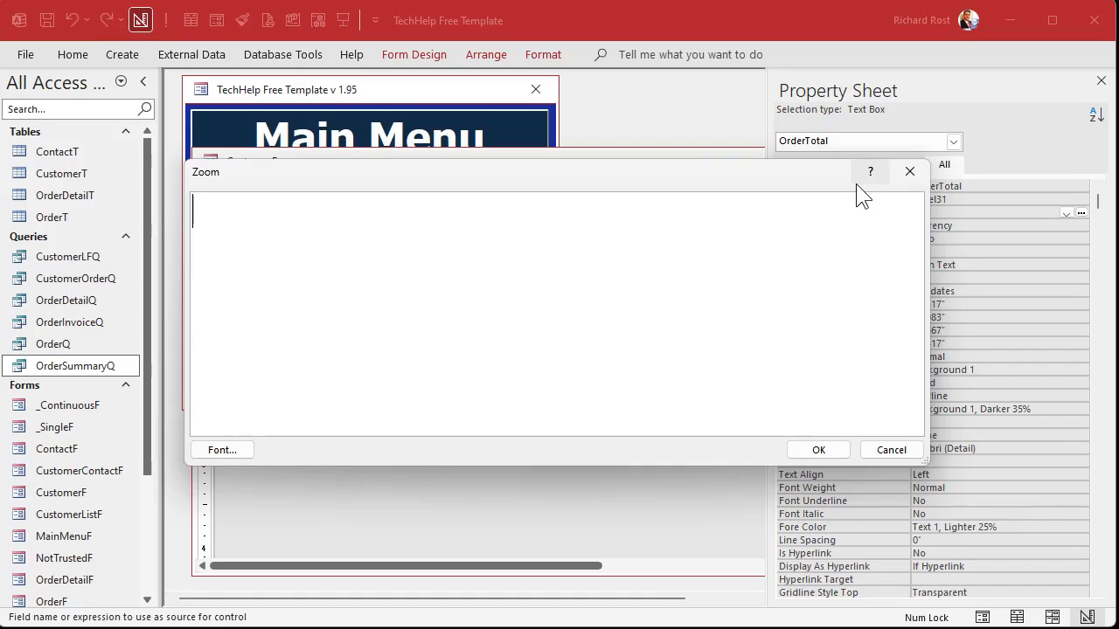
- Enter =DSUM("OrderTotal","OrderSummaryQ","CustomerID=" & CustomerID) as the control source and confirm it
{"action": "type", "text": "="}
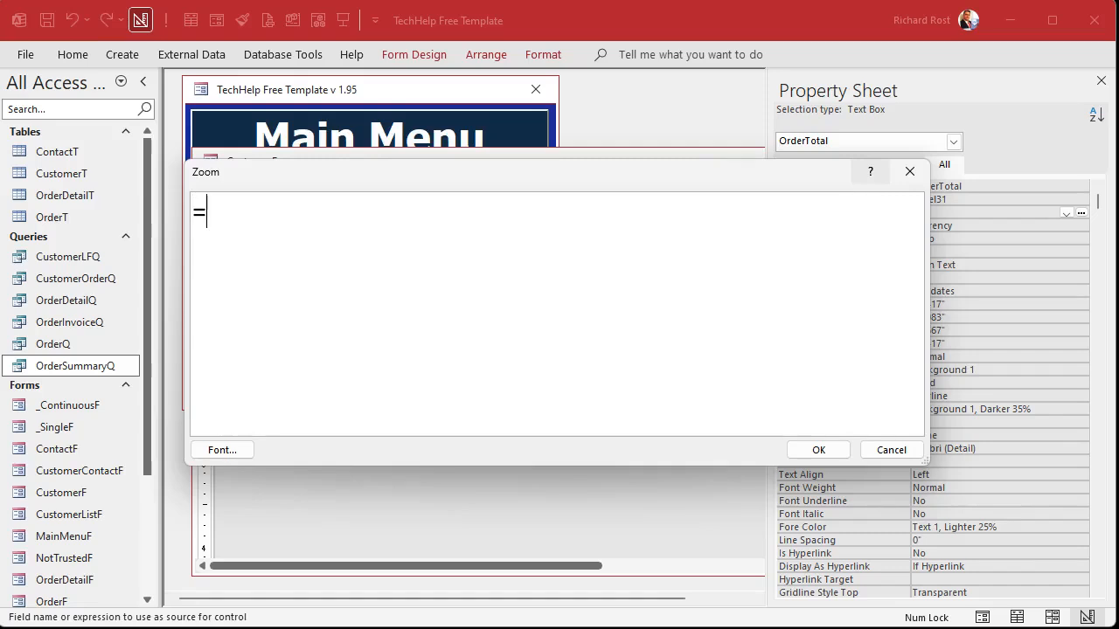
{"action": "type", "text": "DSUM("}
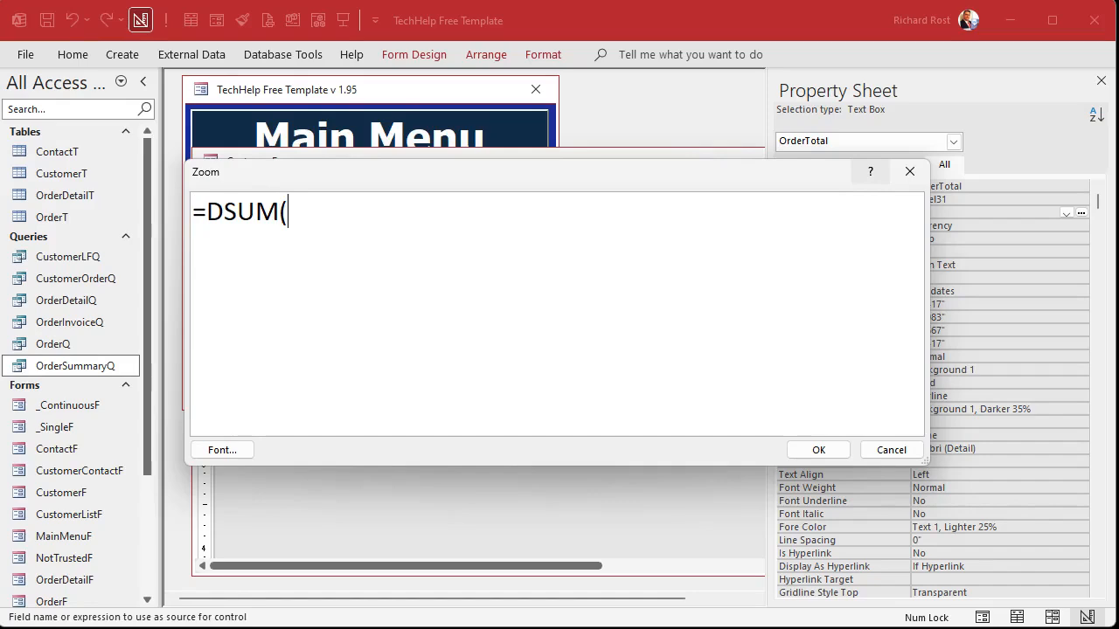
{"action": "type", "text": "\""}
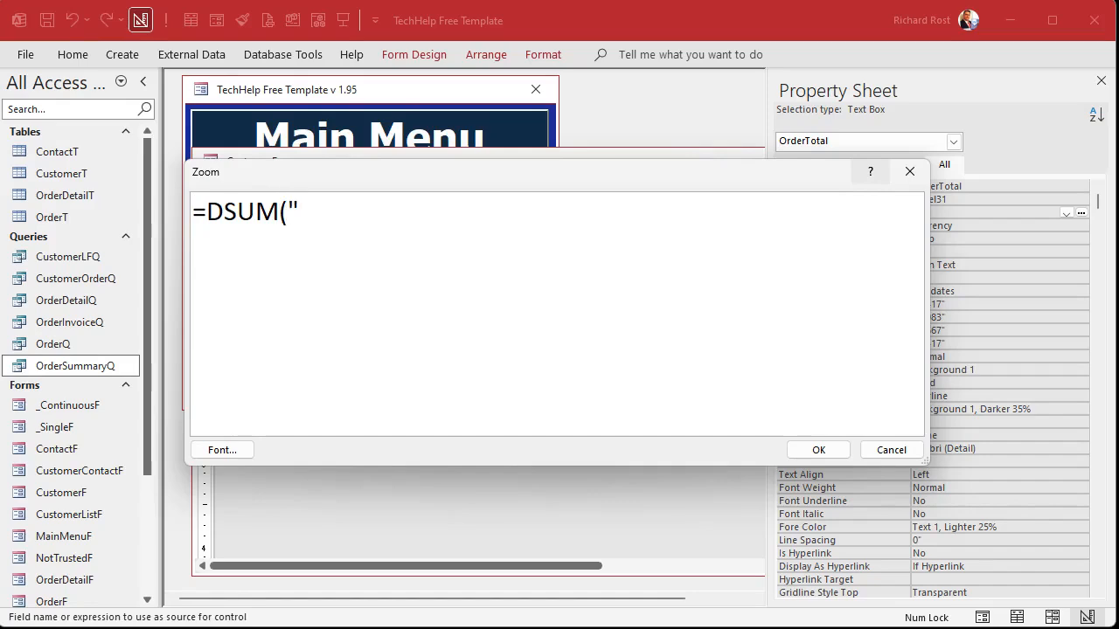
{"action": "type", "text": "OrderTota"}
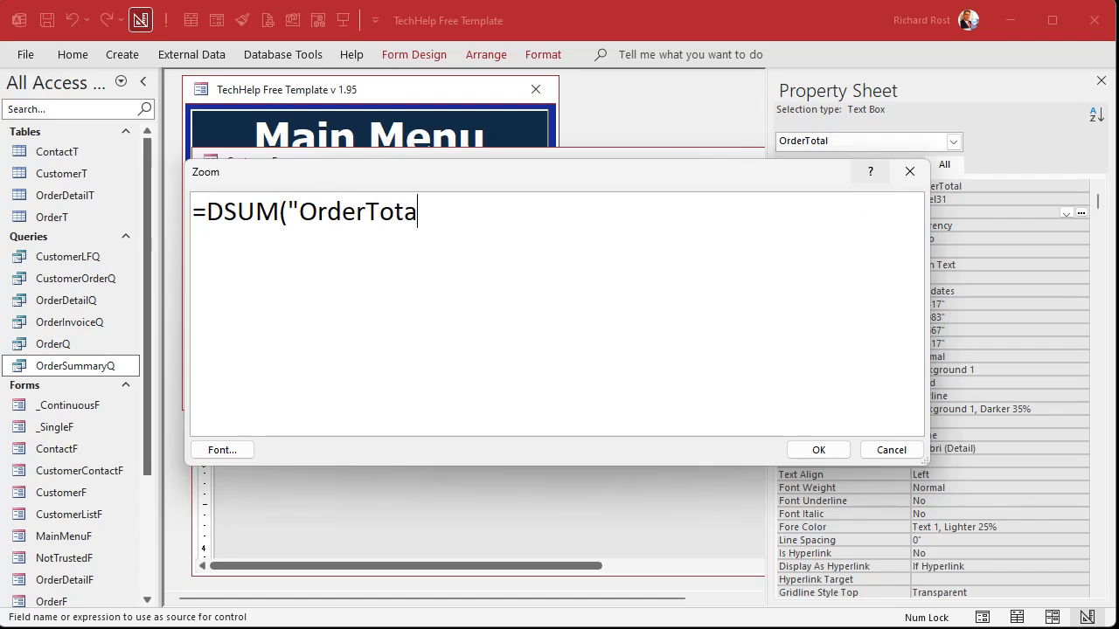
{"action": "type", "text": "l\""}
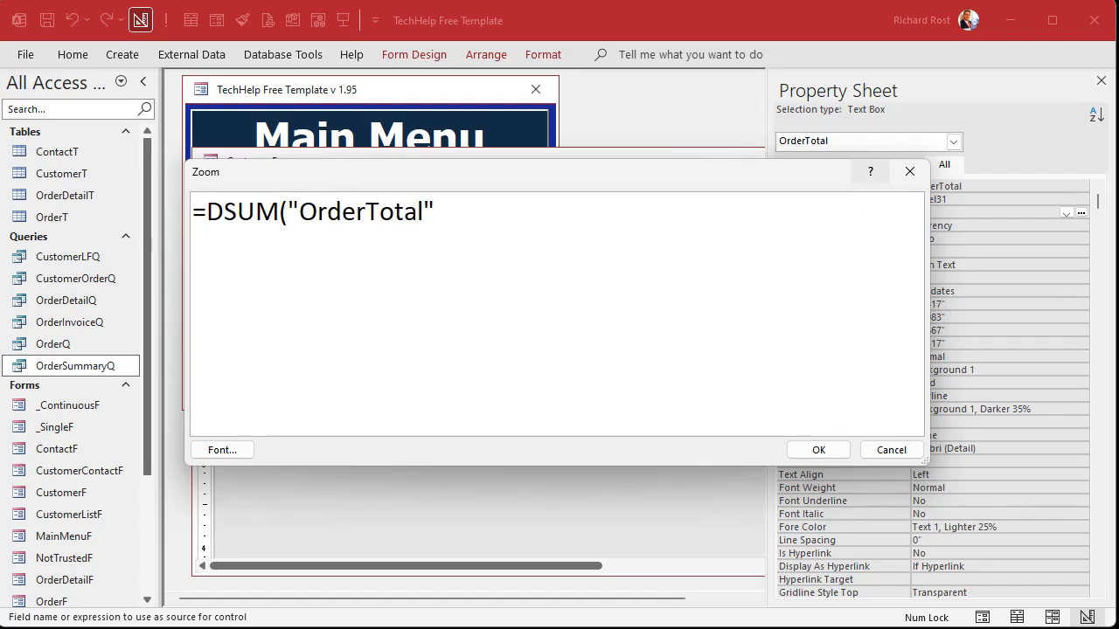
{"action": "type", "text": ",\""}
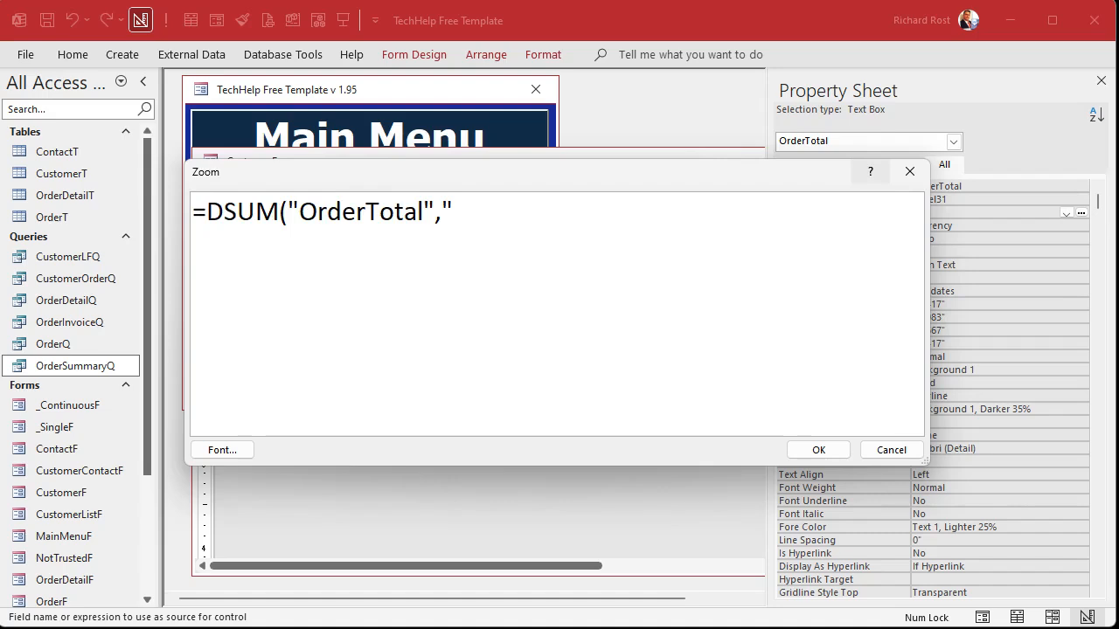
{"action": "type", "text": "OrderSumma"}
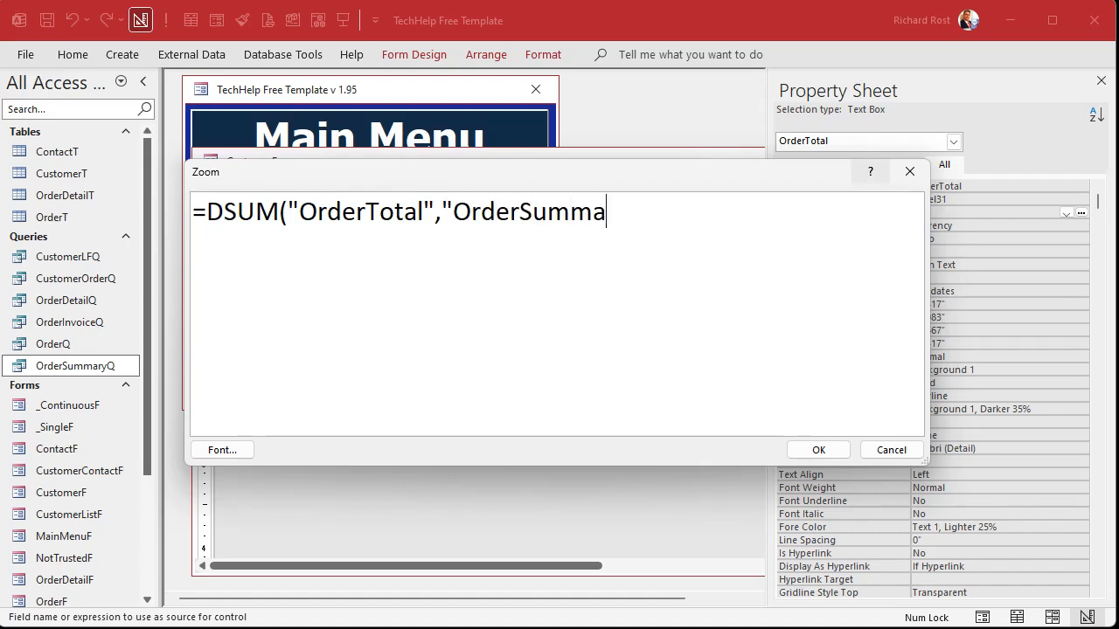
{"action": "type", "text": "ryQ\""}
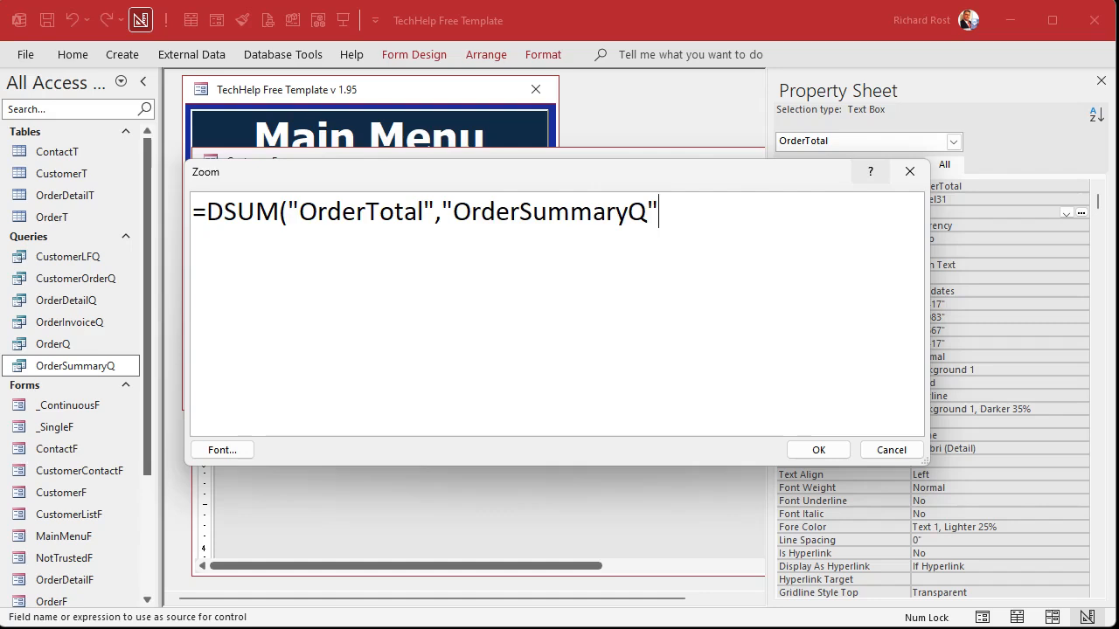
{"action": "type", "text": ",\"CustomerID"}
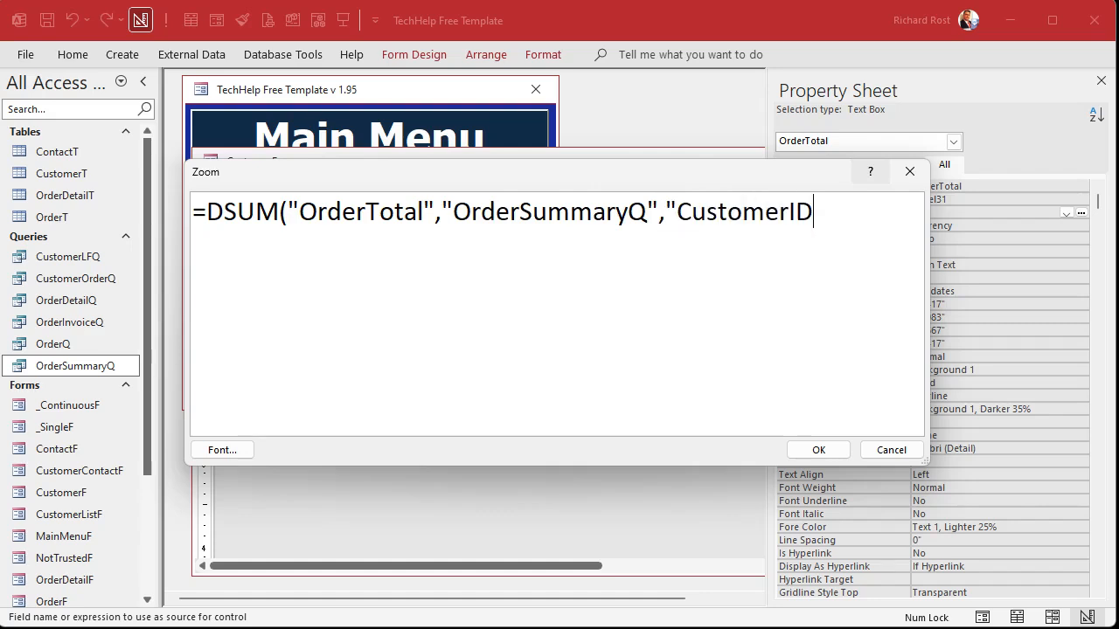
{"action": "type", "text": "=\" &"}
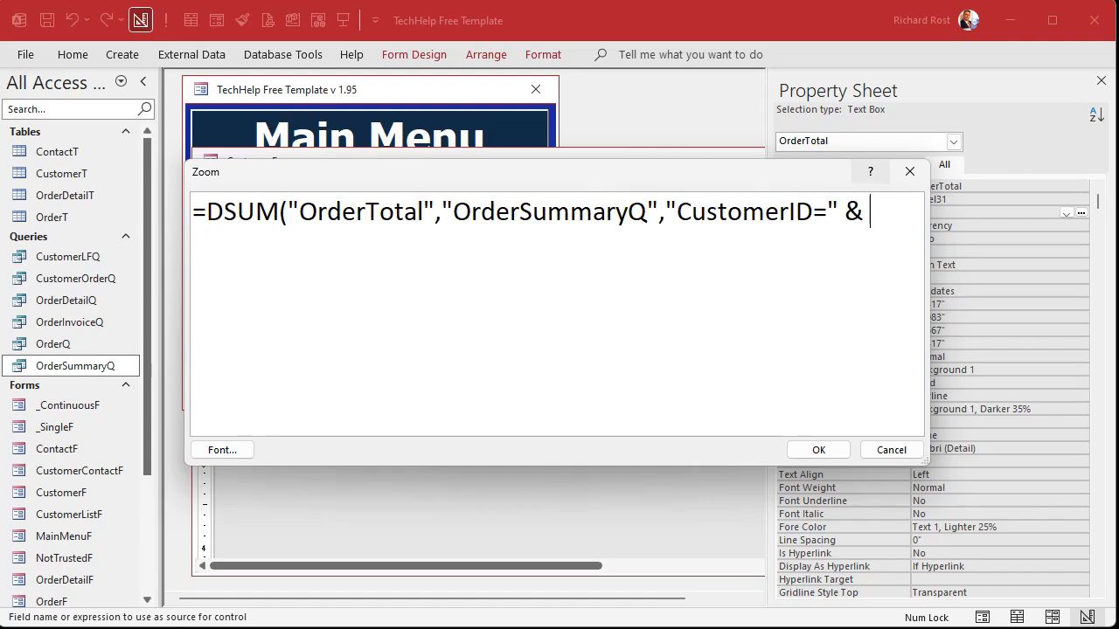
{"action": "type", "text": "CustomerID)"}
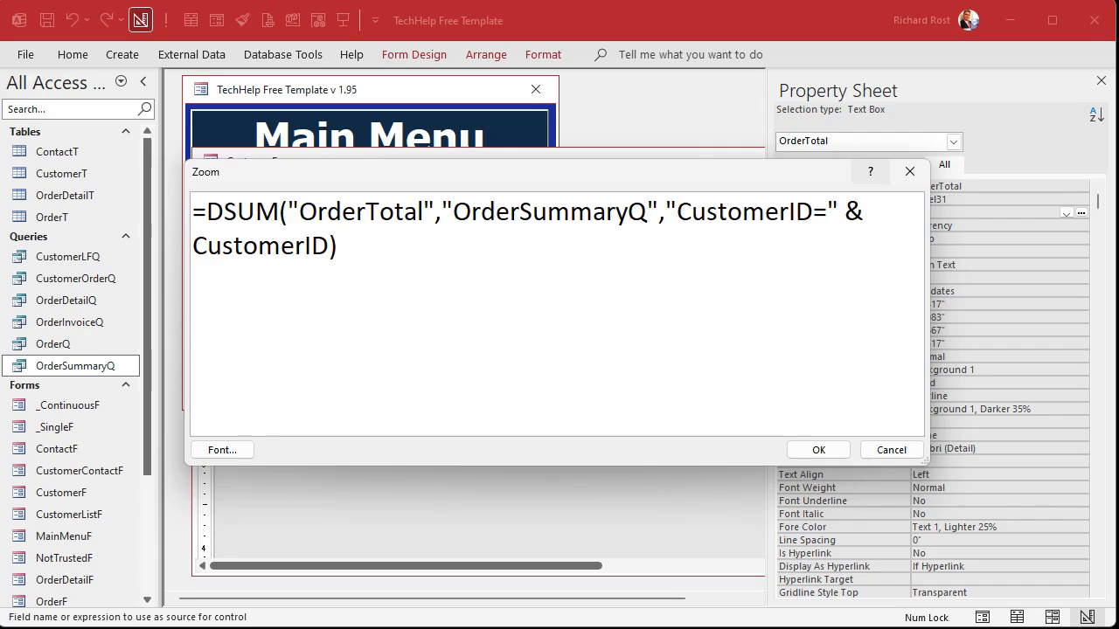
{"action": "double_click", "coordinate": [743, 211]}
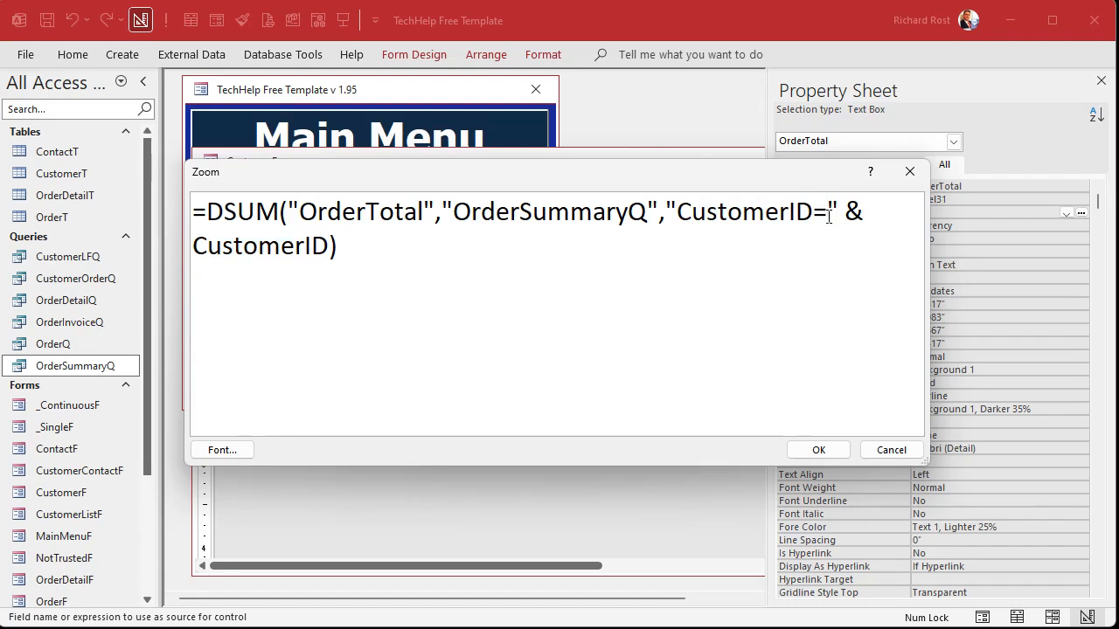
{"action": "double_click", "coordinate": [258, 245]}
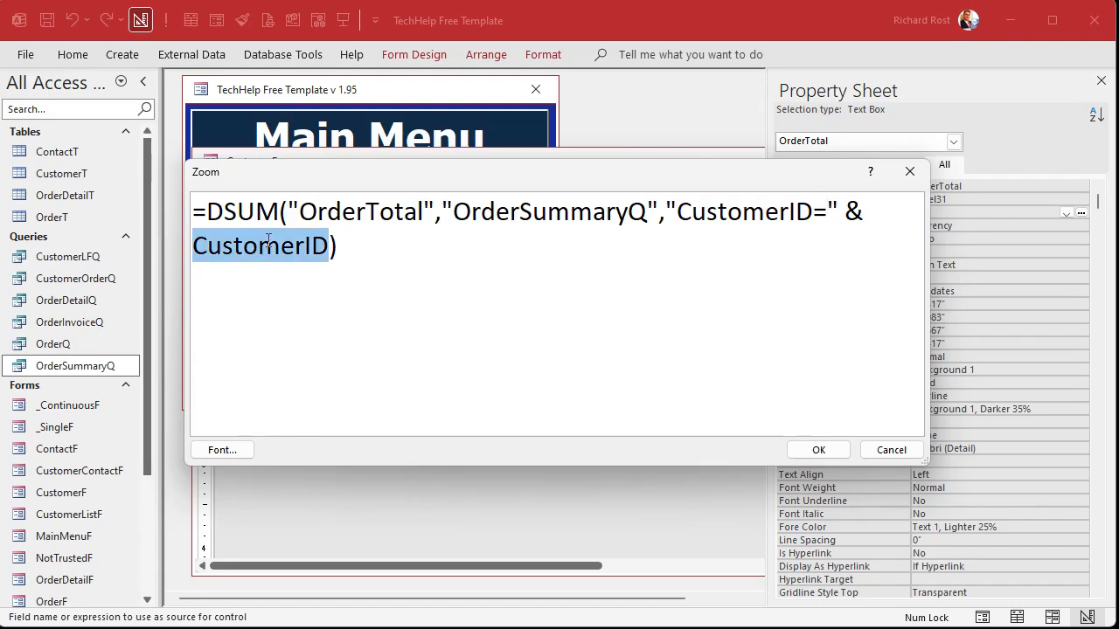
{"action": "left_click", "coordinate": [818, 449]}
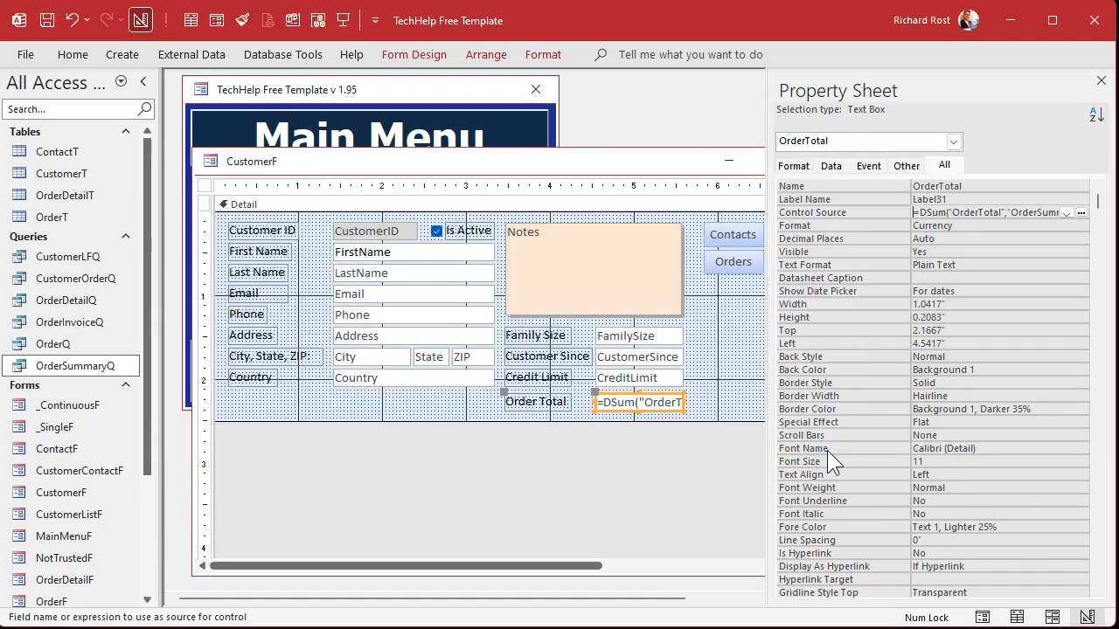
- Close and save the form design, then reopen the Customer Form with data
{"action": "left_click", "coordinate": [1102, 80]}
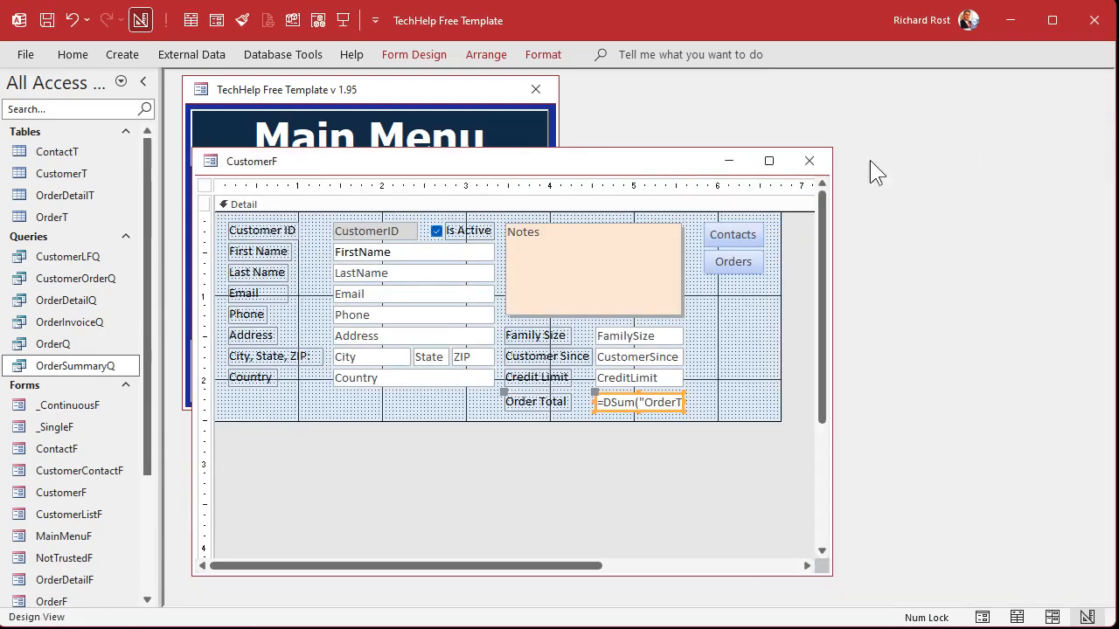
{"action": "left_click", "coordinate": [808, 161]}
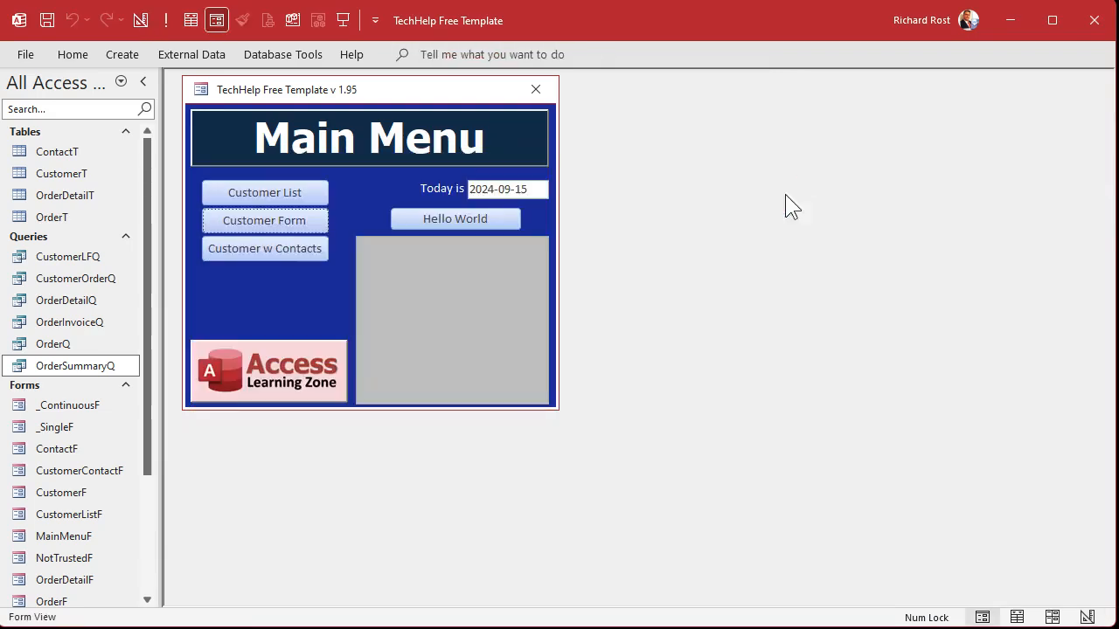
{"action": "left_click", "coordinate": [264, 220]}
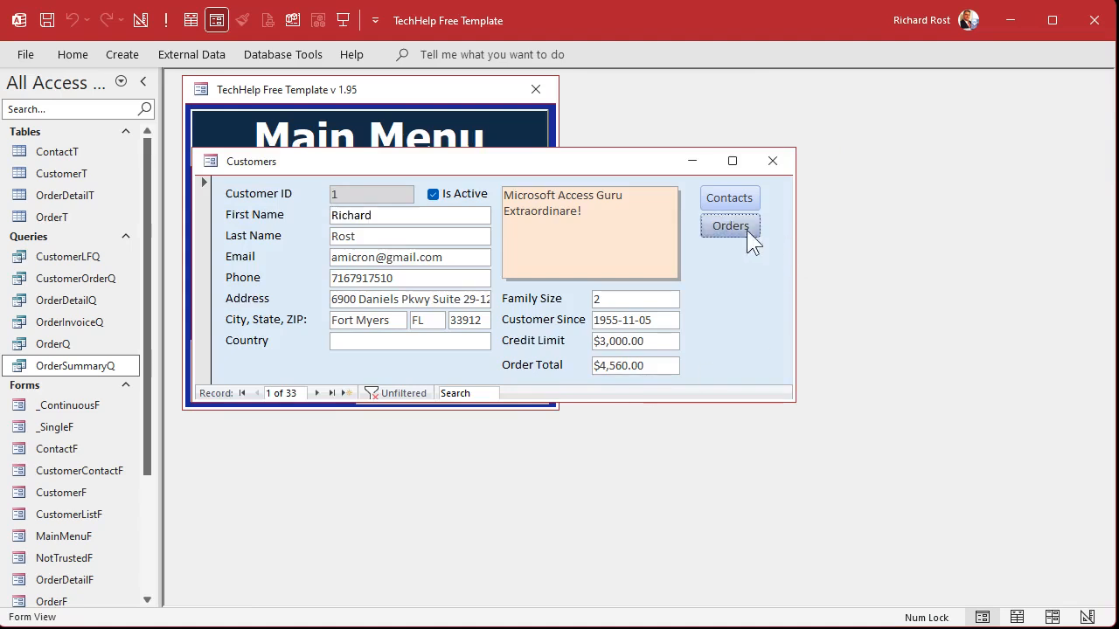
- Review both of Richard Rost's orders behind the $4,560.00 total, then close Orders
{"action": "left_click", "coordinate": [731, 225]}
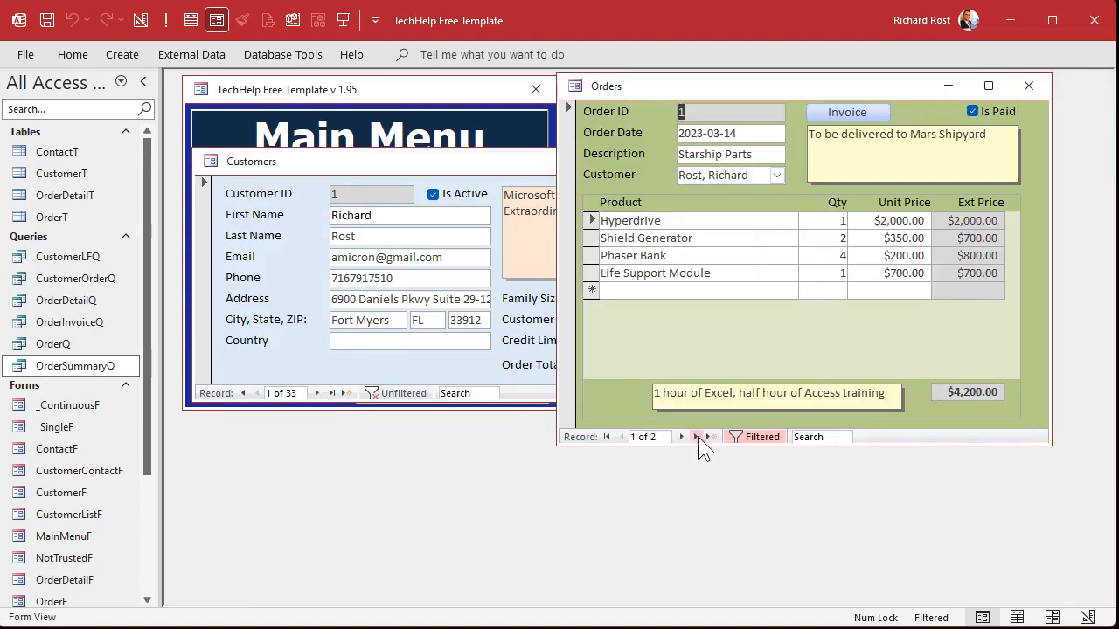
{"action": "left_click", "coordinate": [696, 437]}
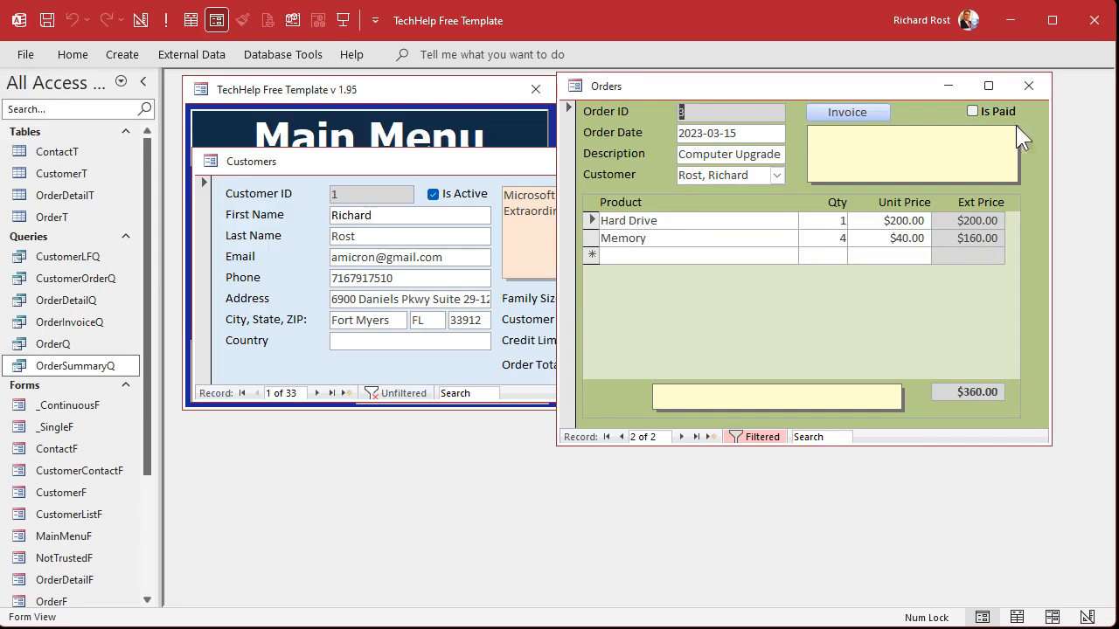
{"action": "left_click", "coordinate": [1028, 85]}
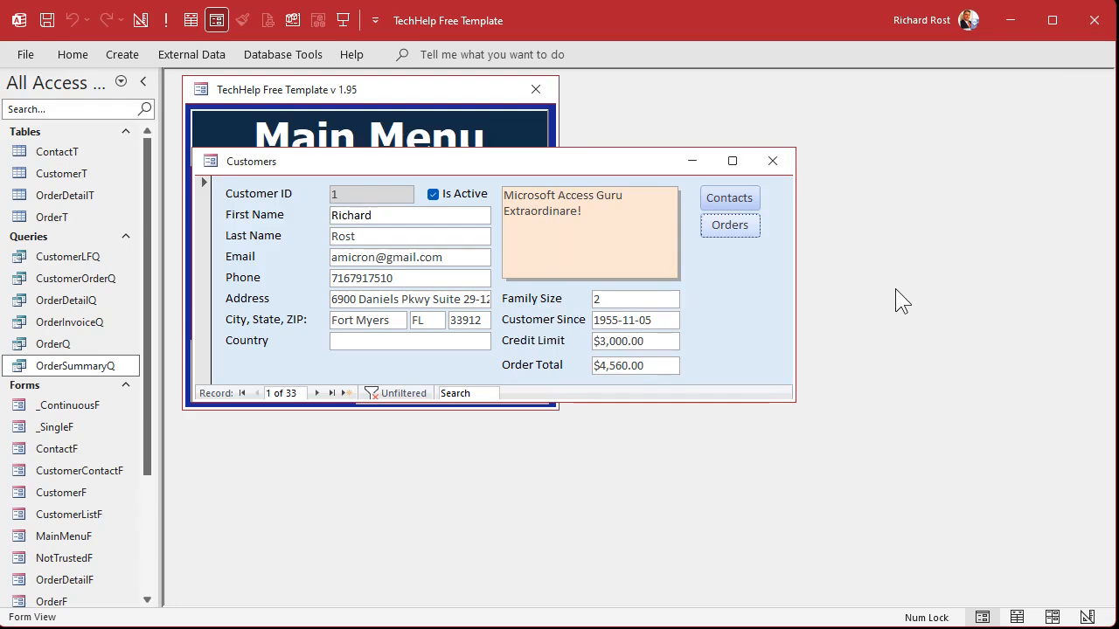
- Switch the customer form back to Design View
{"action": "right_click", "coordinate": [252, 161]}
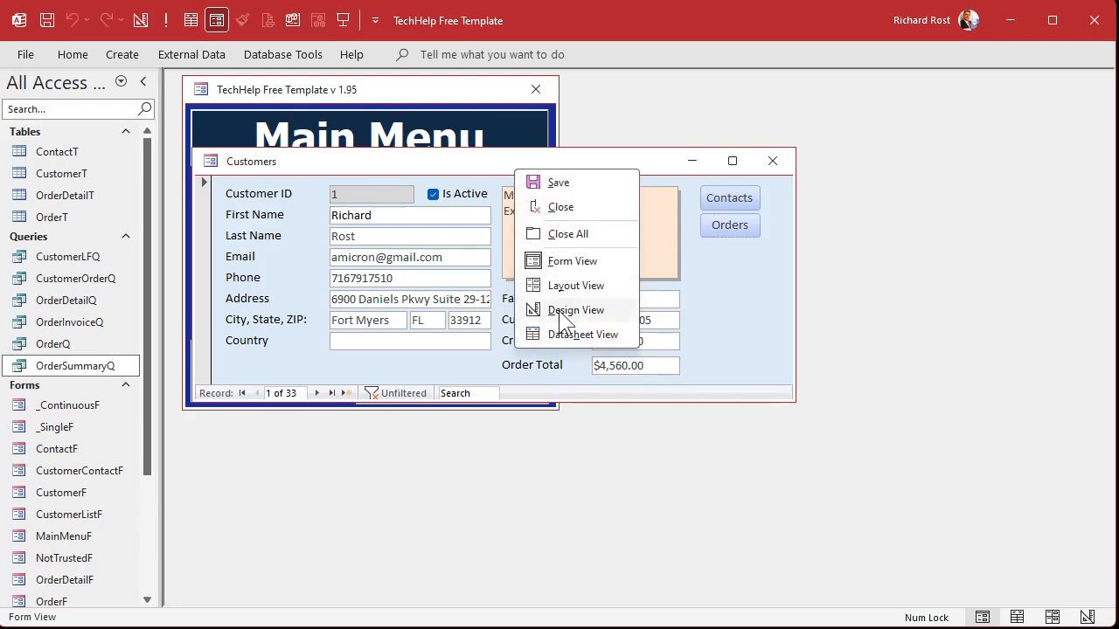
{"action": "left_click", "coordinate": [577, 310]}
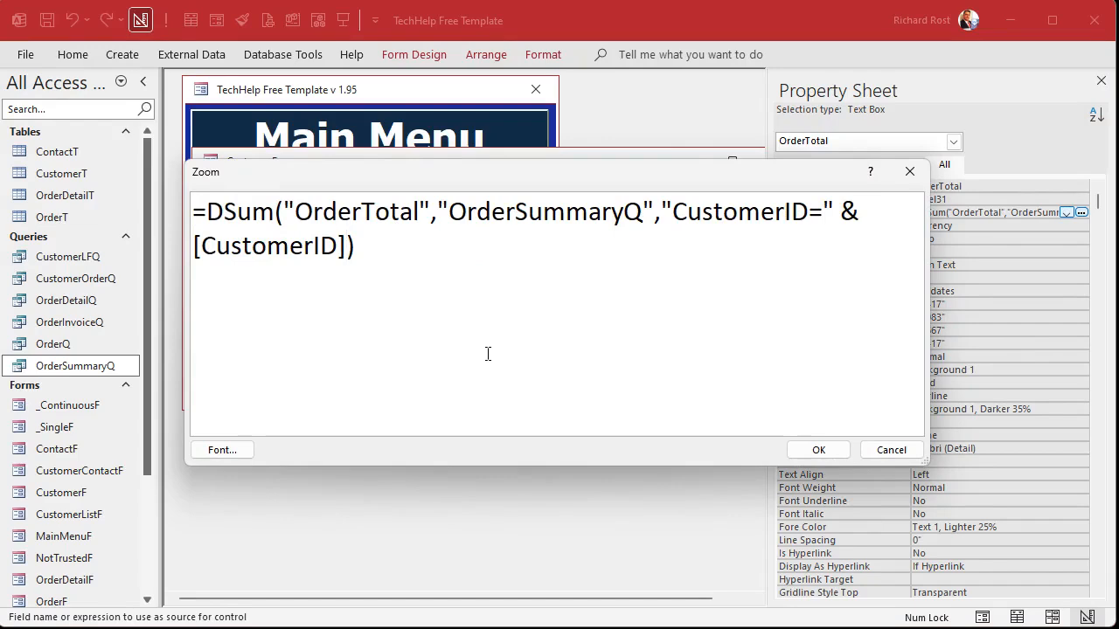
- Append & " AND IsPaid=TRUE" to the DSum criteria and confirm the expression
{"action": "type", "text": "& \""}
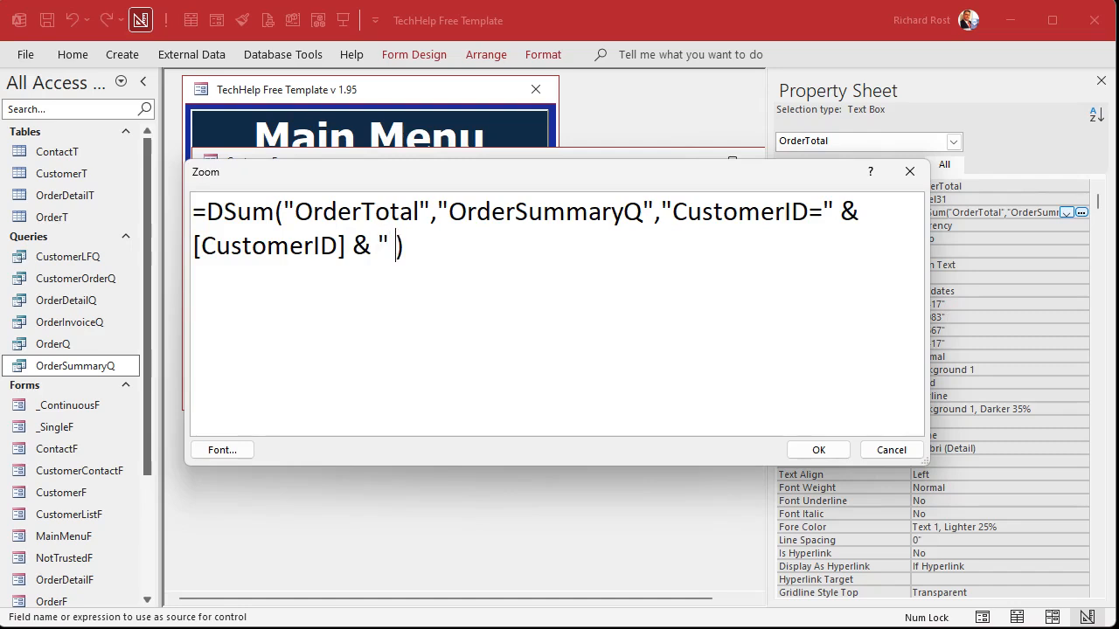
{"action": "type", "text": "AND"}
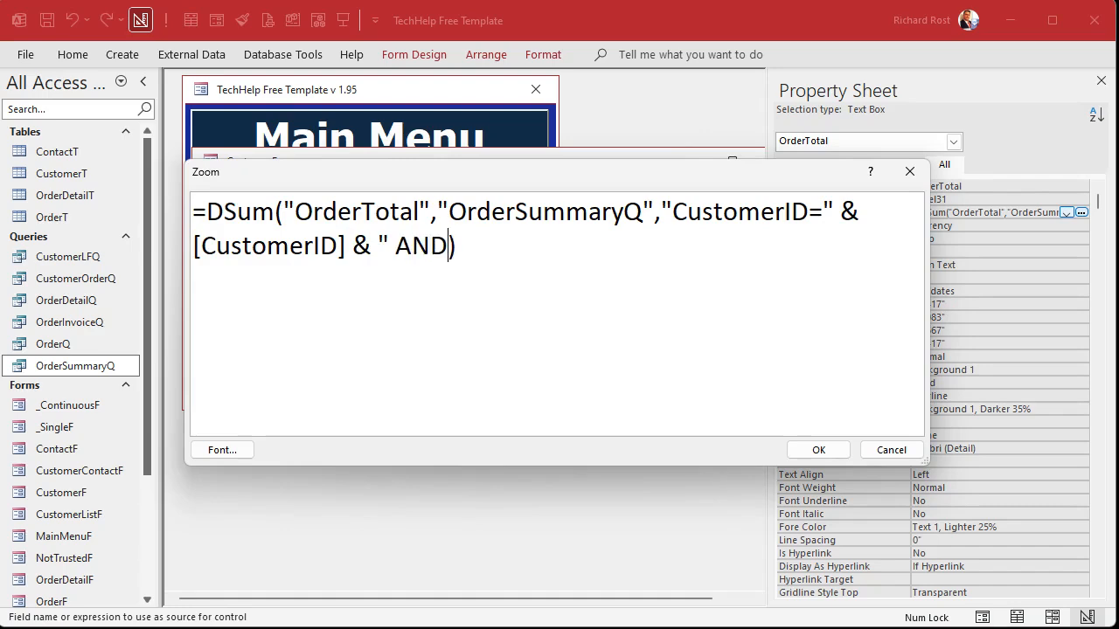
{"action": "type", "text": "IsPaid"}
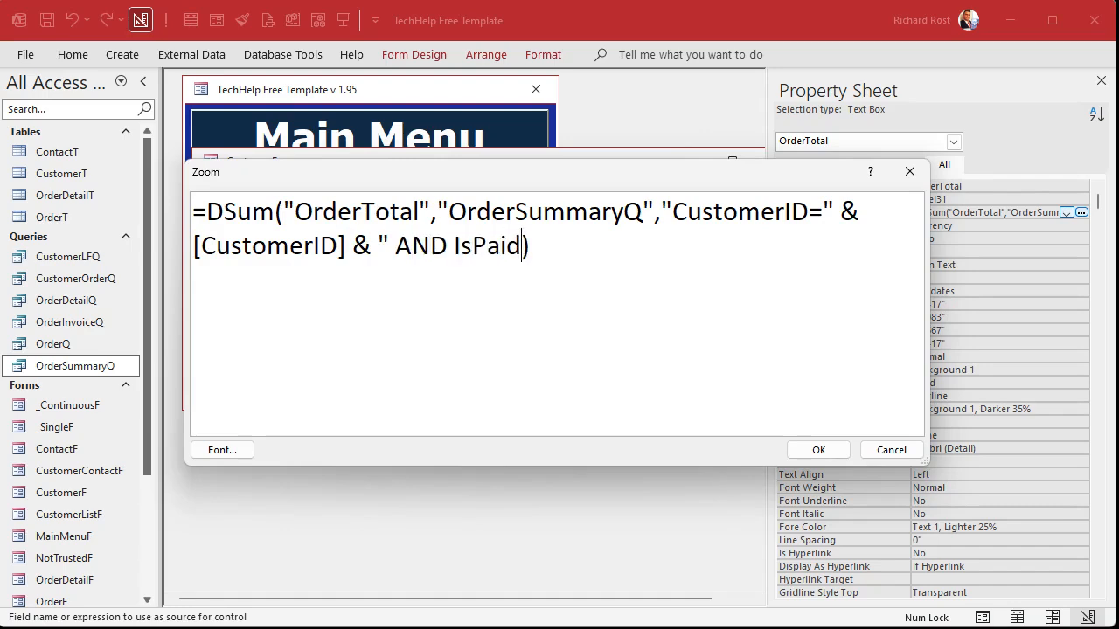
{"action": "type", "text": "=TRUE\""}
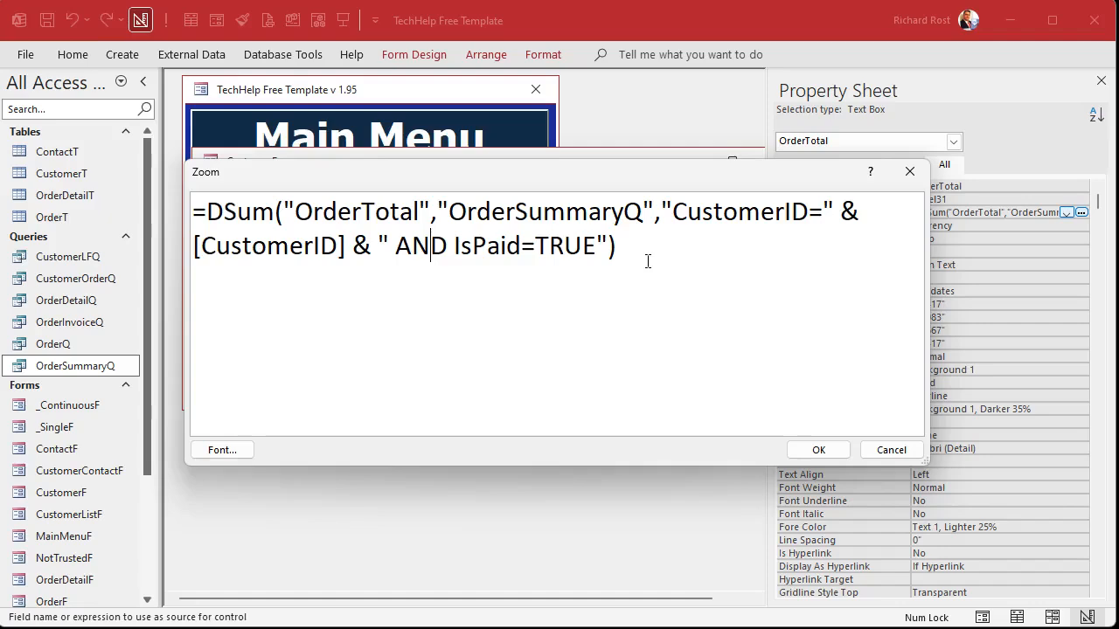
{"action": "mouse_move", "coordinate": [818, 449]}
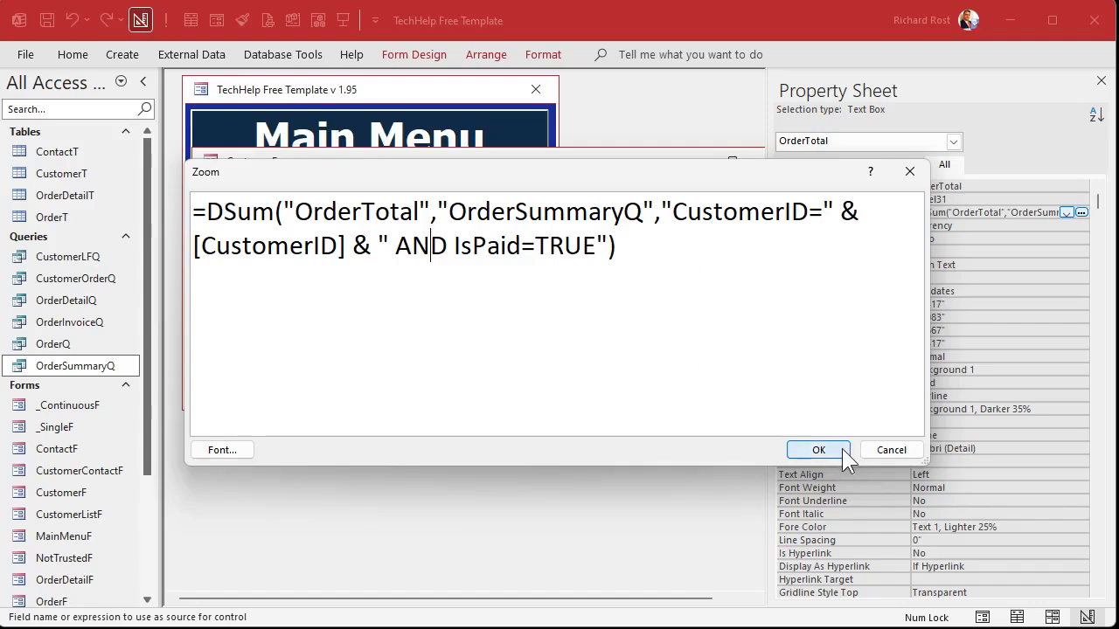
{"action": "left_click", "coordinate": [818, 449]}
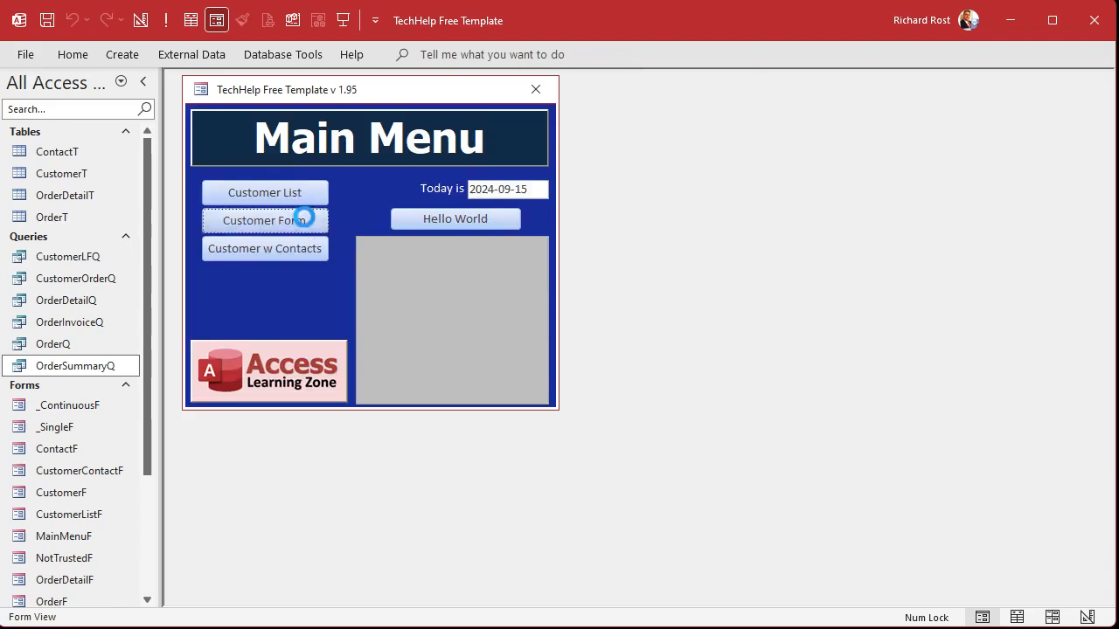
- Reopen the Customer Form showing $4,200.00 and check the paid order in Orders
{"action": "left_click", "coordinate": [266, 220]}
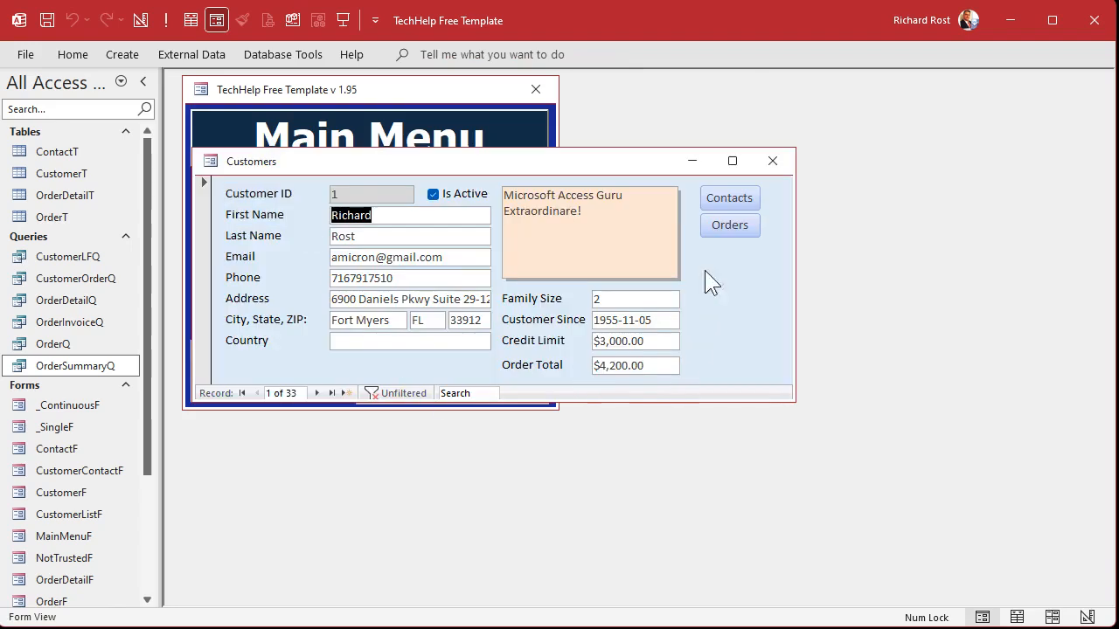
{"action": "left_click", "coordinate": [729, 224]}
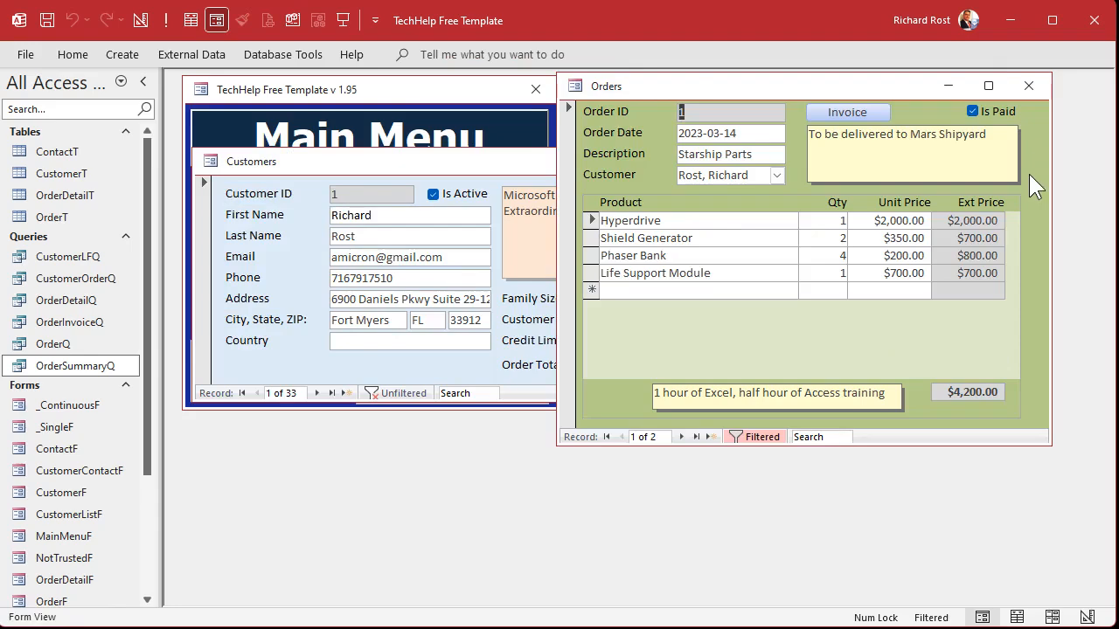
{"action": "left_click", "coordinate": [1028, 86]}
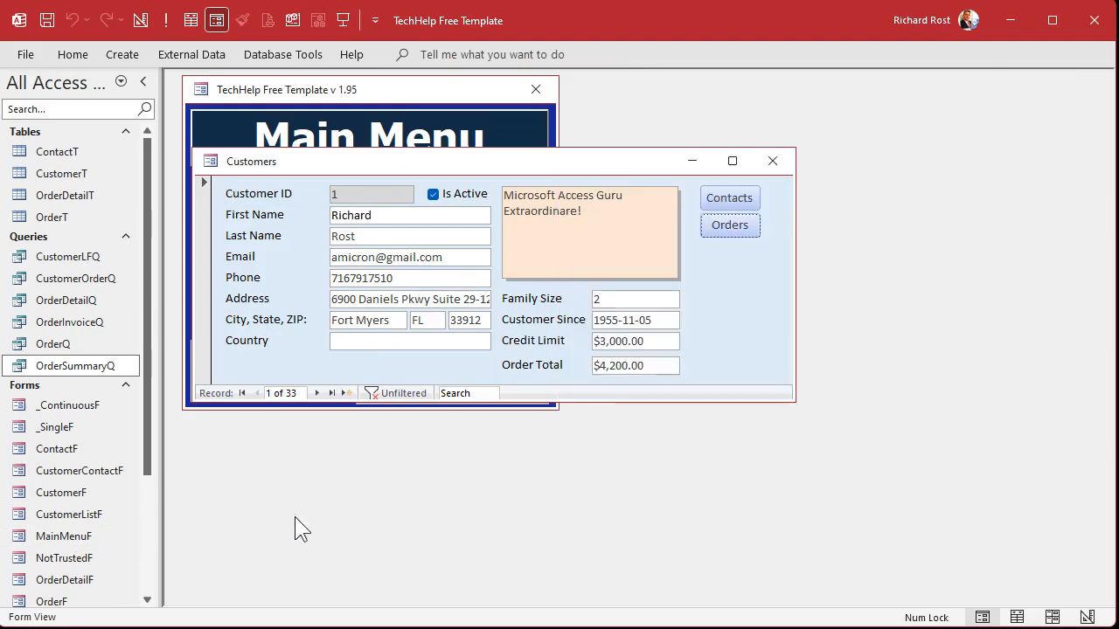
{"action": "mouse_move", "coordinate": [708, 311]}
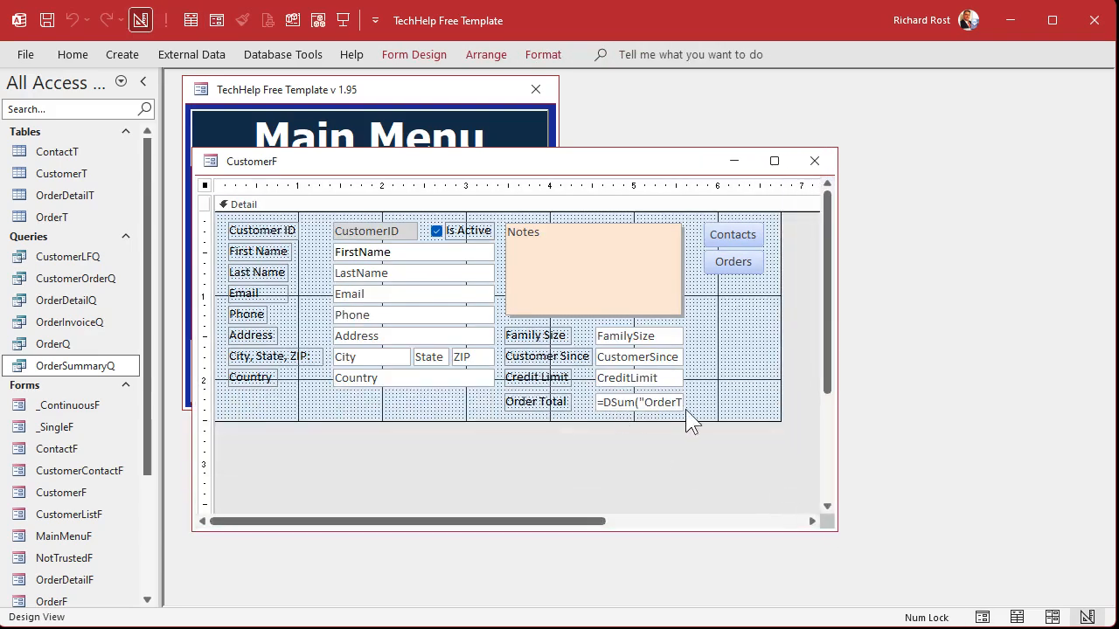
- Extend the criteria with AND OrderDate>=" & Date-365 and confirm the expression
{"action": "left_click", "coordinate": [638, 402]}
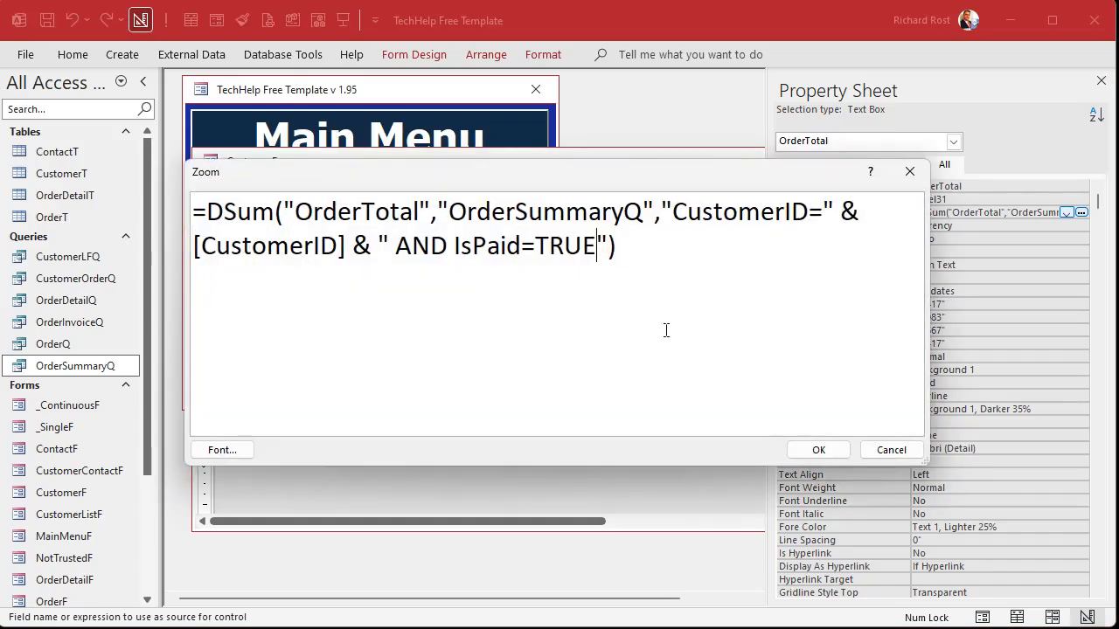
{"action": "mouse_move", "coordinate": [718, 356]}
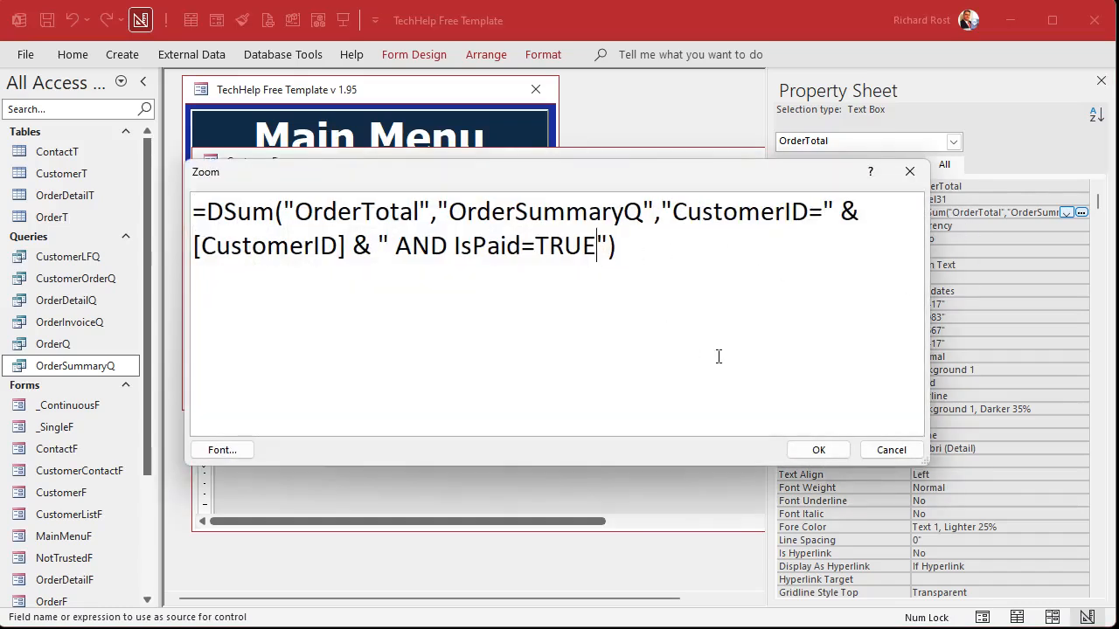
{"action": "type", "text": "AND"}
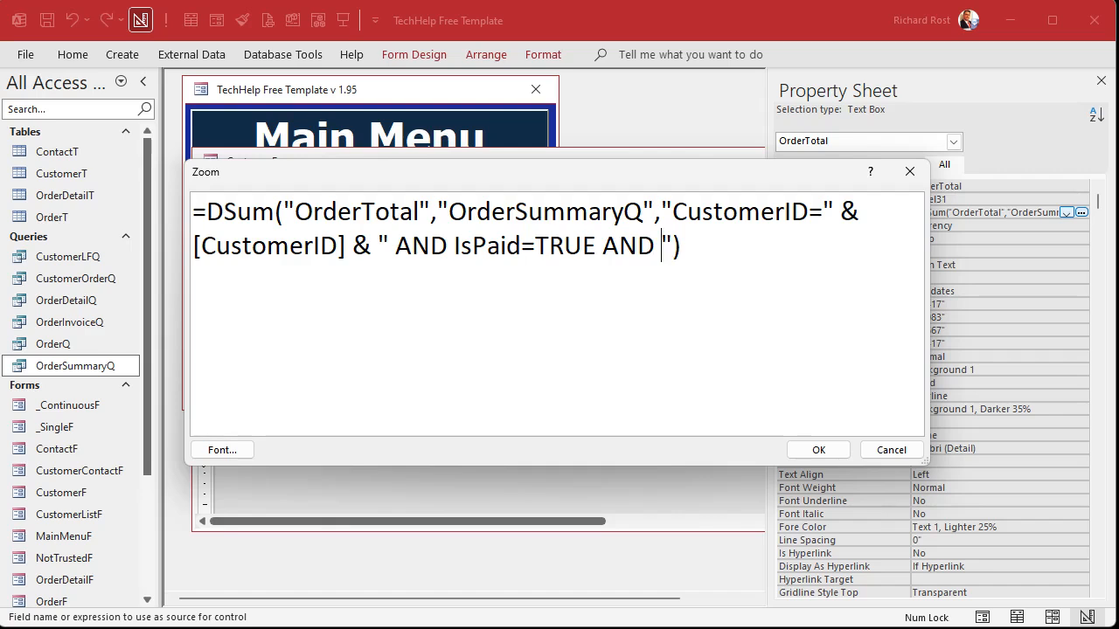
{"action": "type", "text": "OrderDate"}
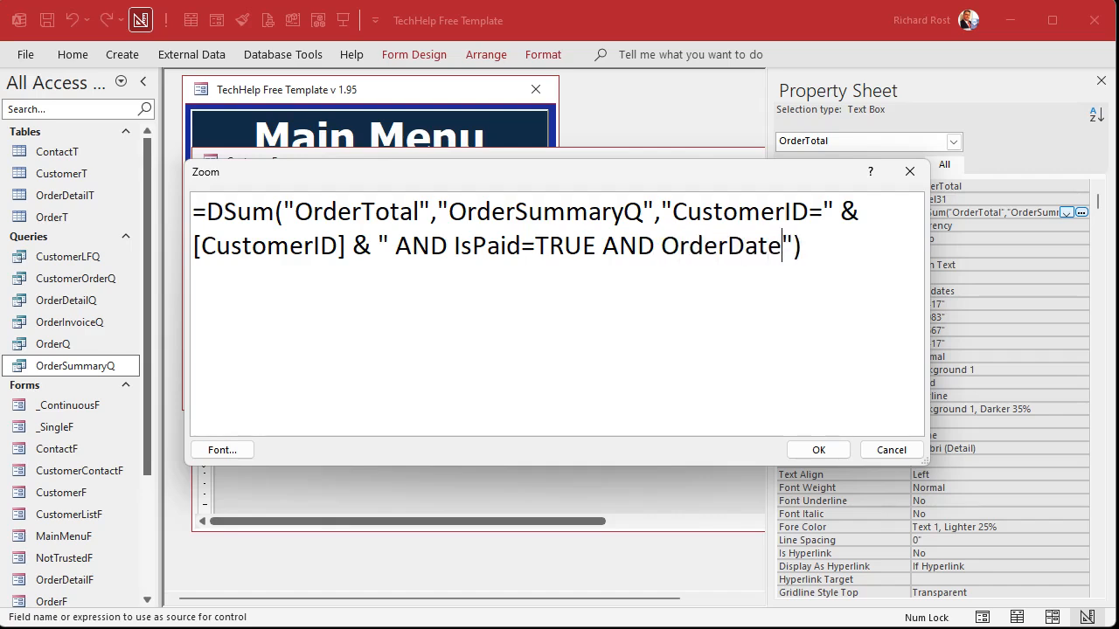
{"action": "type", "text": ">="}
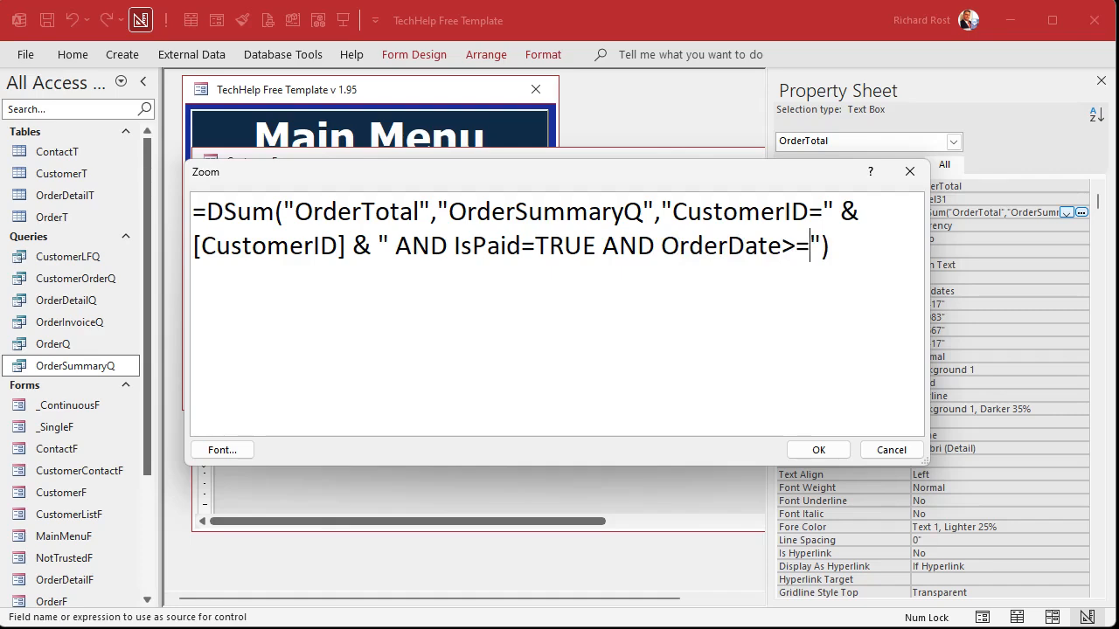
{"action": "type", "text": ")"}
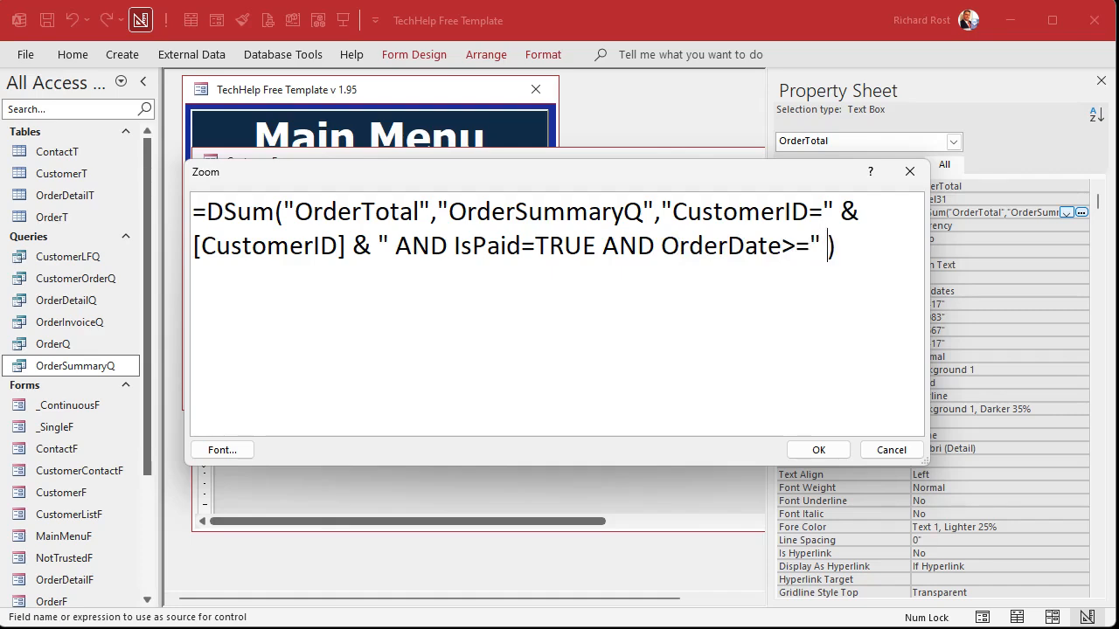
{"action": "type", "text": "&"}
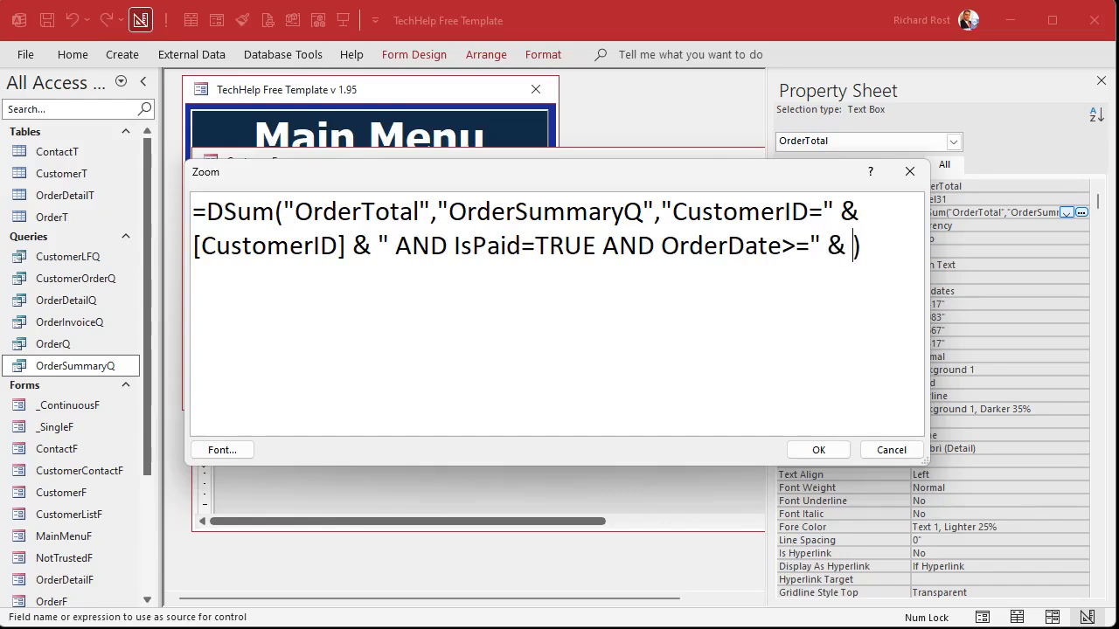
{"action": "type", "text": "Date-3"}
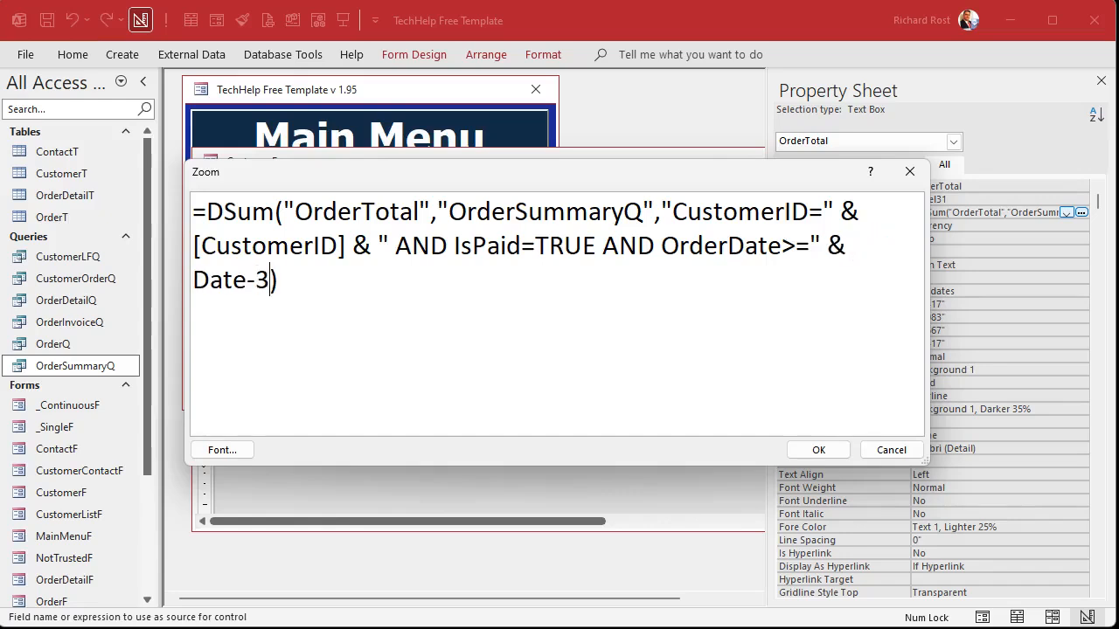
{"action": "type", "text": "65"}
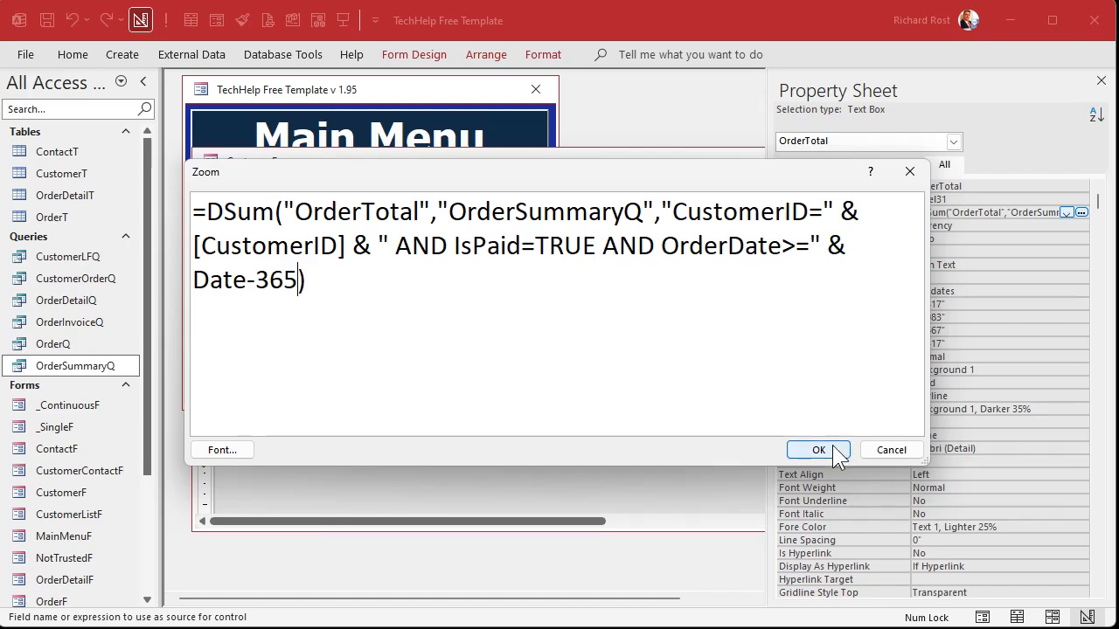
{"action": "left_click", "coordinate": [818, 450]}
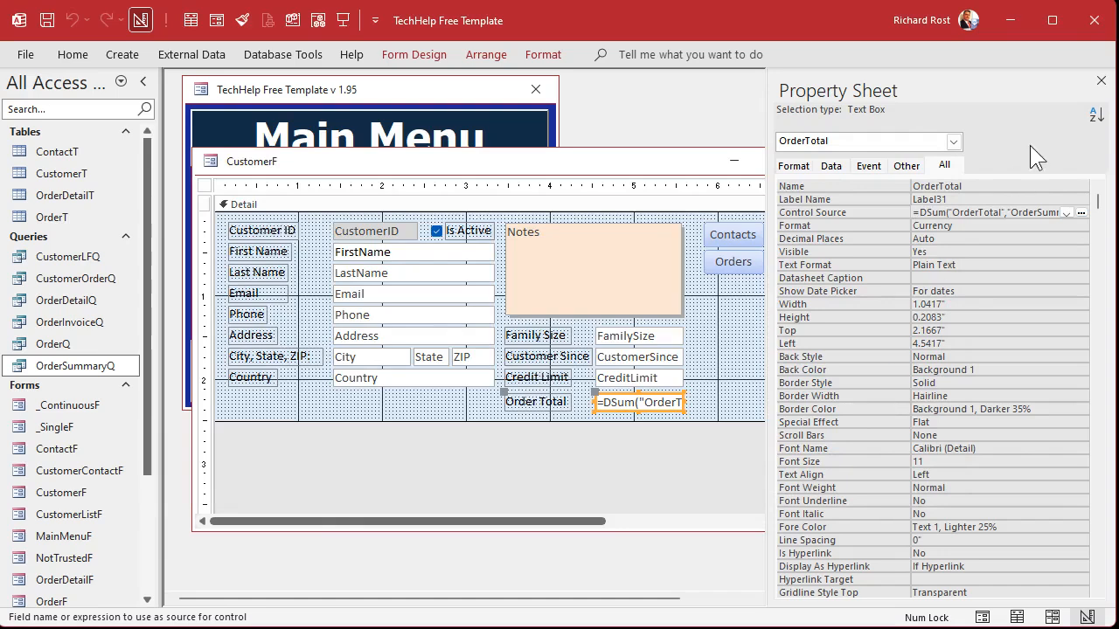
{"action": "mouse_move", "coordinate": [1102, 91]}
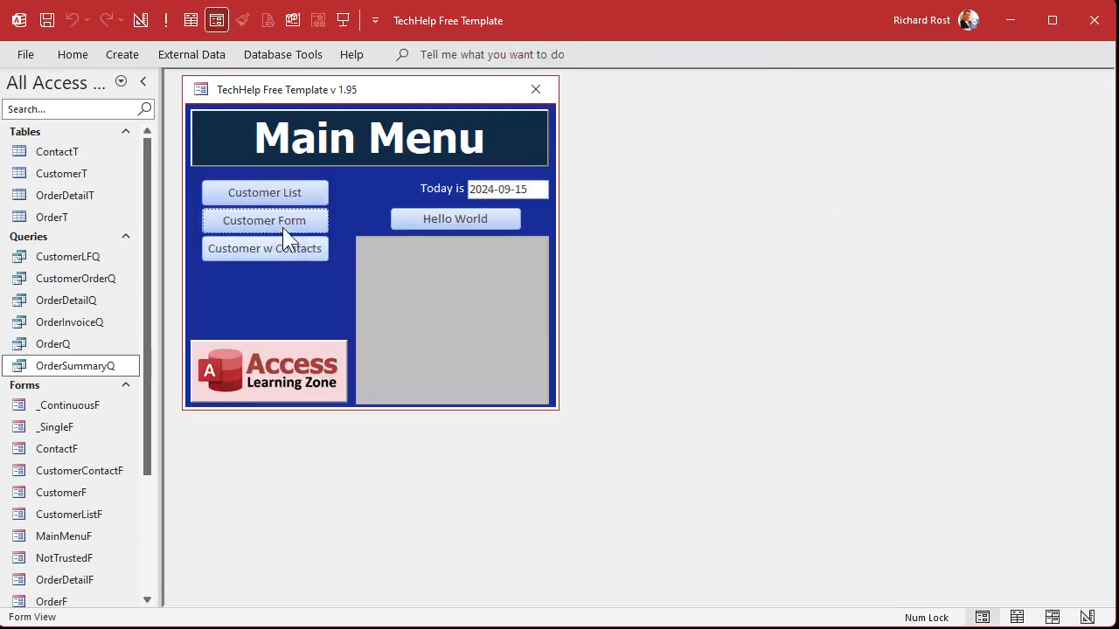
- Reopen the Customers form, where Order Total now shows #Name?
{"action": "left_click", "coordinate": [264, 220]}
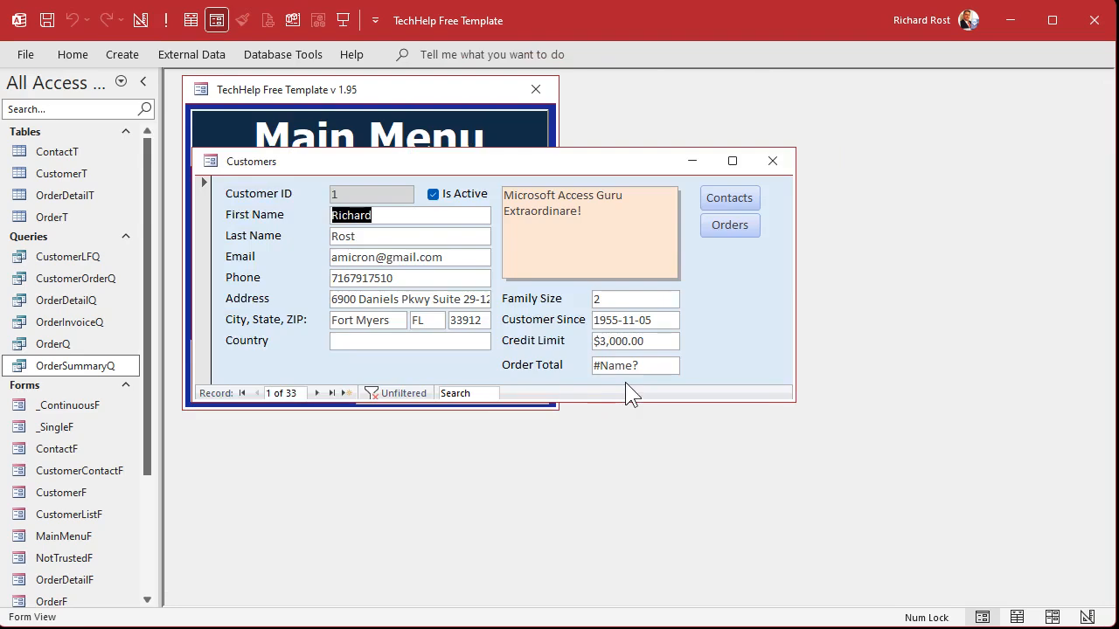
{"action": "mouse_move", "coordinate": [633, 394]}
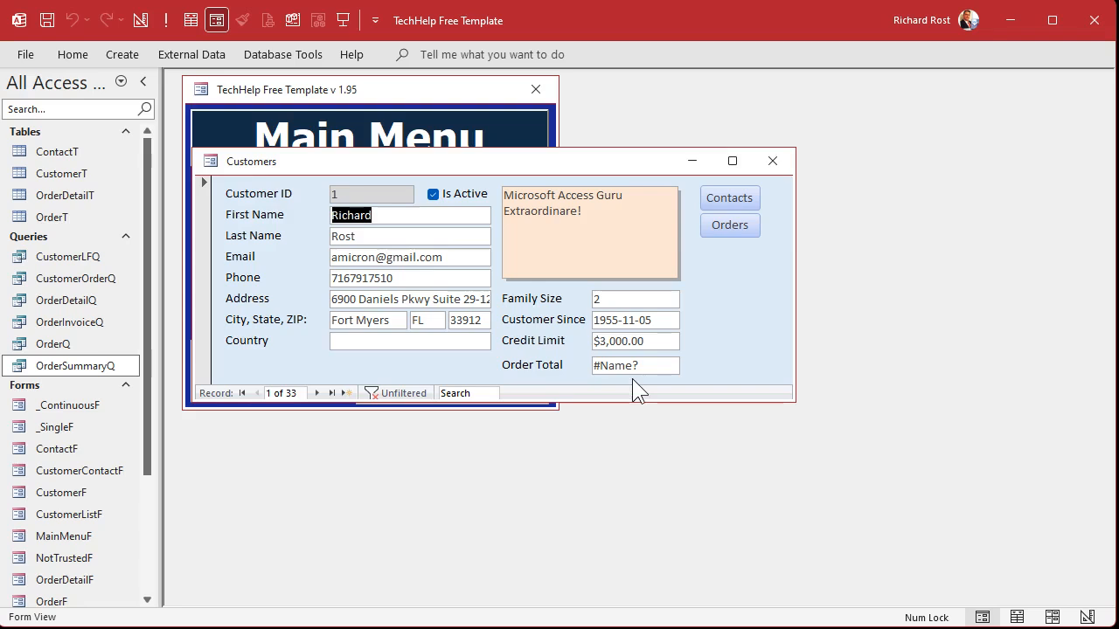
{"action": "mouse_move", "coordinate": [741, 297]}
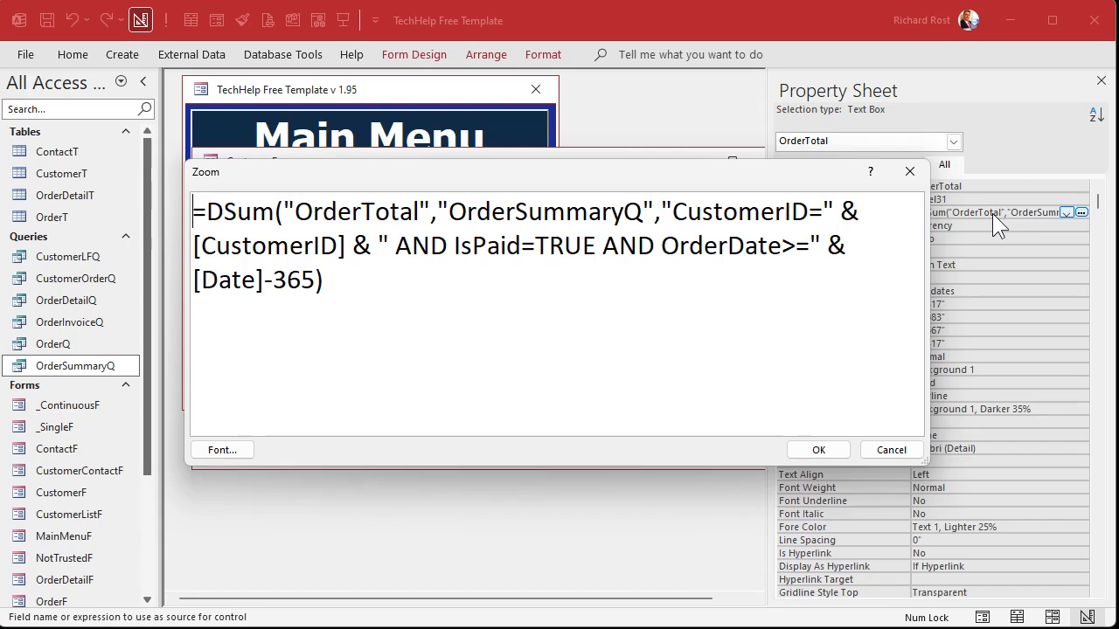
- Confirm the expression with Date() corrected so Order Total shows $4,200.00 again
{"action": "left_click", "coordinate": [818, 449]}
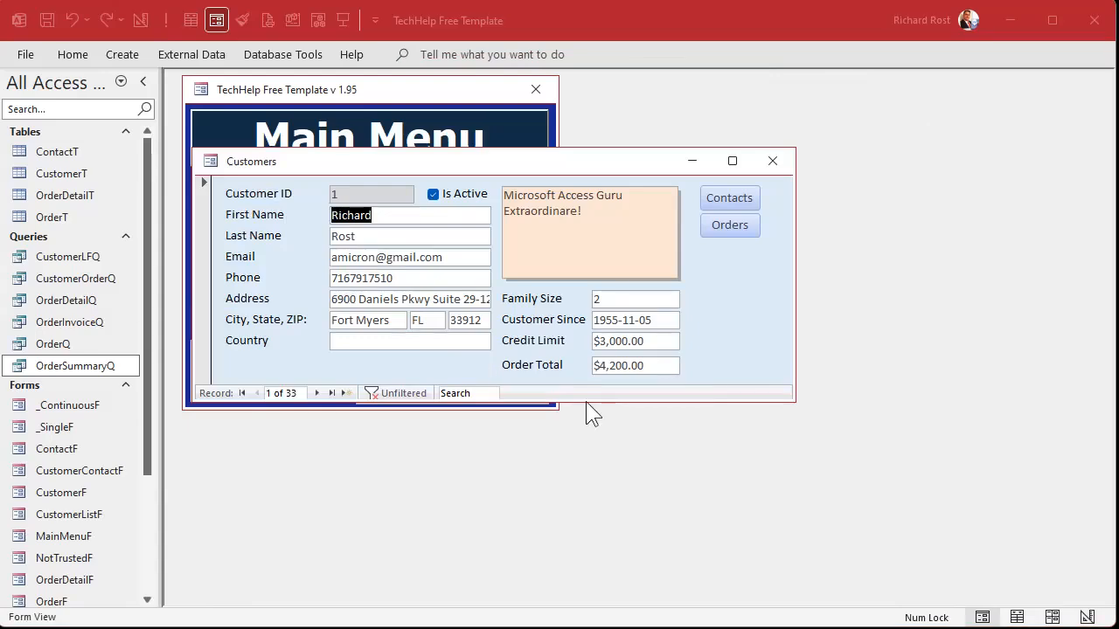
{"action": "mouse_move", "coordinate": [654, 404]}
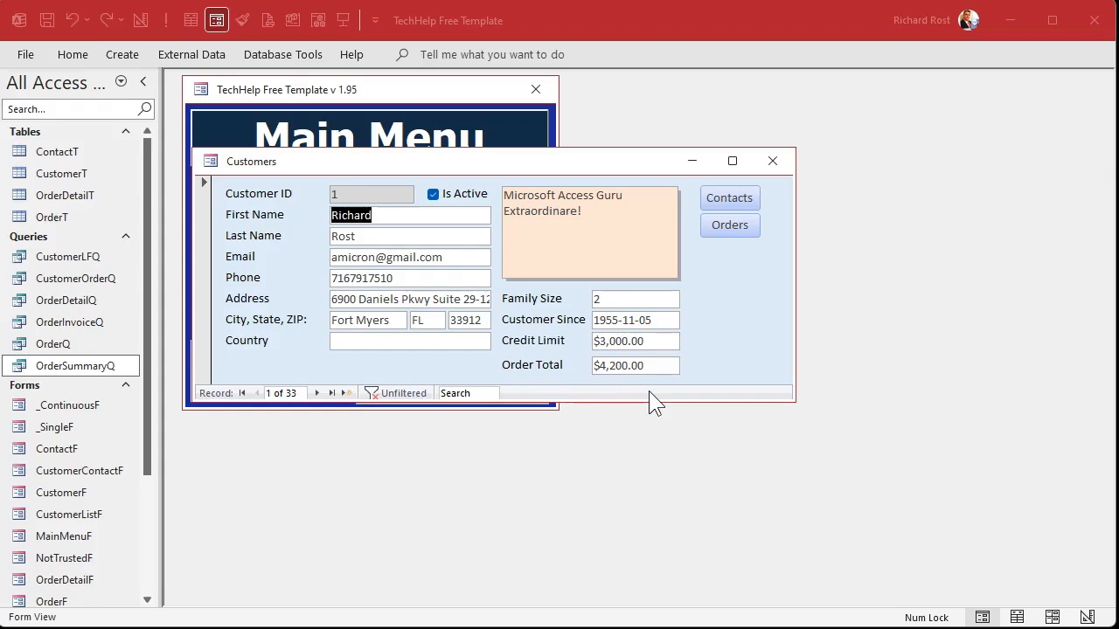
- Check the paid 2023-03-14 order totalling $4,200.00 in the Orders form, then close it
{"action": "left_click", "coordinate": [731, 224]}
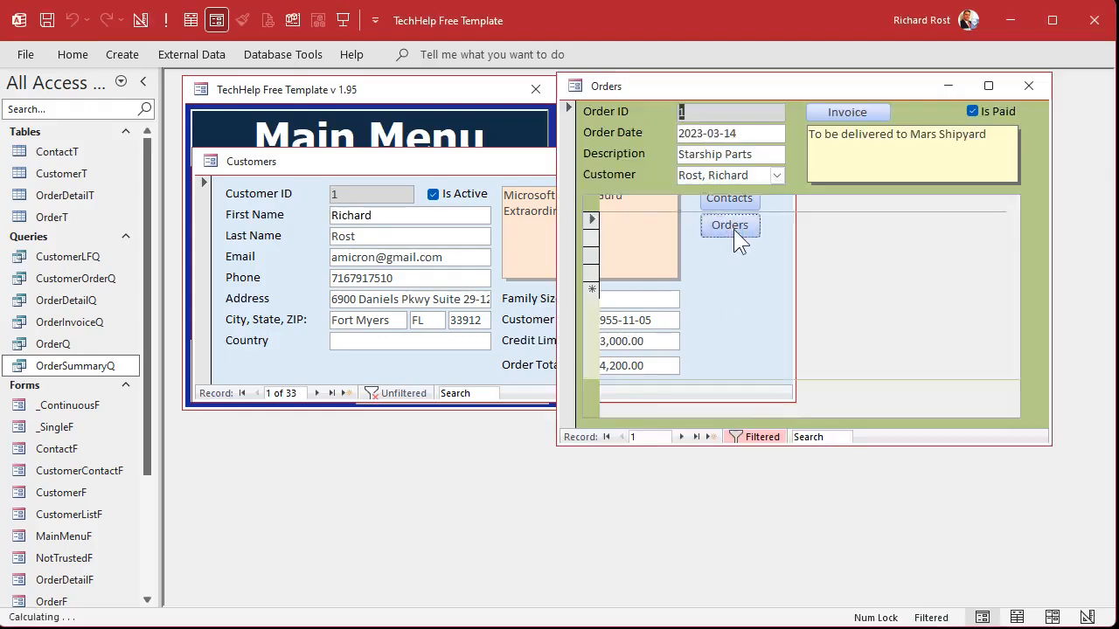
{"action": "left_click", "coordinate": [729, 223]}
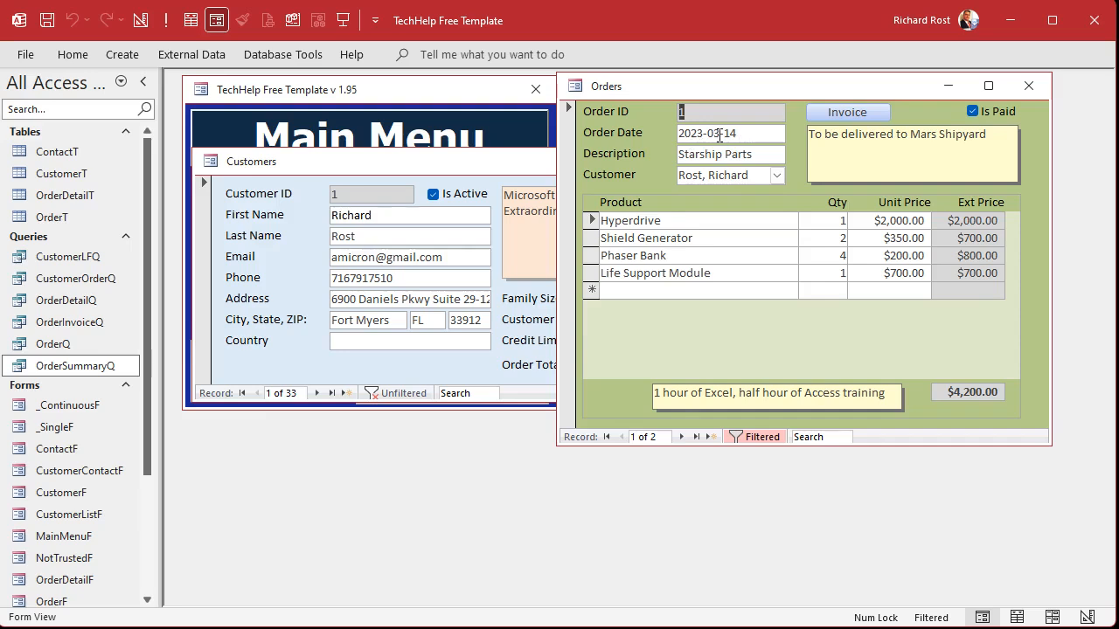
{"action": "left_click", "coordinate": [1028, 85]}
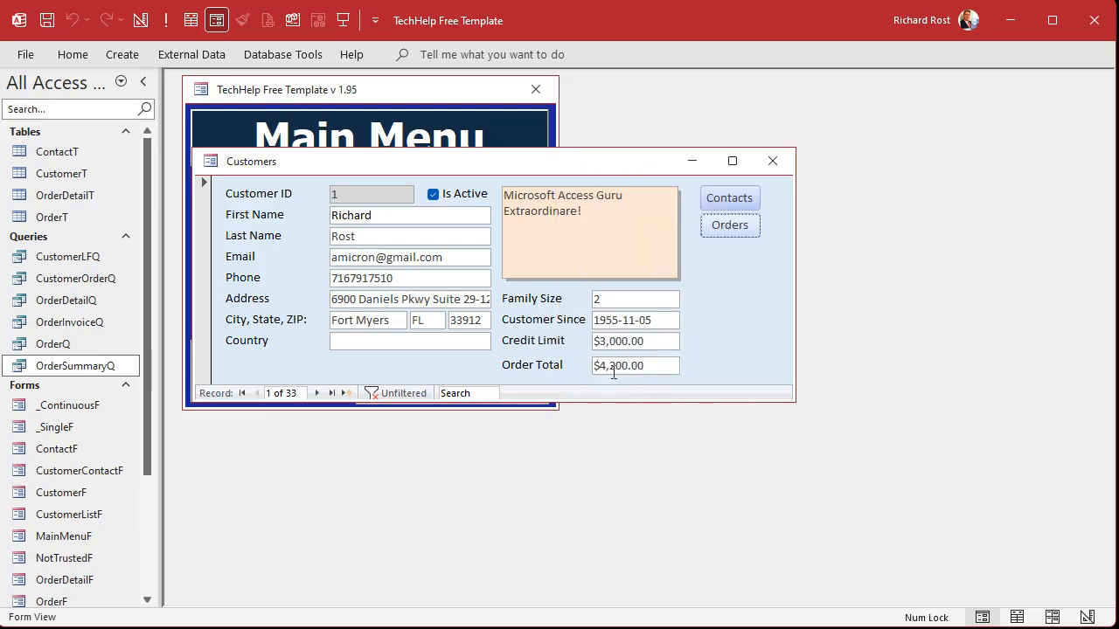
{"action": "left_click", "coordinate": [731, 223]}
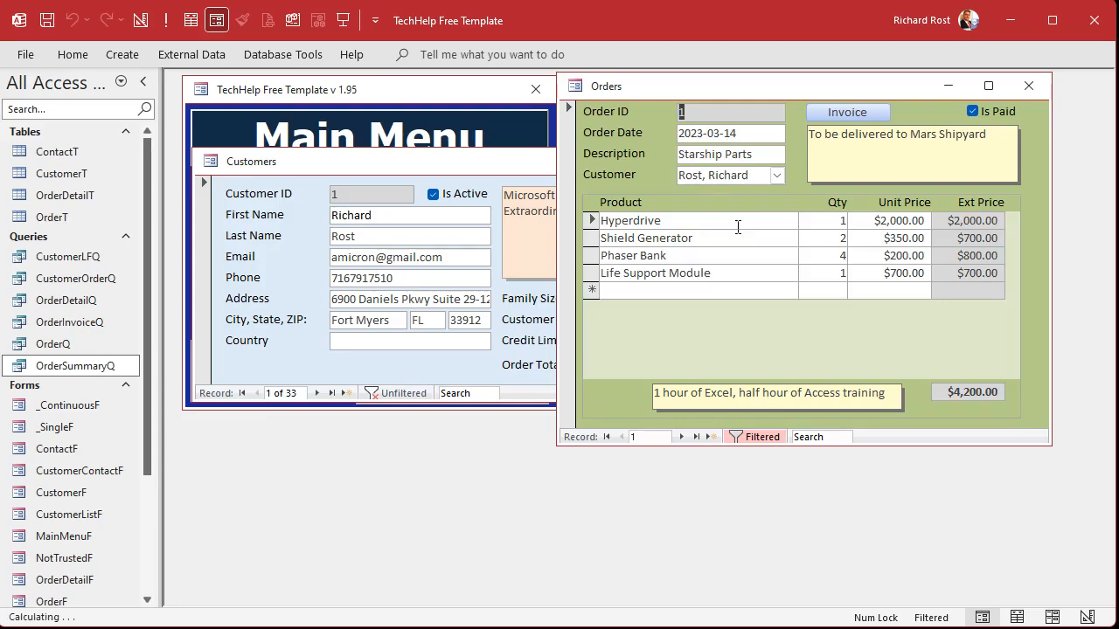
{"action": "left_click", "coordinate": [682, 437]}
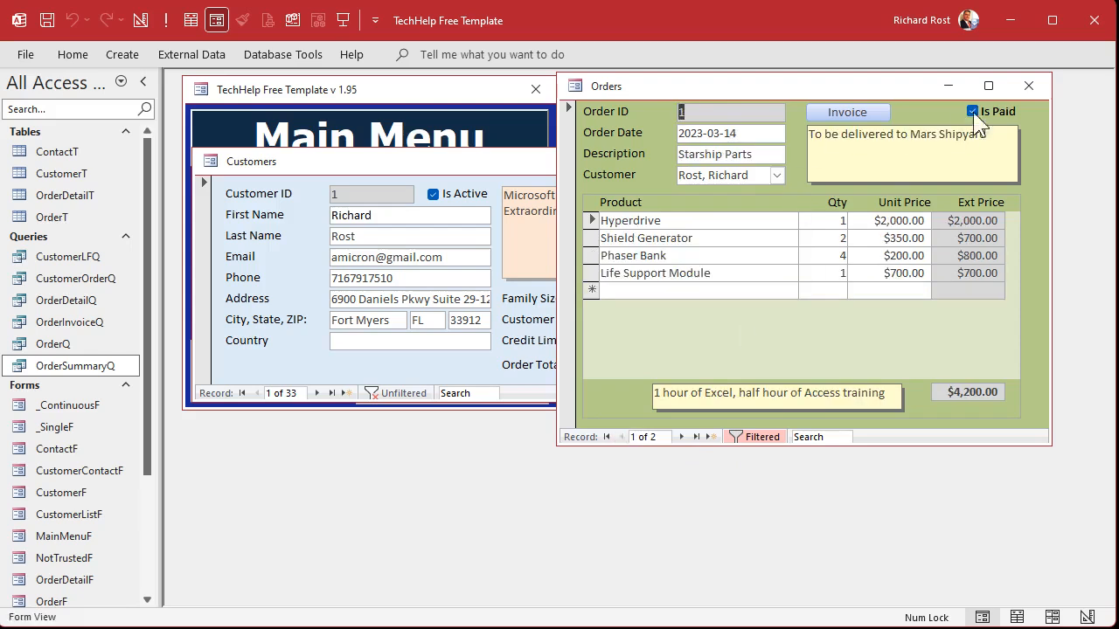
{"action": "left_click", "coordinate": [1028, 85]}
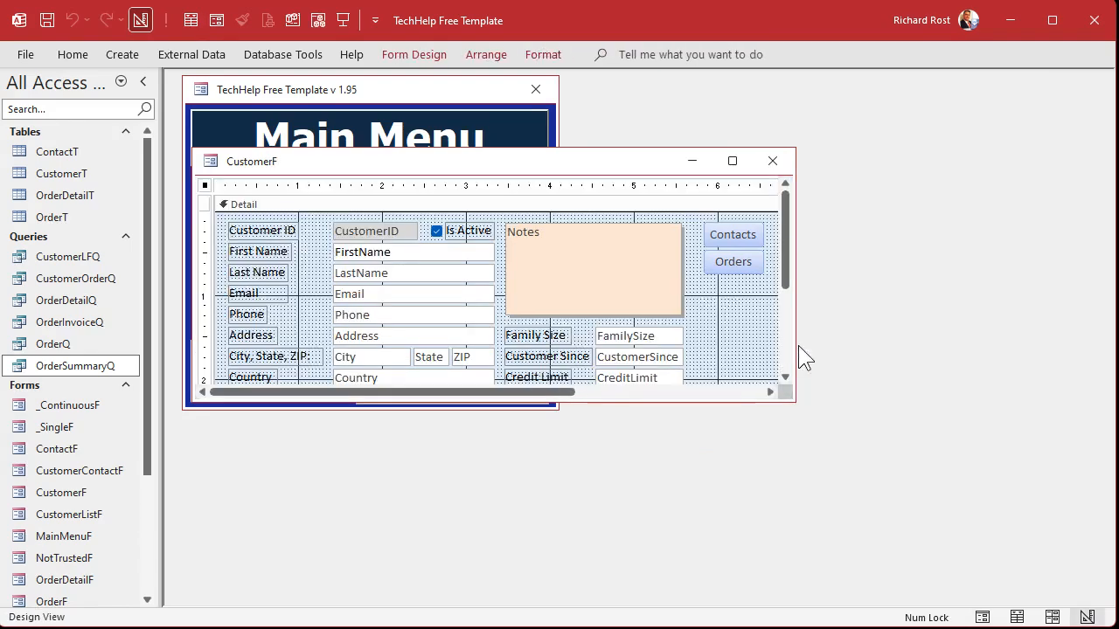
{"action": "mouse_move", "coordinate": [741, 416]}
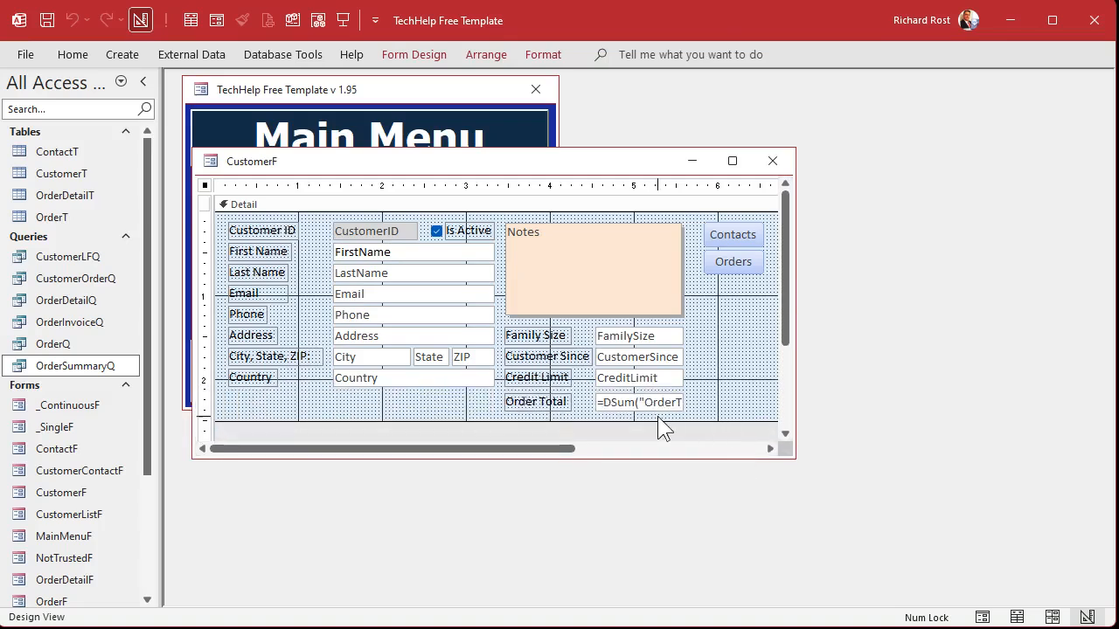
- Wrap the Date()-365 cutoff in # delimiters in the OrderDate criteria and confirm
{"action": "left_click", "coordinate": [640, 402]}
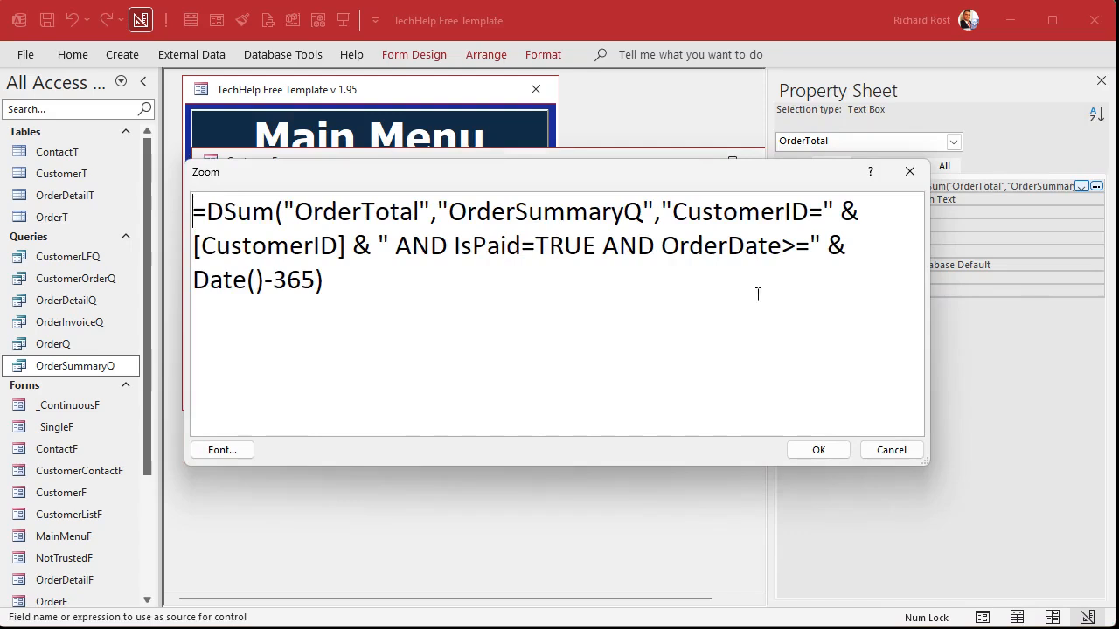
{"action": "mouse_move", "coordinate": [744, 294]}
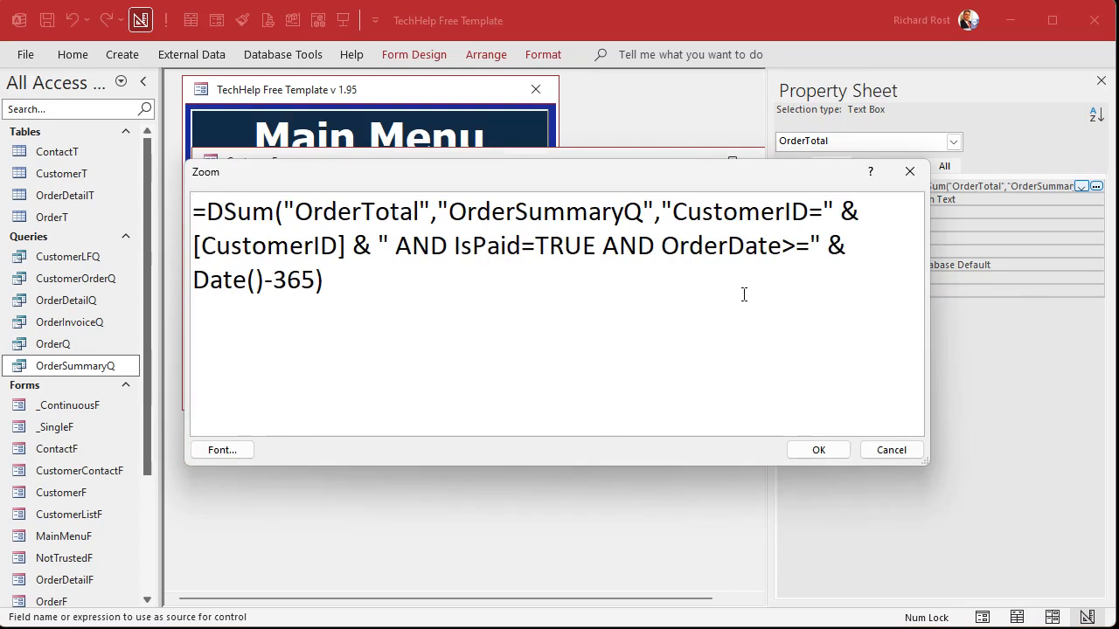
{"action": "mouse_move", "coordinate": [811, 331]}
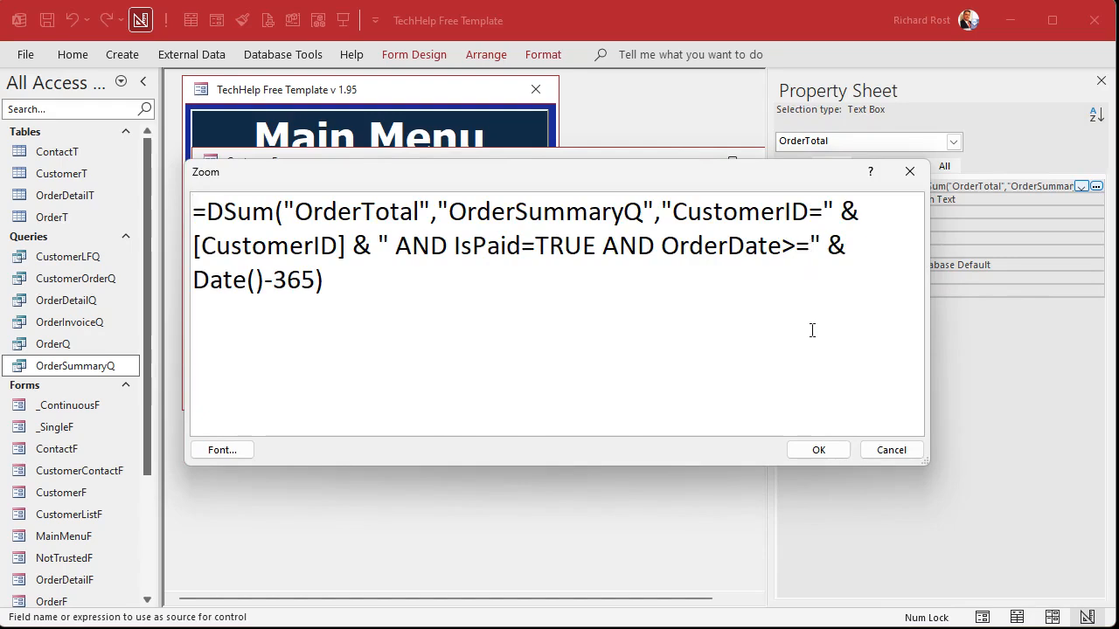
{"action": "type", "text": "#"}
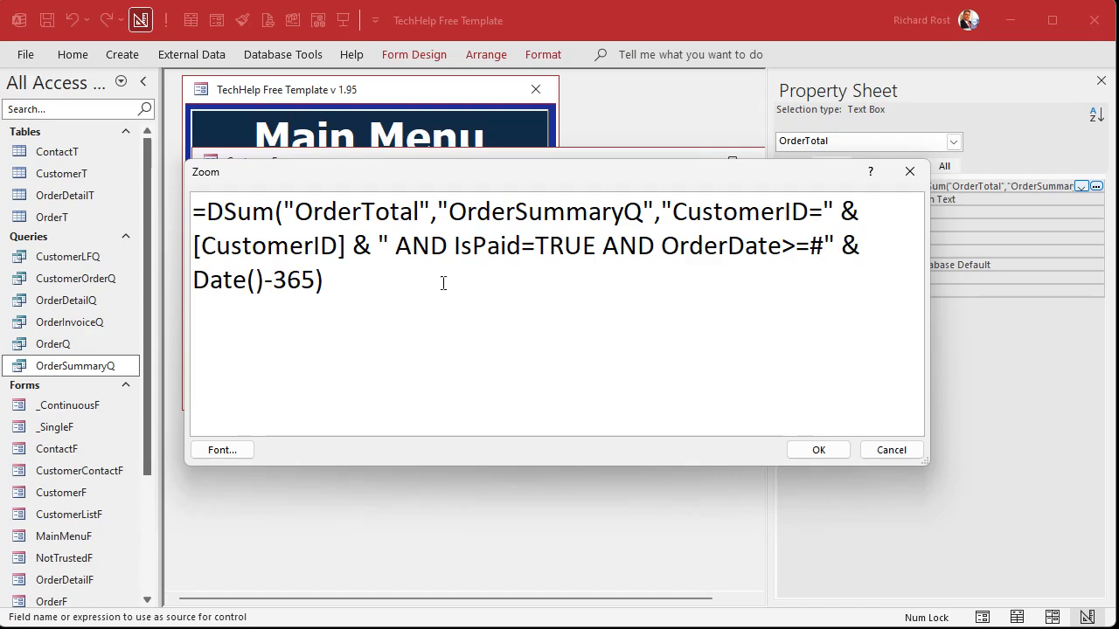
{"action": "type", "text": "& )"}
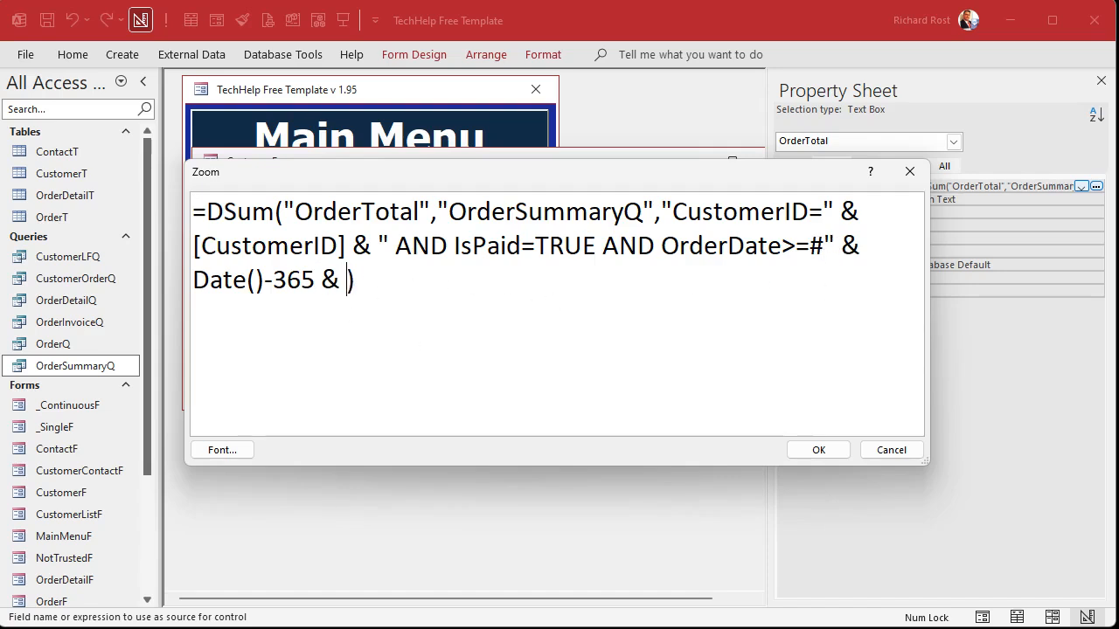
{"action": "type", "text": "\"#\""}
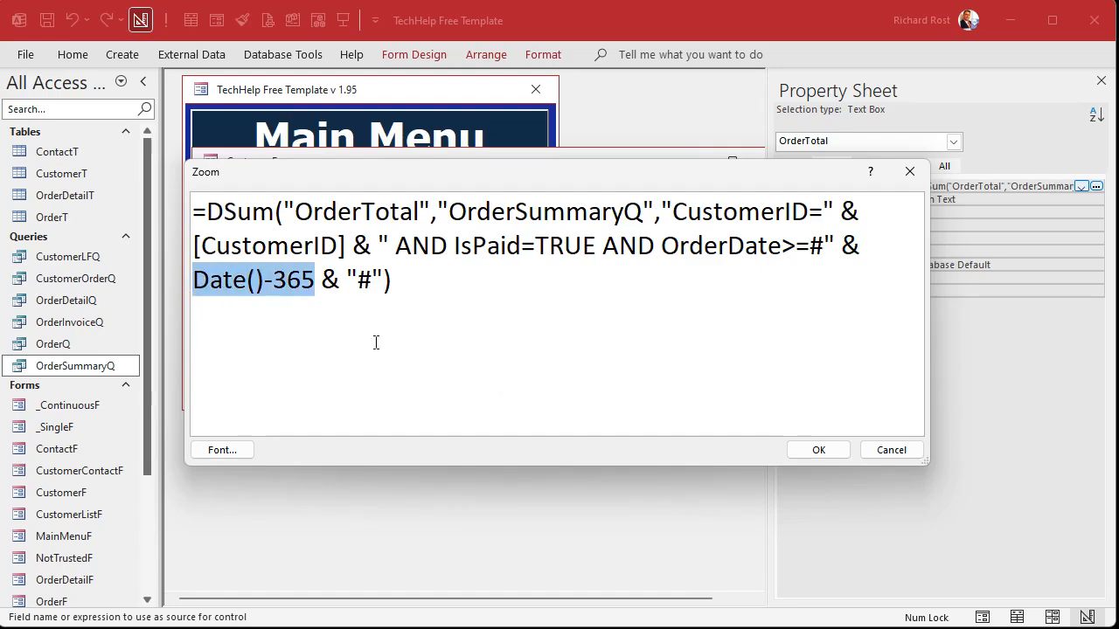
{"action": "left_click", "coordinate": [689, 244]}
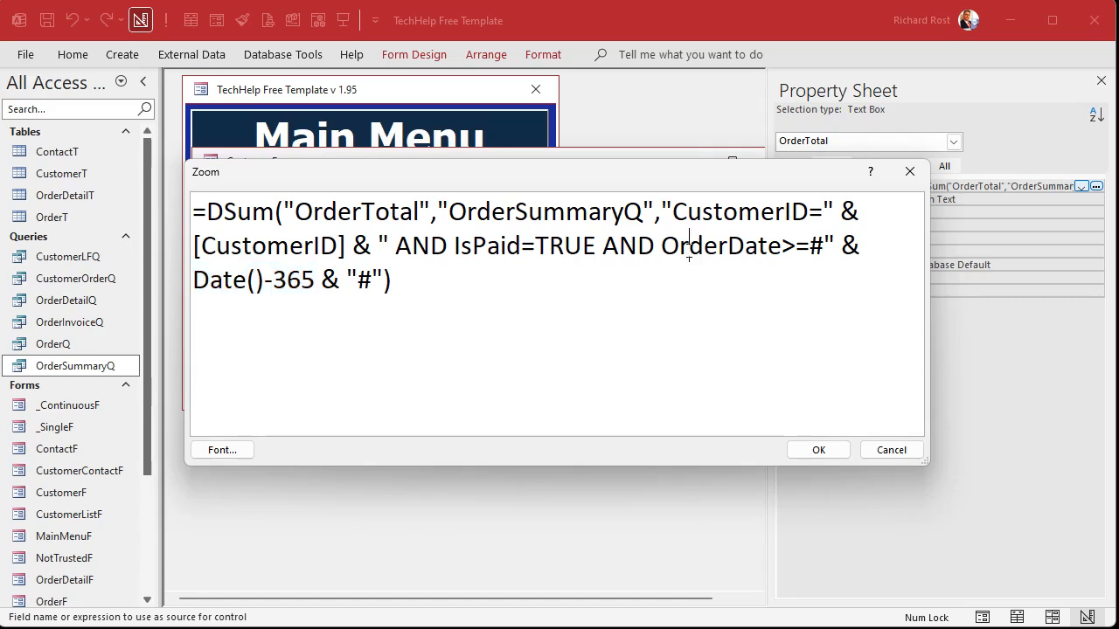
{"action": "double_click", "coordinate": [717, 245]}
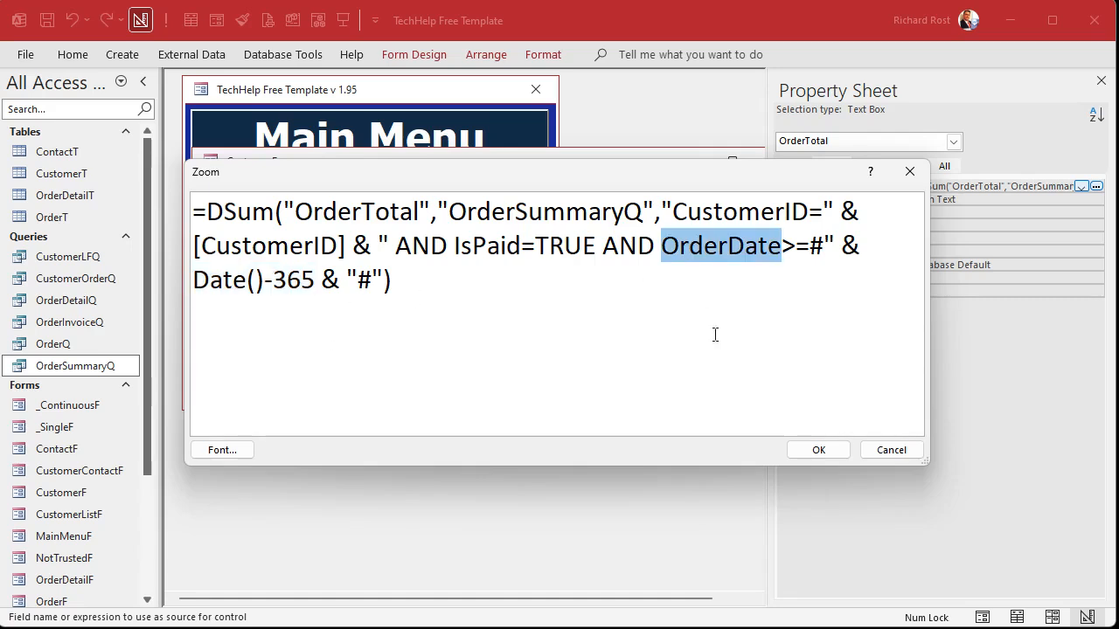
{"action": "left_click", "coordinate": [392, 279]}
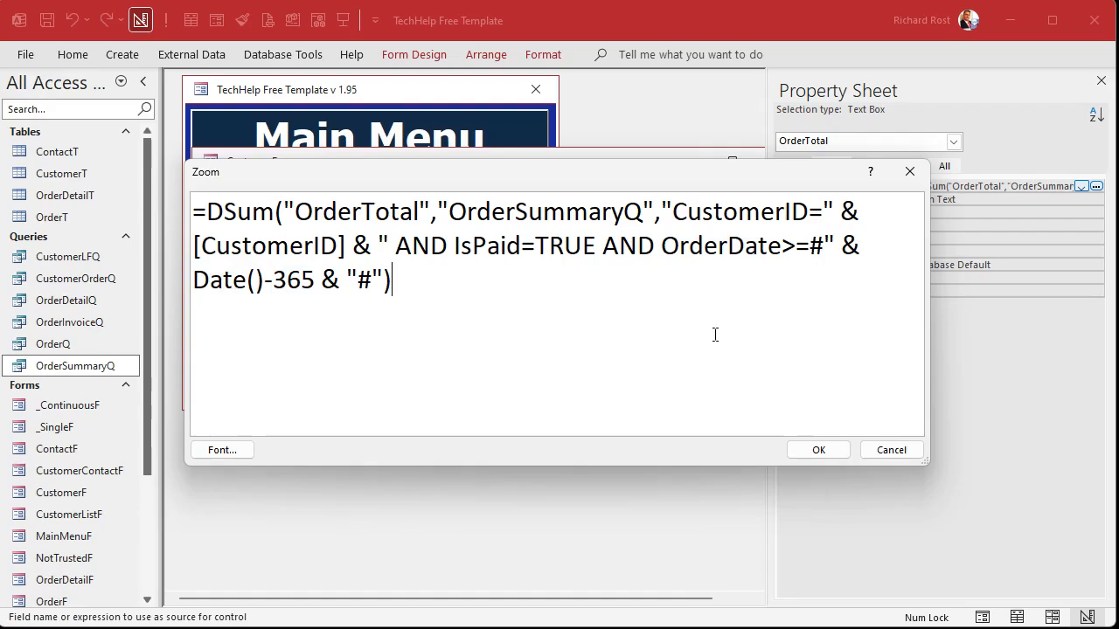
{"action": "left_click", "coordinate": [818, 449]}
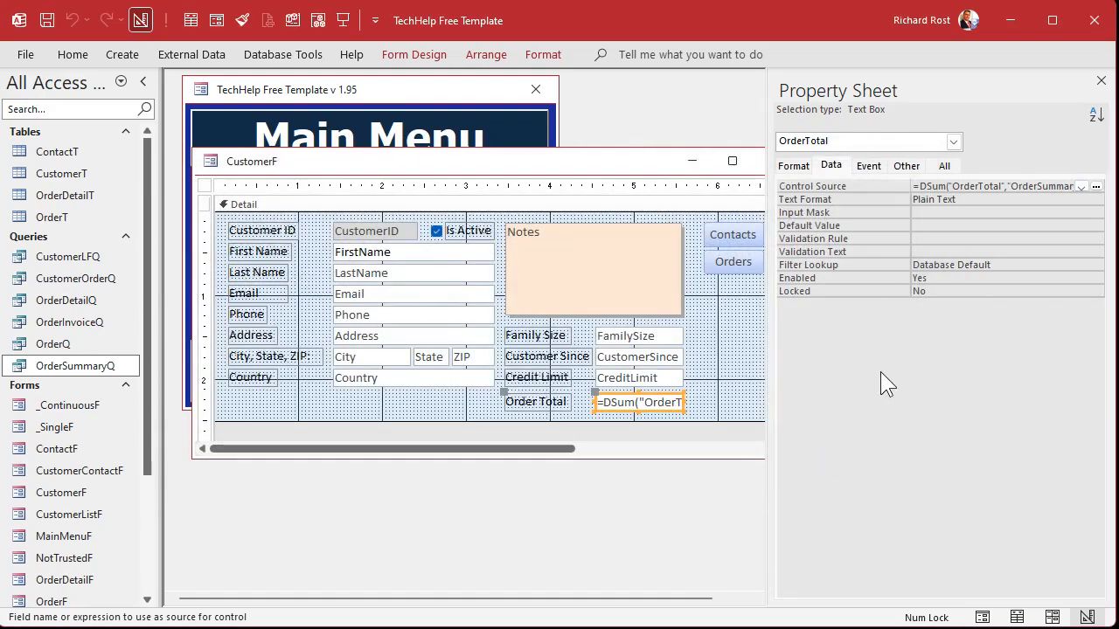
- Check the Customers form total, then change the customer's order date year to 2024
{"action": "left_click", "coordinate": [1101, 81]}
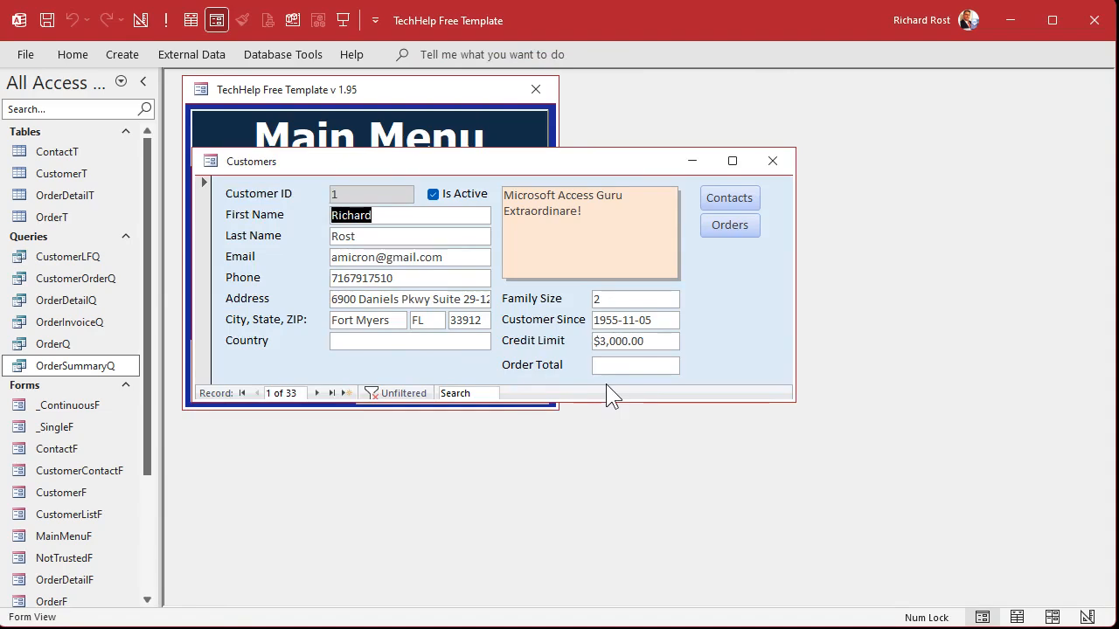
{"action": "mouse_move", "coordinate": [731, 248]}
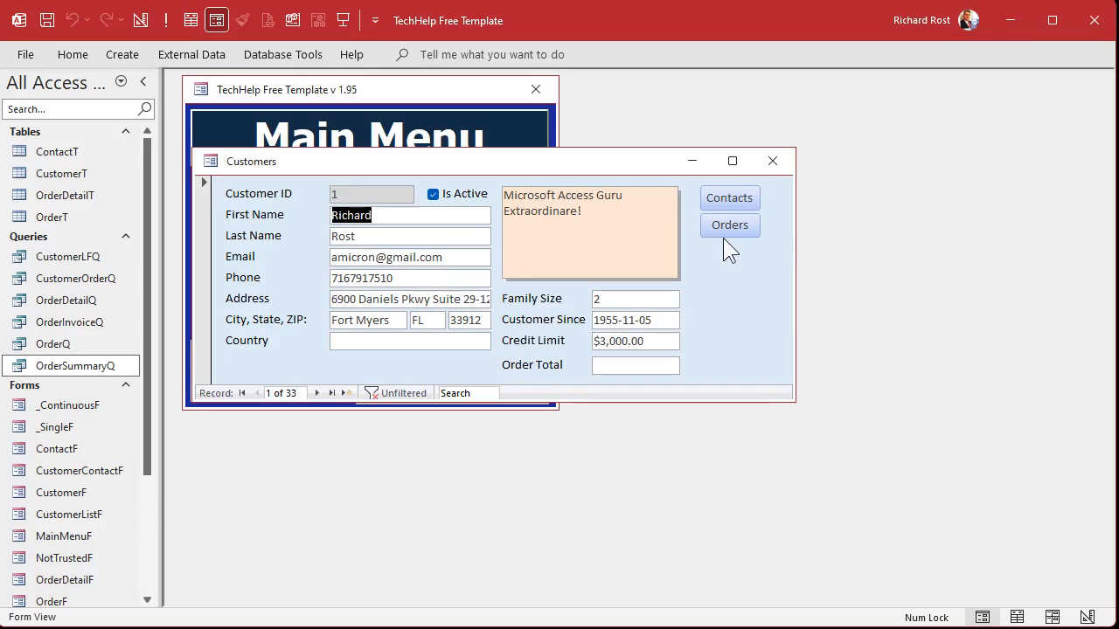
{"action": "left_click", "coordinate": [731, 224]}
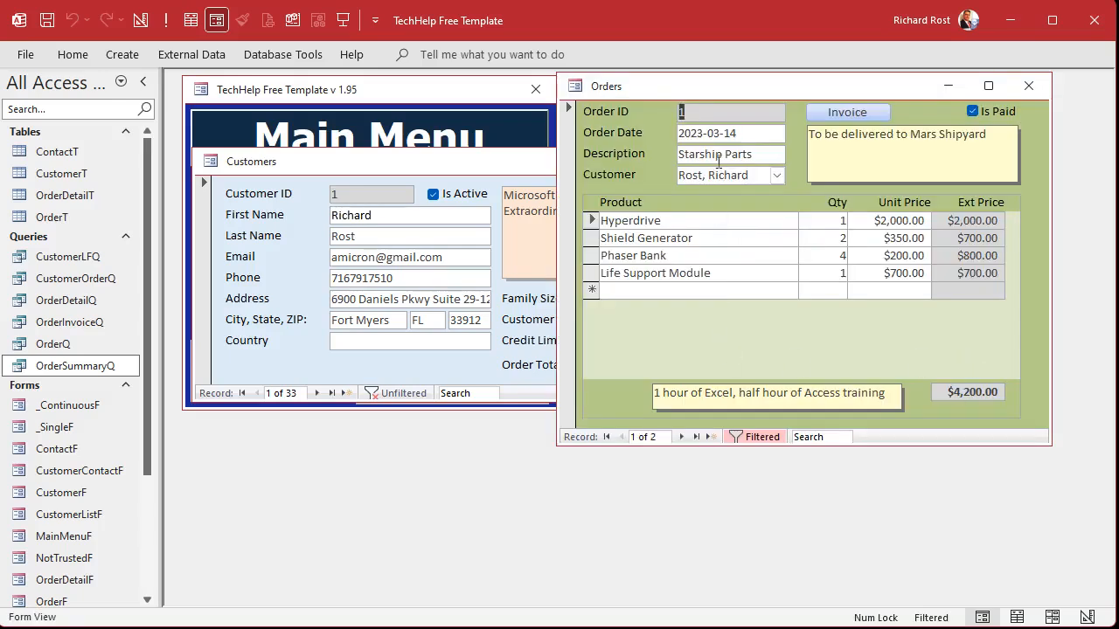
{"action": "left_click", "coordinate": [731, 133]}
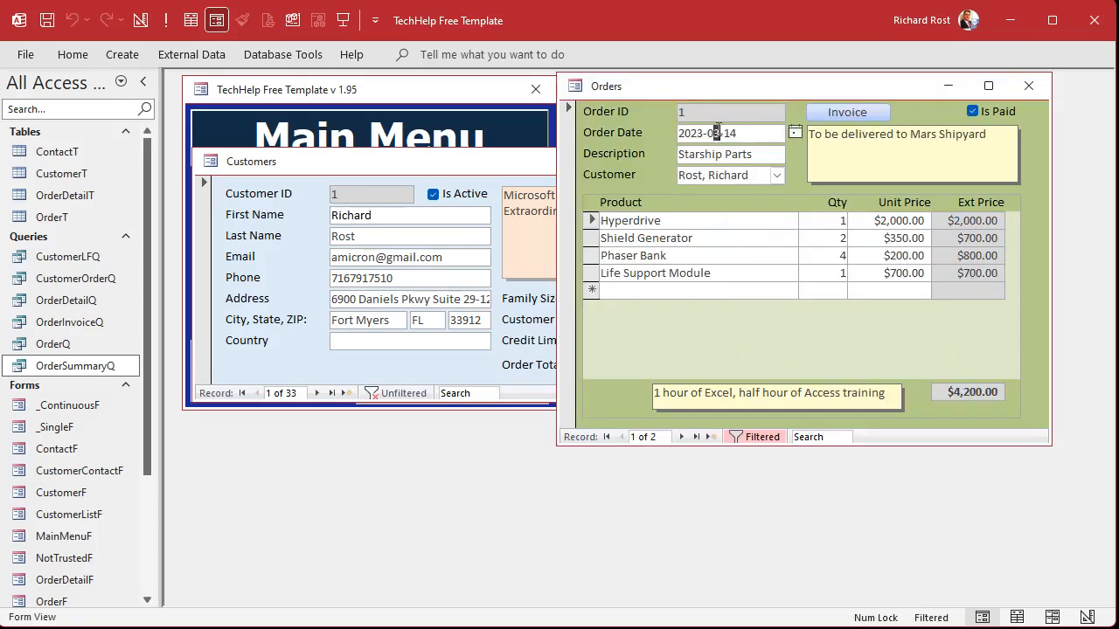
{"action": "type", "text": "2024"}
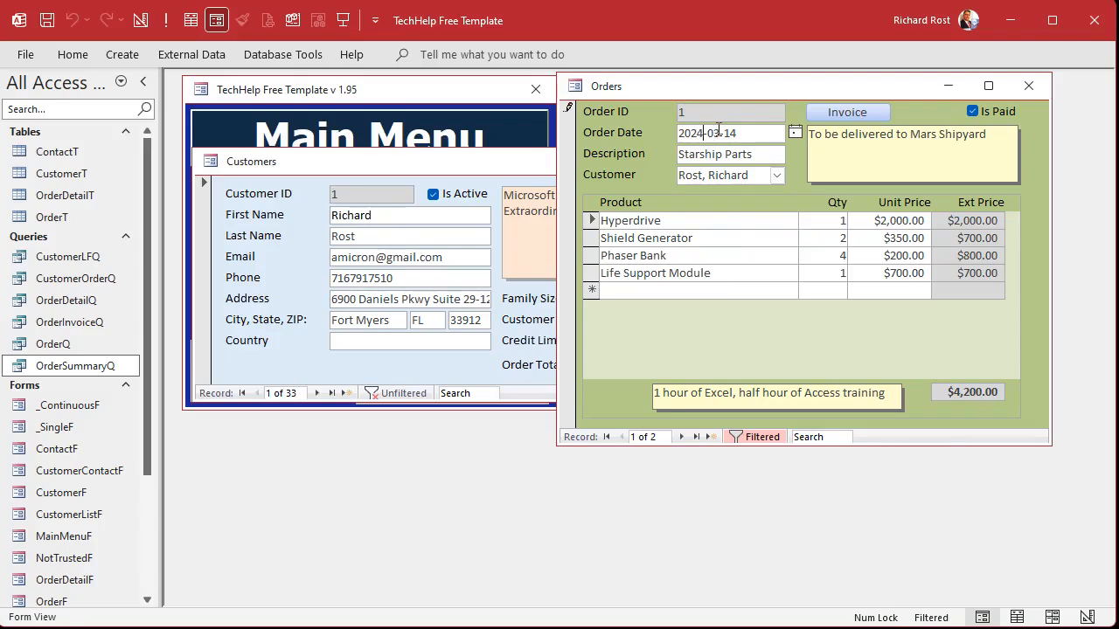
- Recheck the Order Total on the Customers form and reopen the expression in Design View
{"action": "left_click", "coordinate": [1028, 86]}
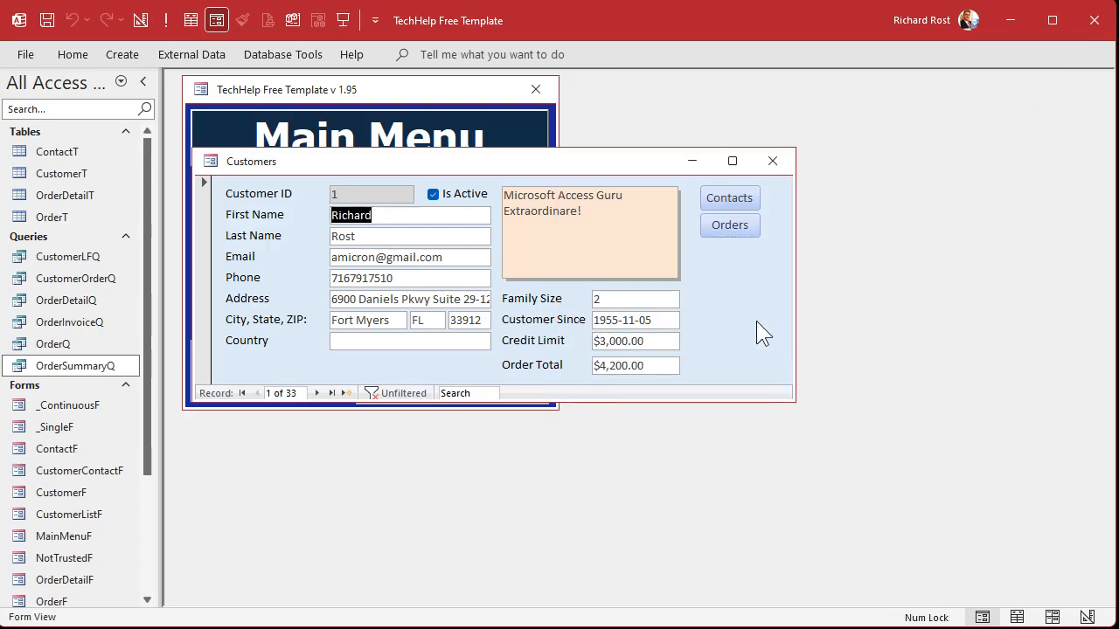
{"action": "mouse_move", "coordinate": [666, 393]}
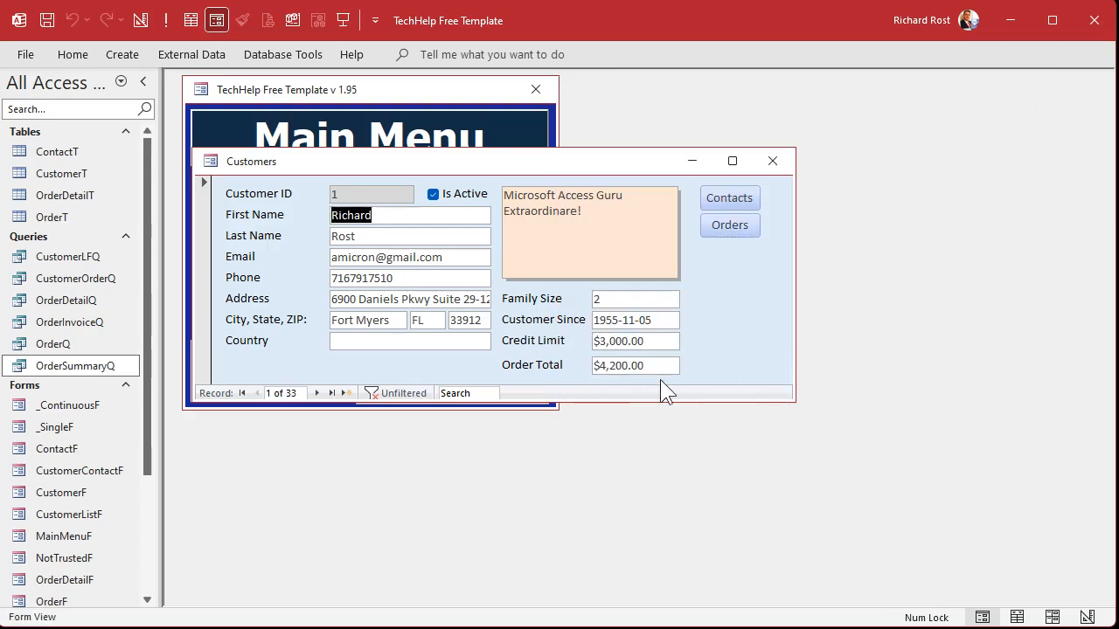
{"action": "mouse_move", "coordinate": [644, 402]}
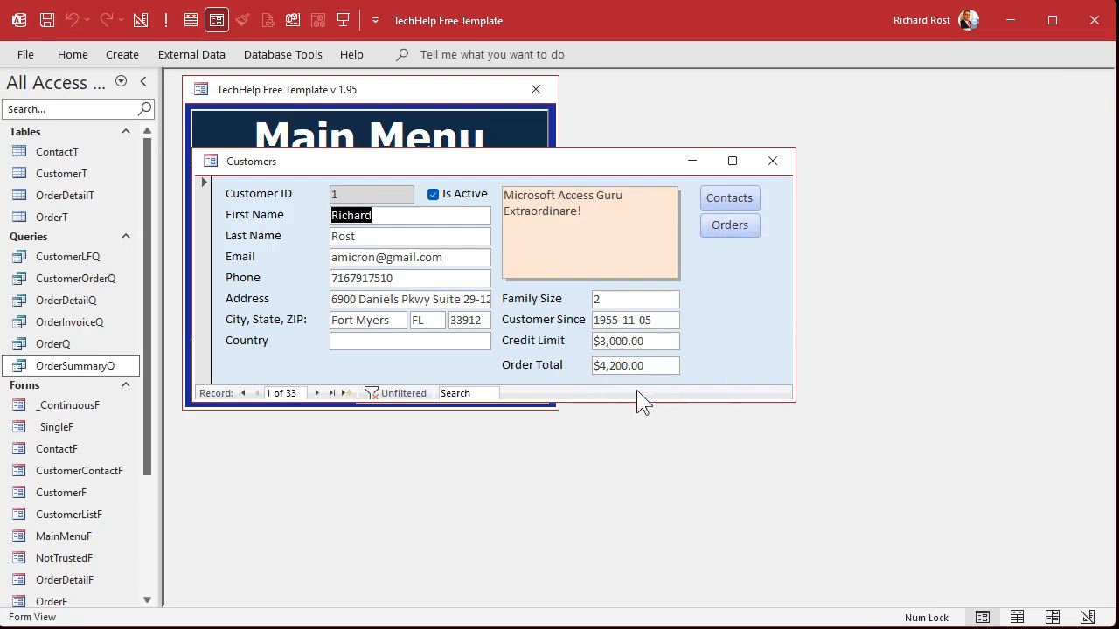
{"action": "left_click", "coordinate": [731, 224]}
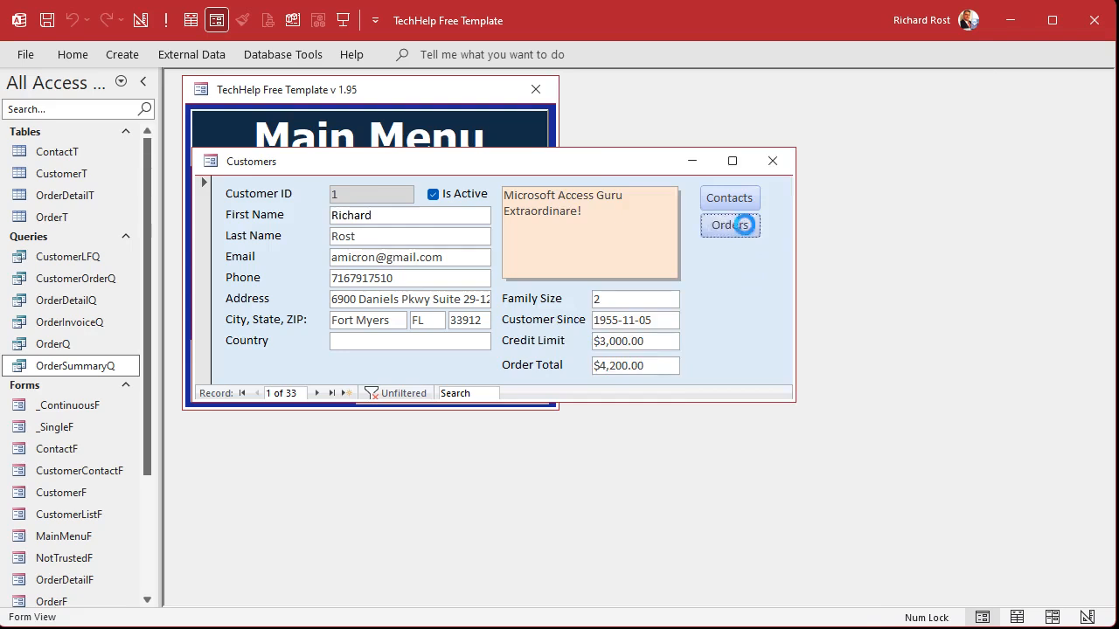
{"action": "right_click", "coordinate": [731, 224]}
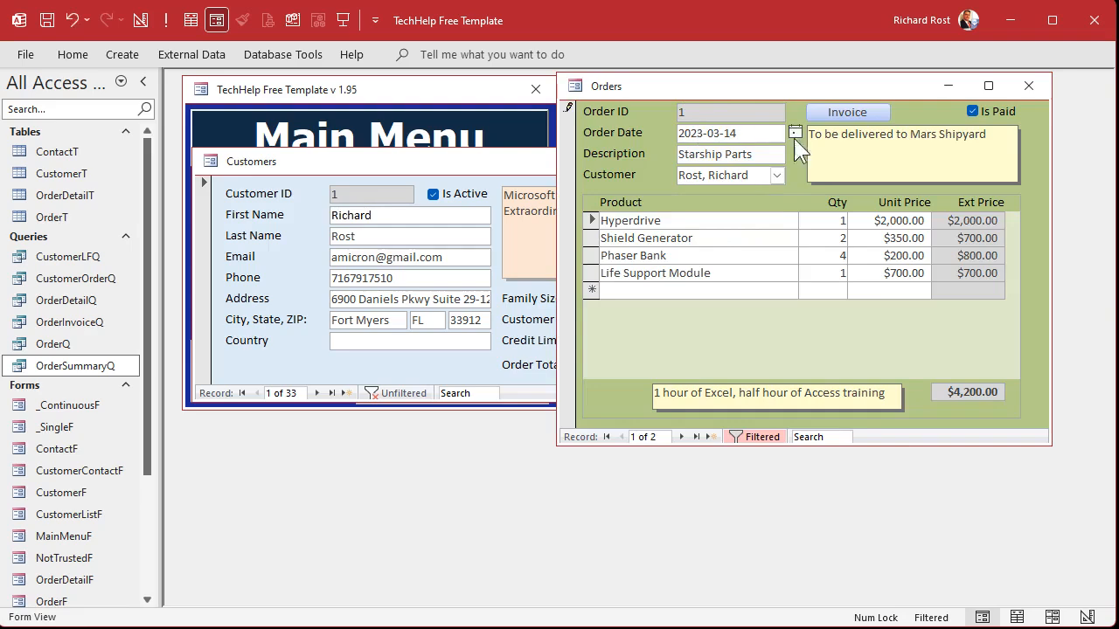
{"action": "left_click", "coordinate": [1028, 85]}
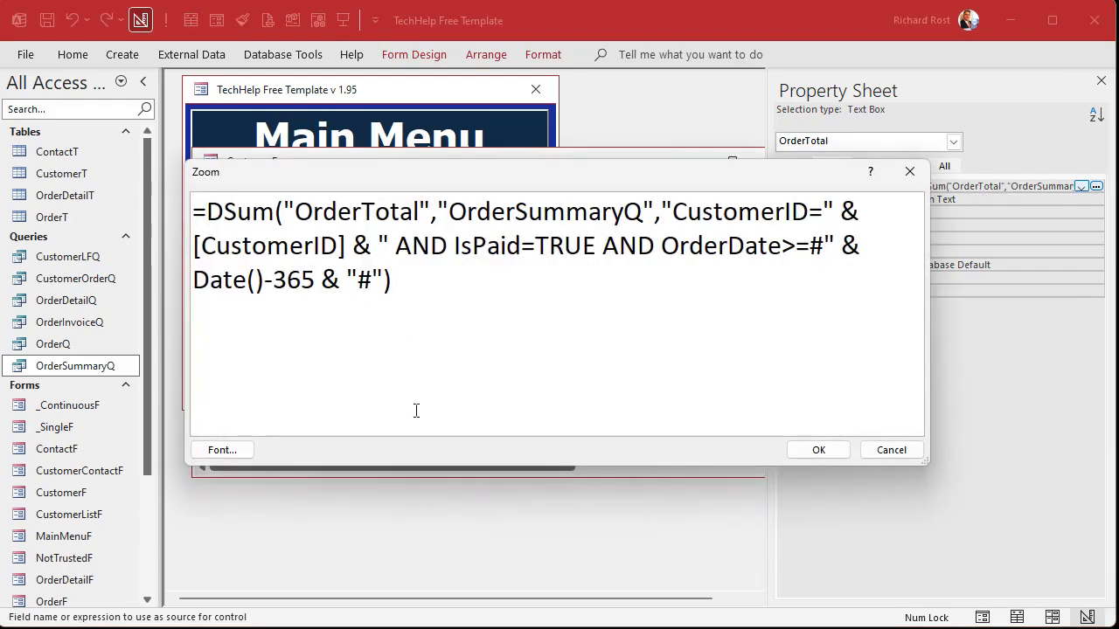
- Wrap the Order Total expression as Nz(DSum(...),0) and save the form design
{"action": "type", "text": "NZ("}
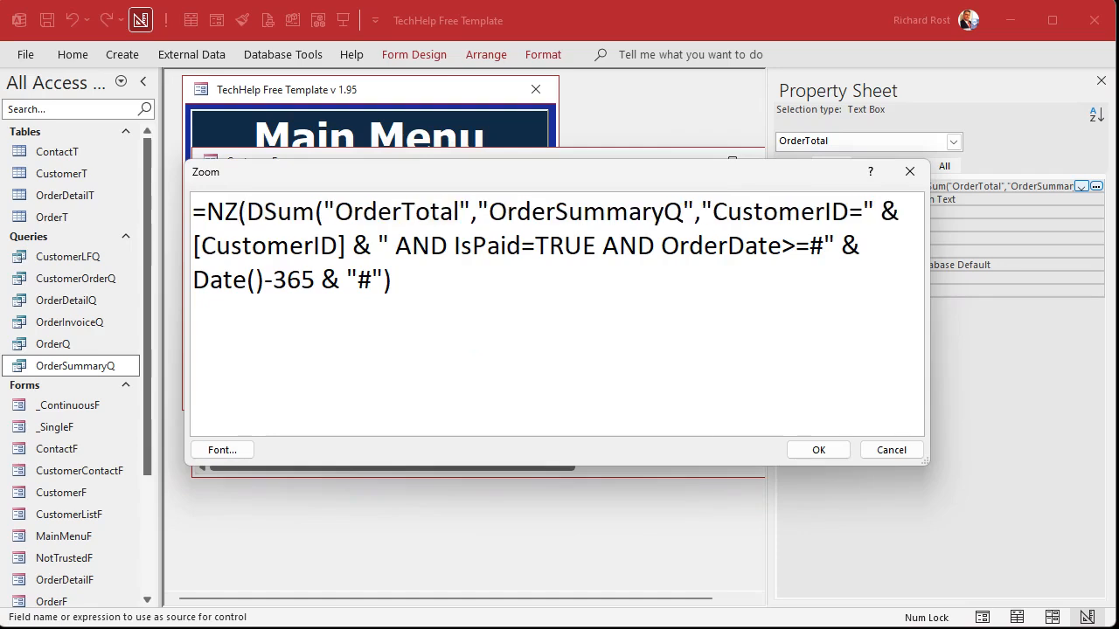
{"action": "type", "text": ","}
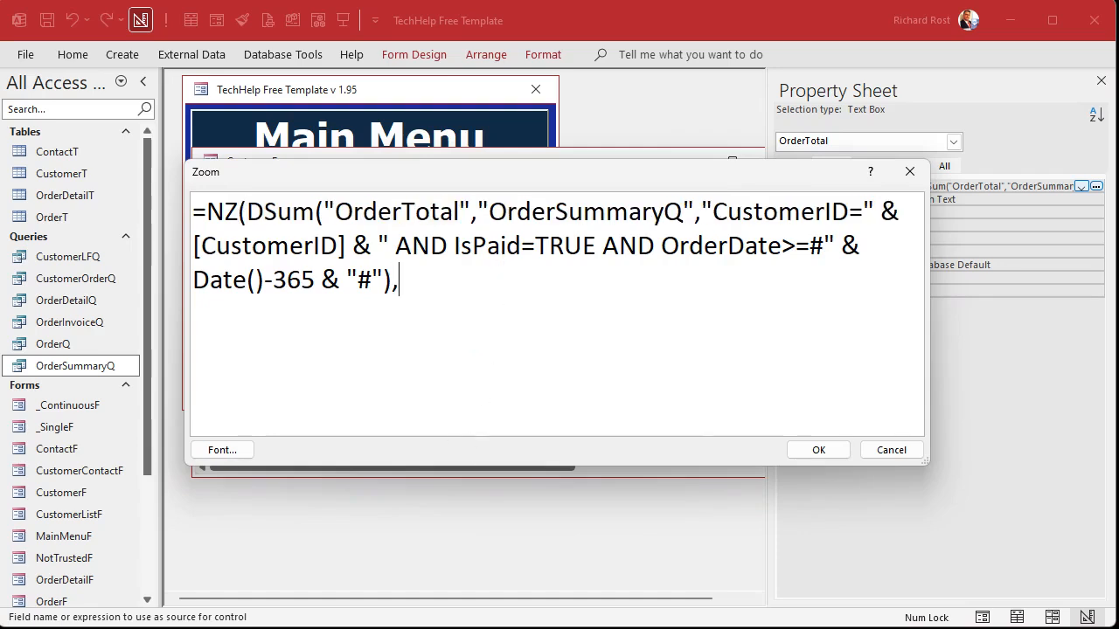
{"action": "type", "text": "0"}
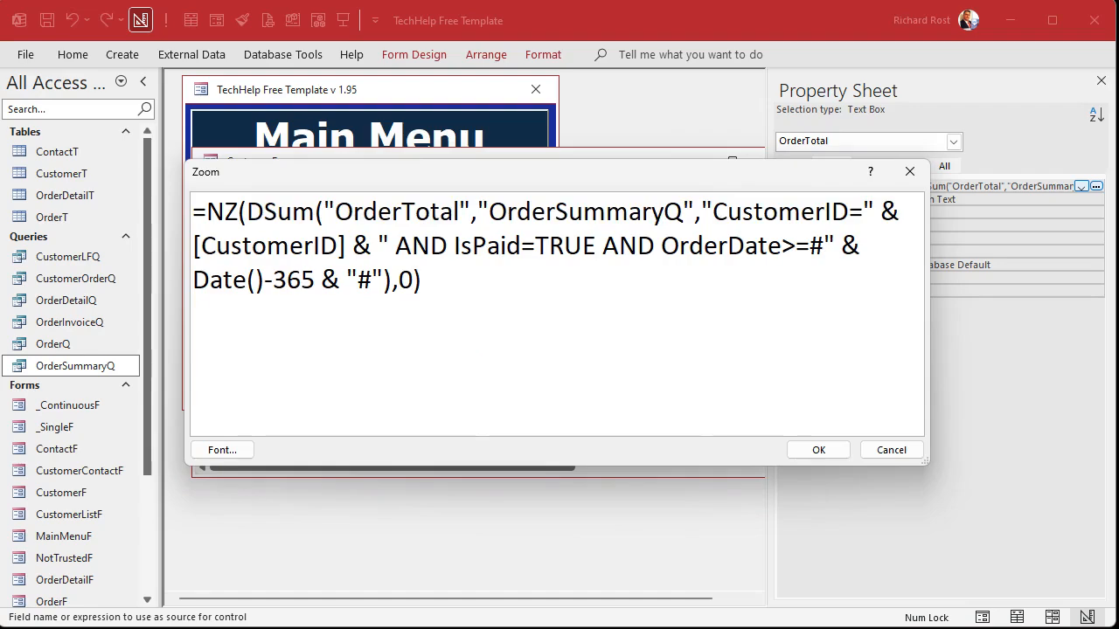
{"action": "left_click", "coordinate": [818, 449]}
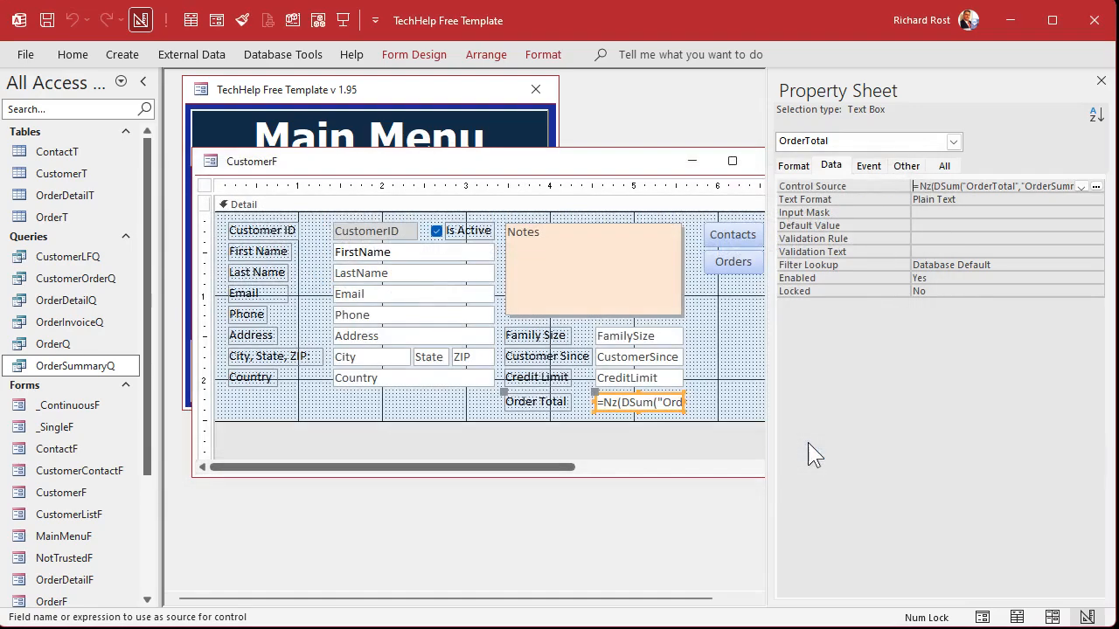
{"action": "left_click", "coordinate": [1102, 81]}
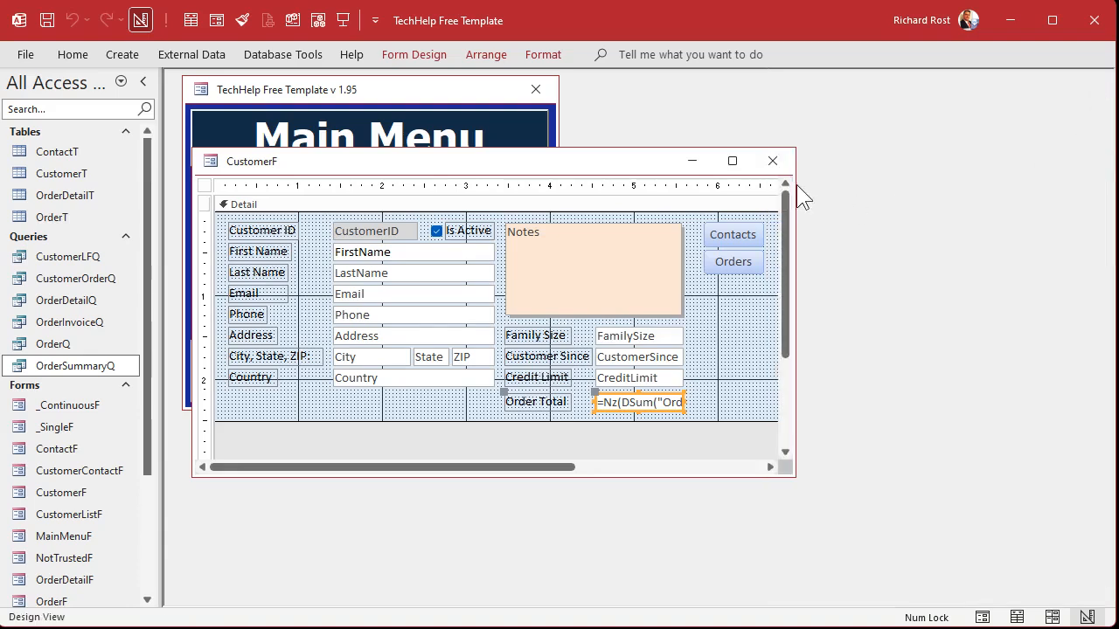
{"action": "left_click", "coordinate": [772, 161]}
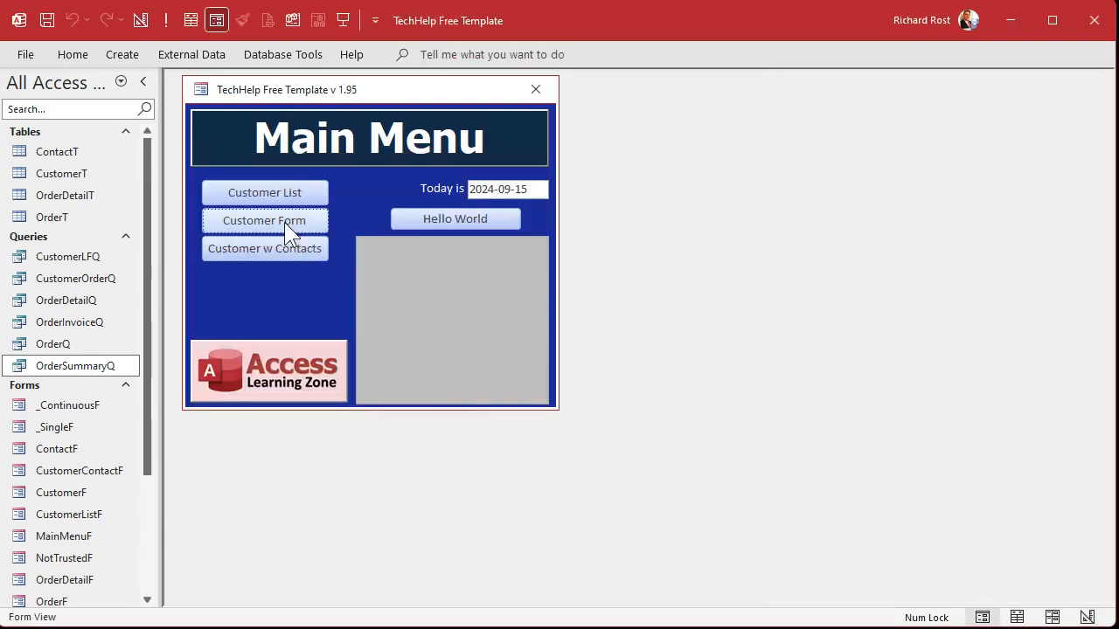
- Confirm the form shows $0.00, return to Design View and select the 365 in the date filter
{"action": "left_click", "coordinate": [266, 220]}
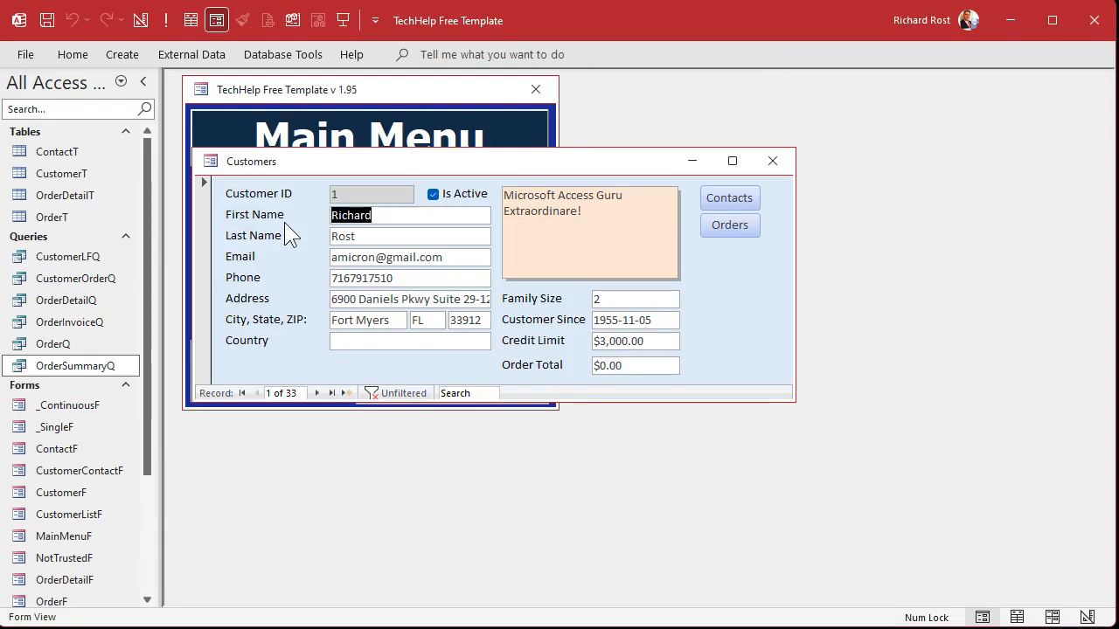
{"action": "right_click", "coordinate": [734, 279]}
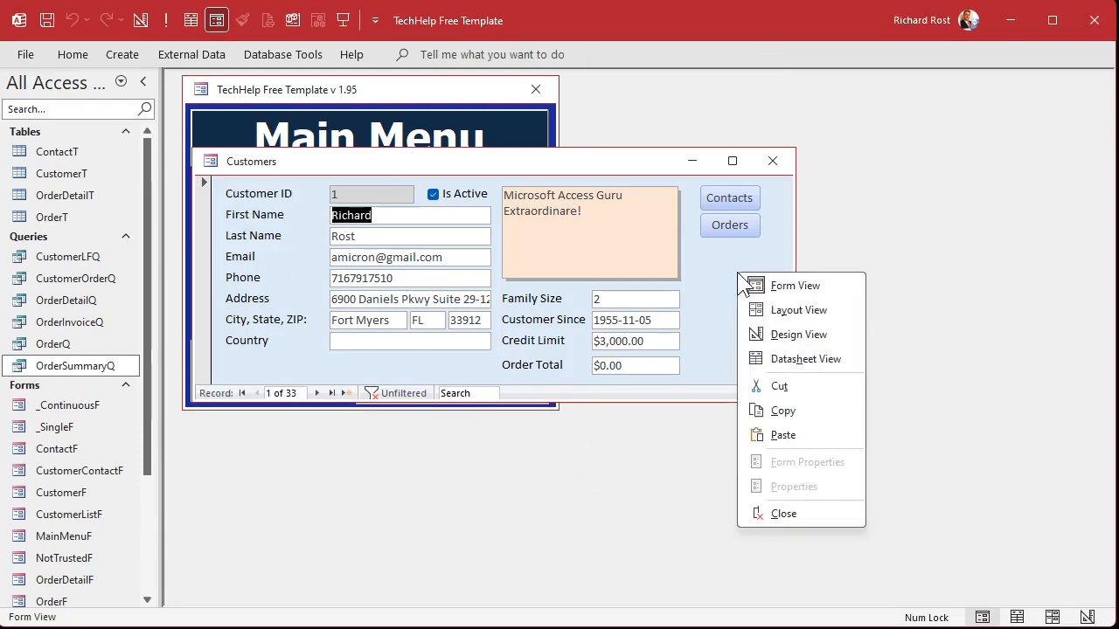
{"action": "left_click", "coordinate": [797, 333]}
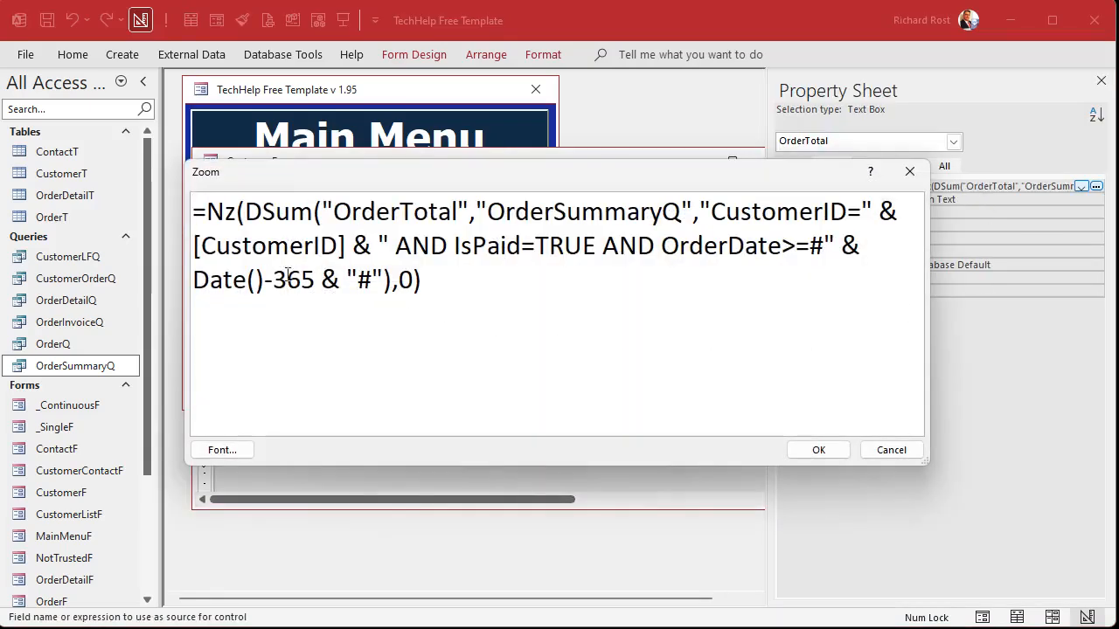
{"action": "double_click", "coordinate": [220, 279]}
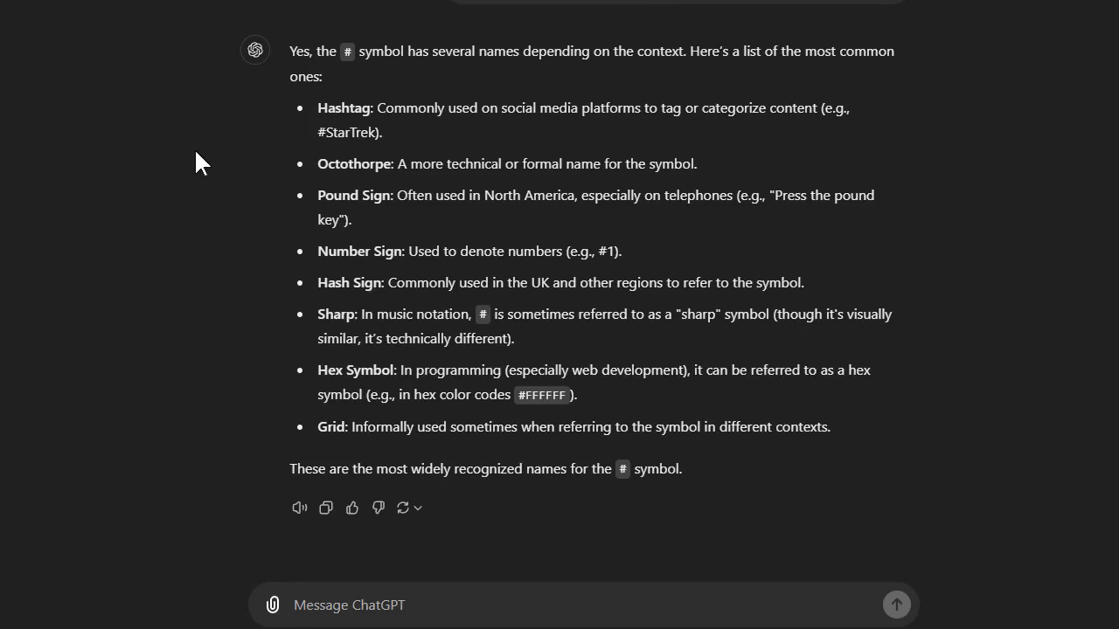
{"action": "mouse_move", "coordinate": [385, 189]}
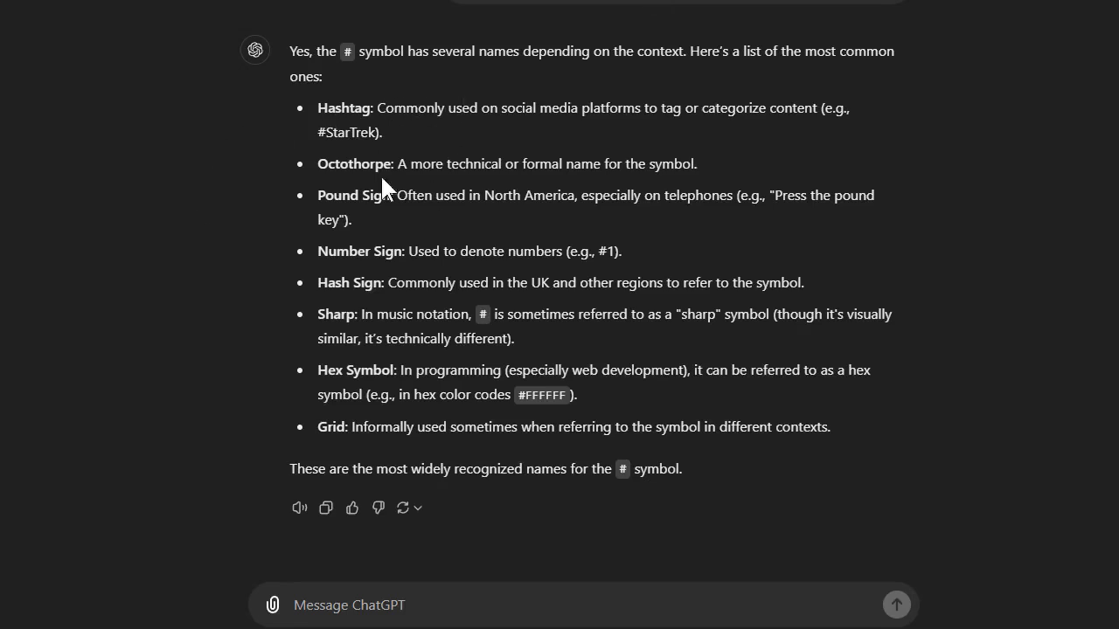
{"action": "mouse_move", "coordinate": [667, 161]}
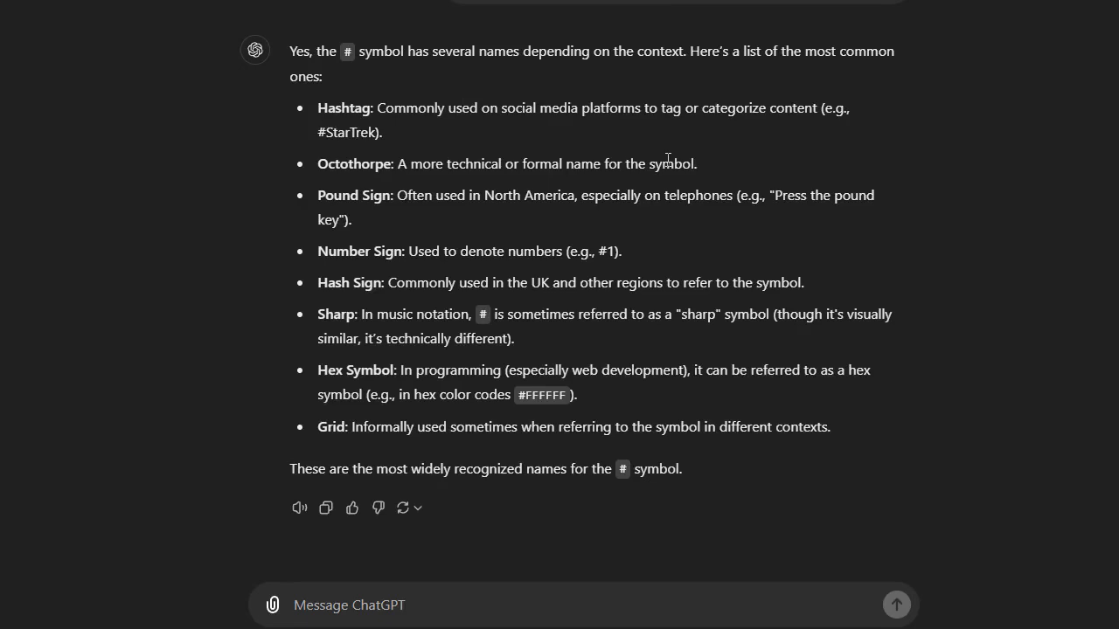
{"action": "mouse_move", "coordinate": [335, 195]}
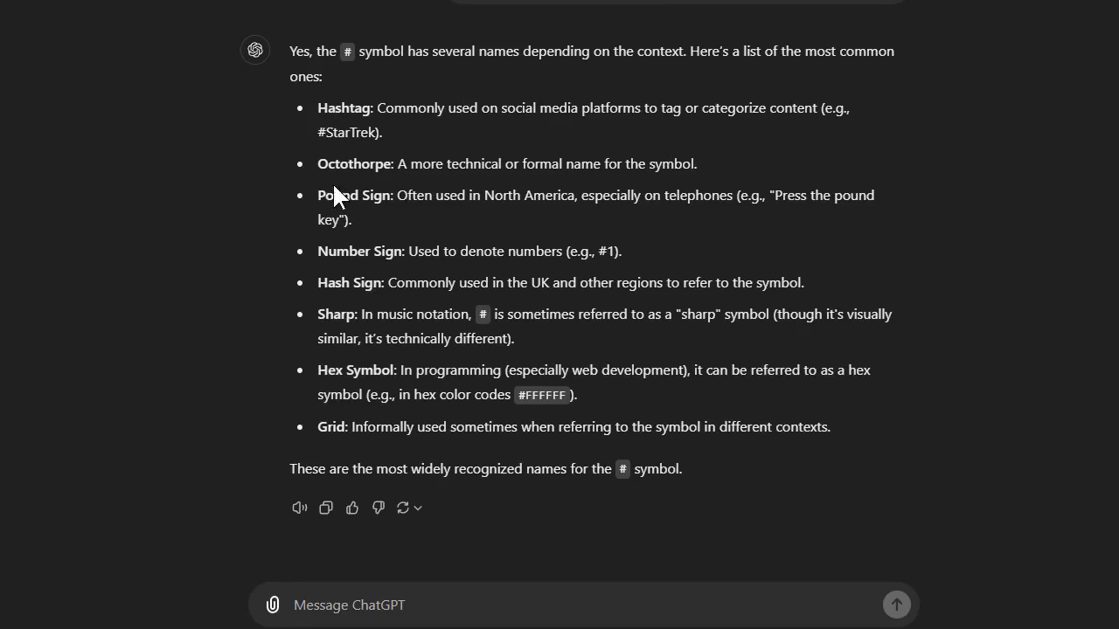
{"action": "mouse_move", "coordinate": [832, 201]}
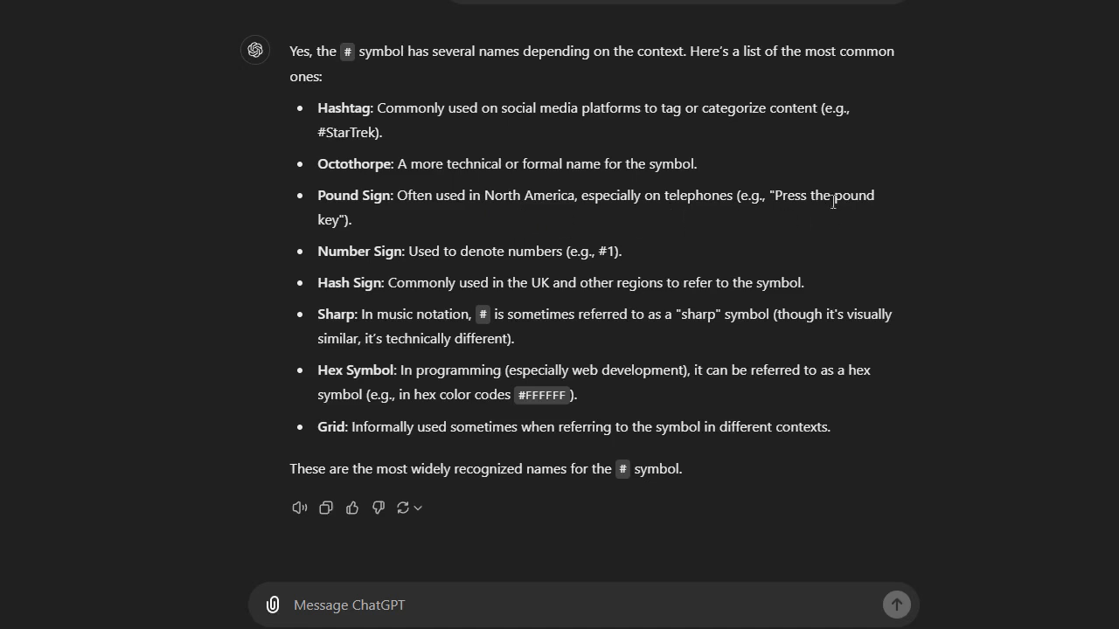
{"action": "mouse_move", "coordinate": [602, 289]}
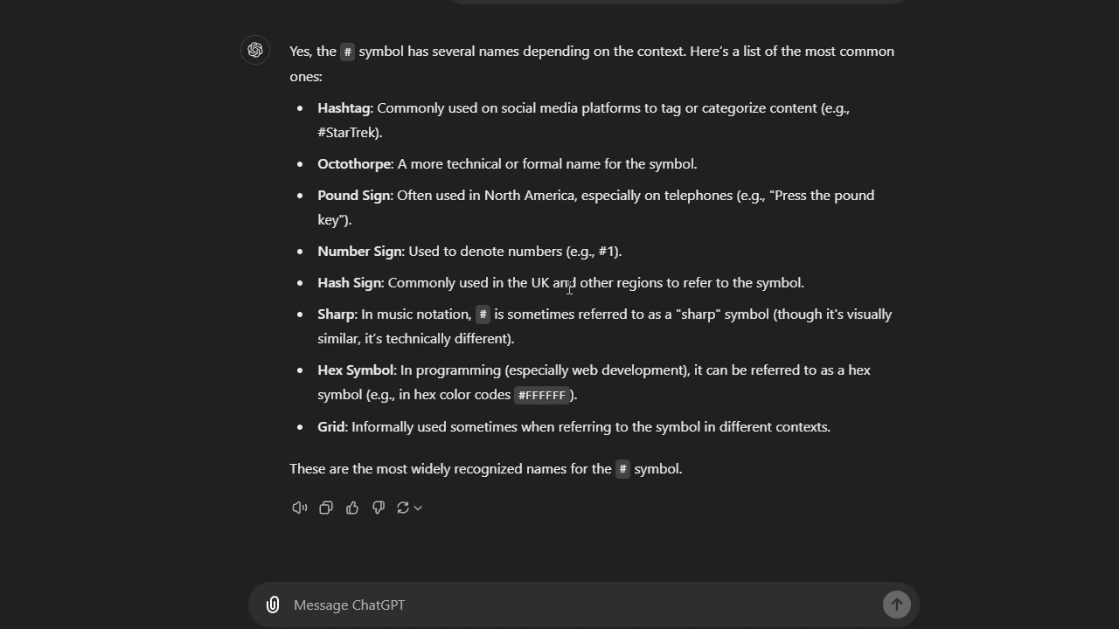
{"action": "mouse_move", "coordinate": [476, 313]}
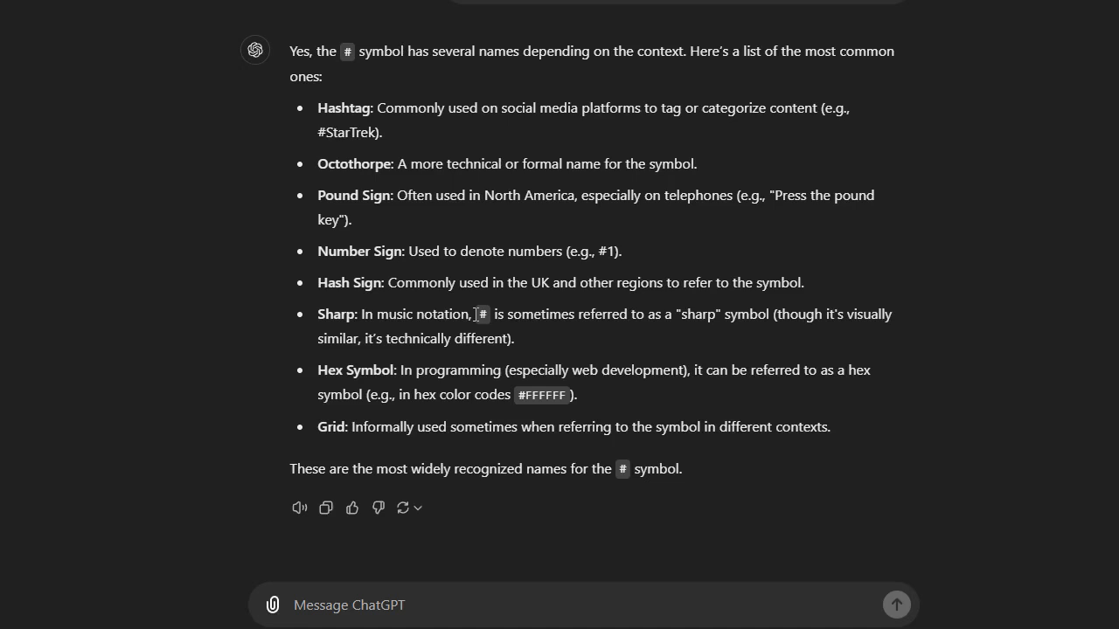
{"action": "mouse_move", "coordinate": [446, 391]}
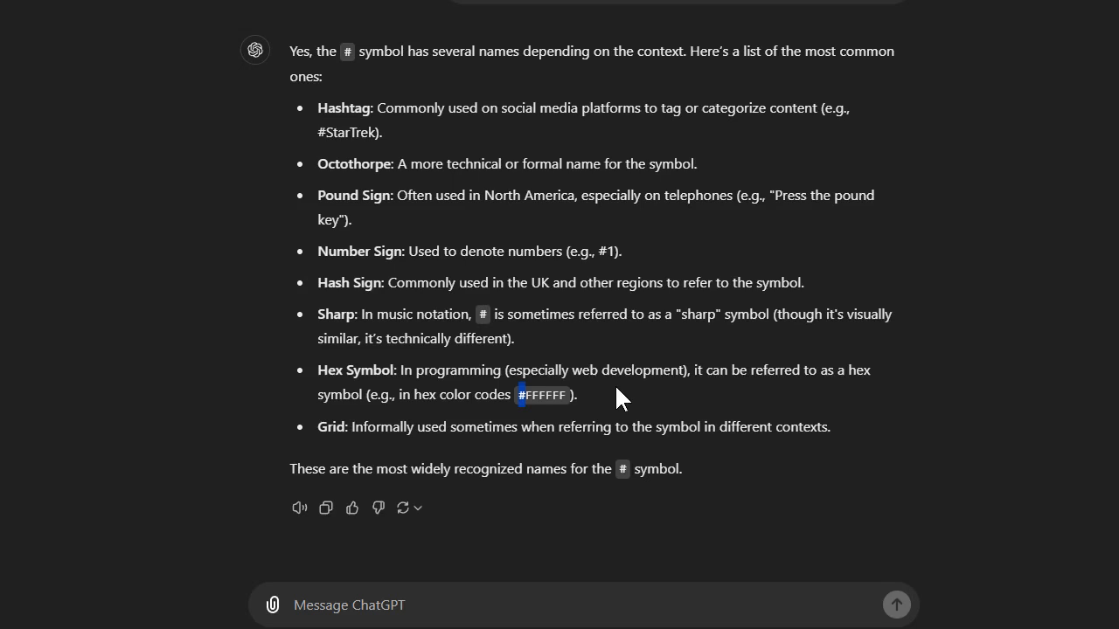
{"action": "mouse_move", "coordinate": [386, 311]}
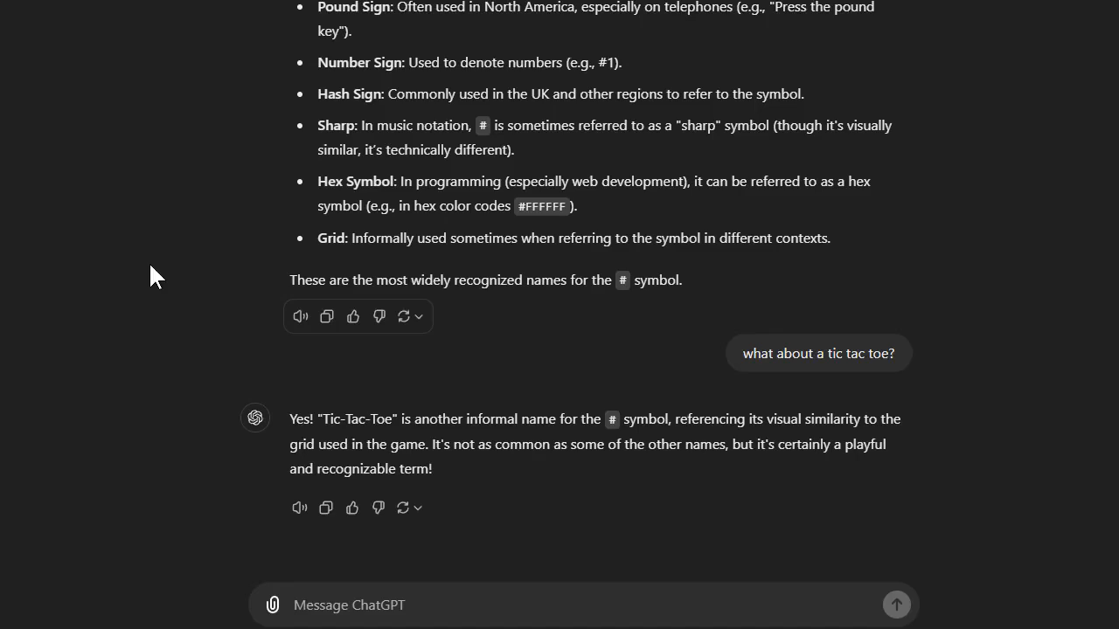
{"action": "mouse_move", "coordinate": [586, 439]}
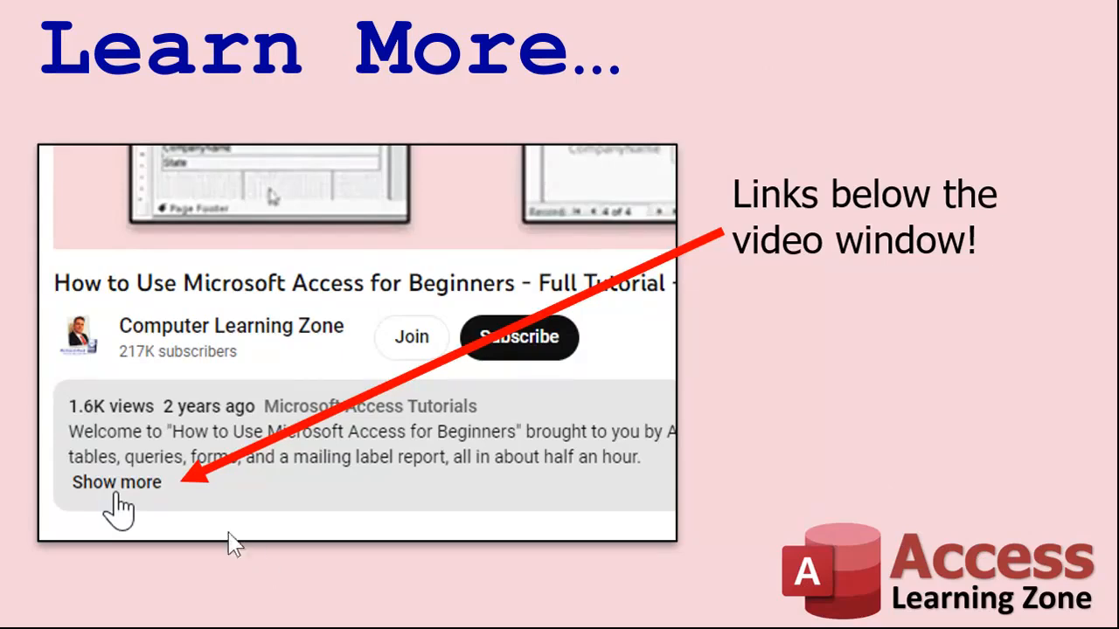
{"action": "mouse_move", "coordinate": [305, 416]}
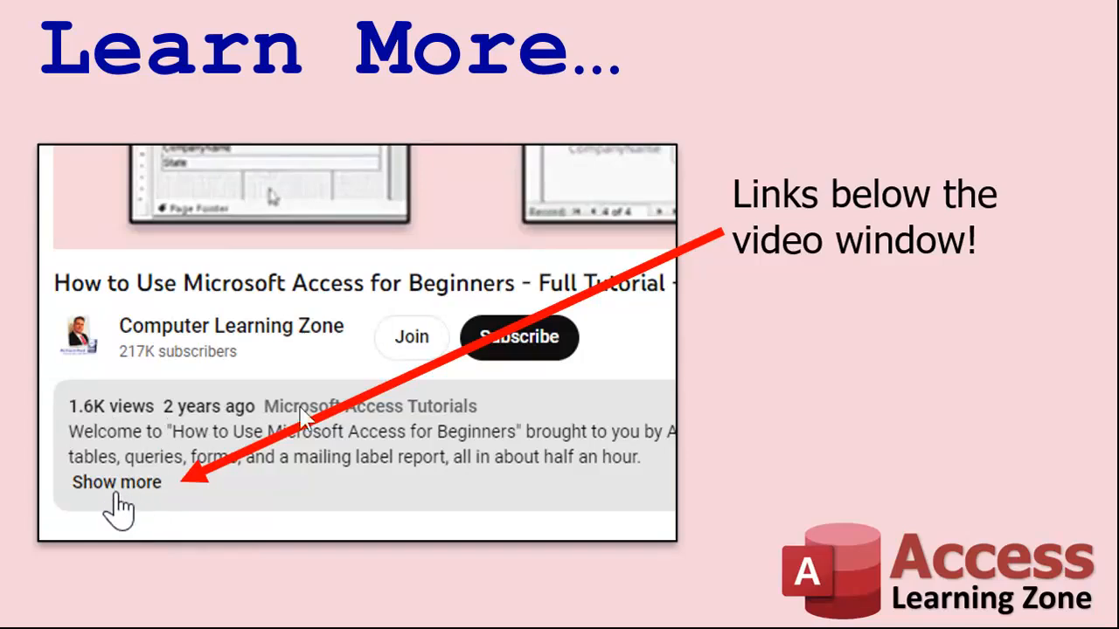
{"action": "mouse_move", "coordinate": [227, 207]}
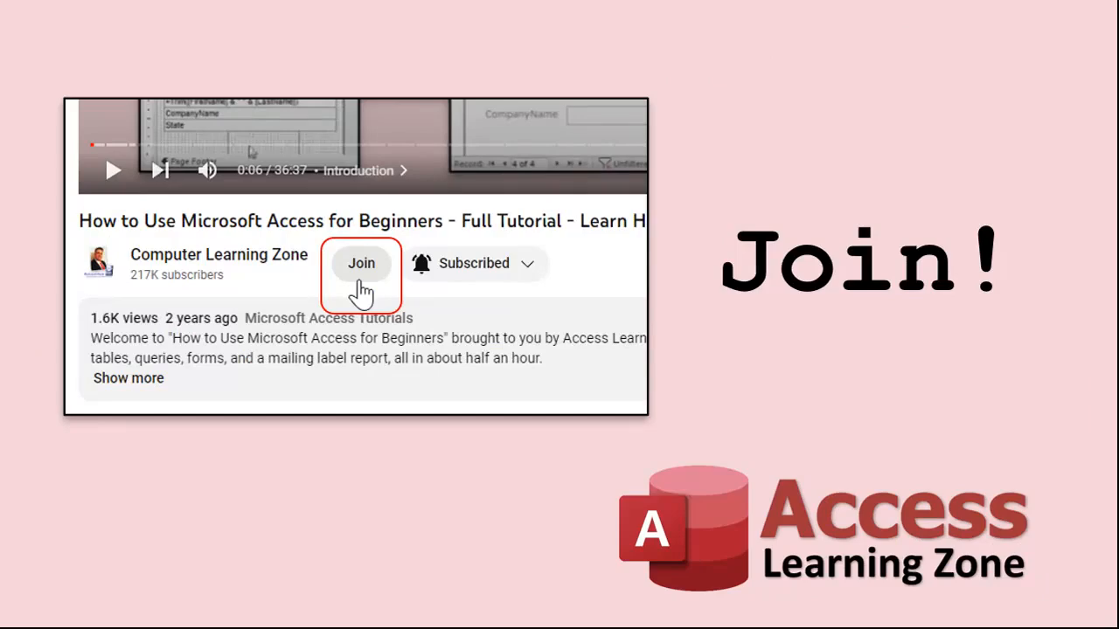
{"action": "left_click", "coordinate": [360, 262]}
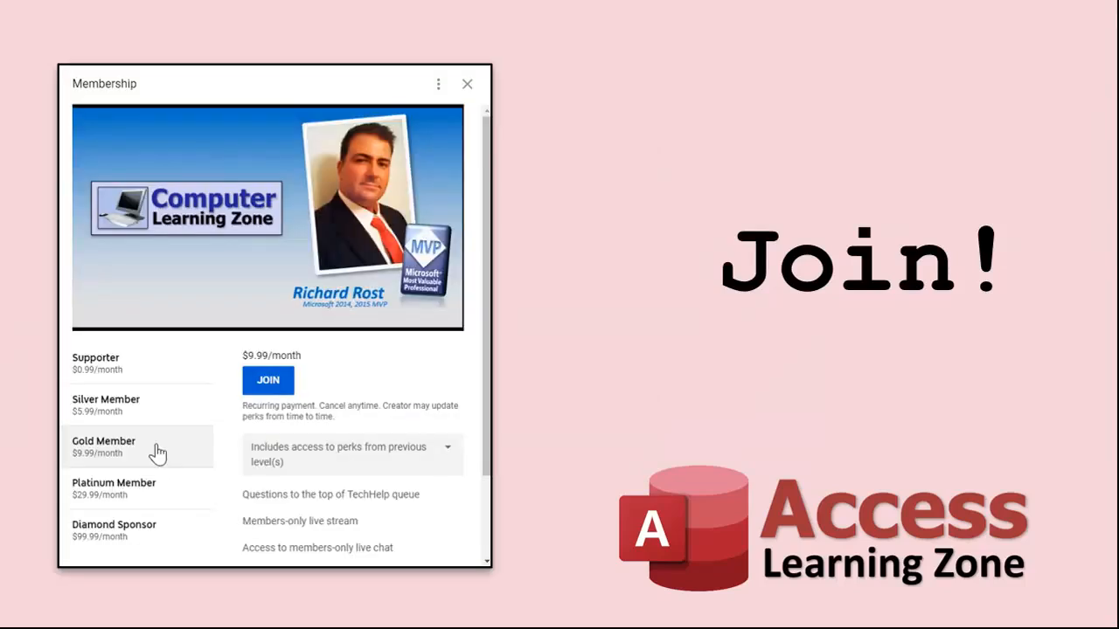